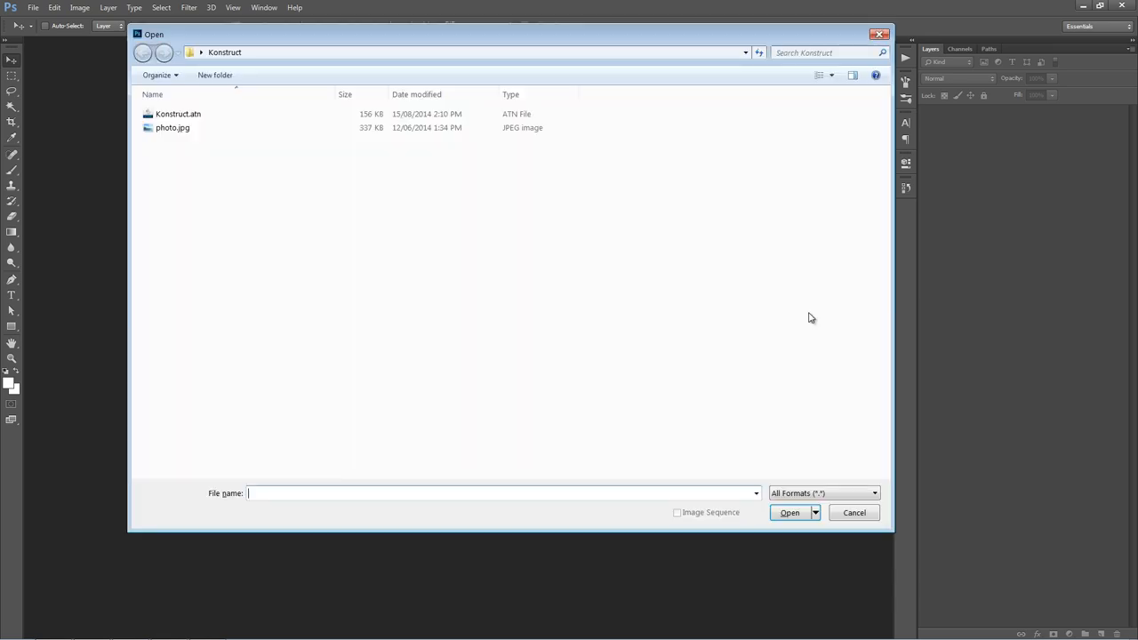
# - Open photo.jpg, the photo of the seated man in a yellow shirt
pyautogui.doubleClick(171, 127)
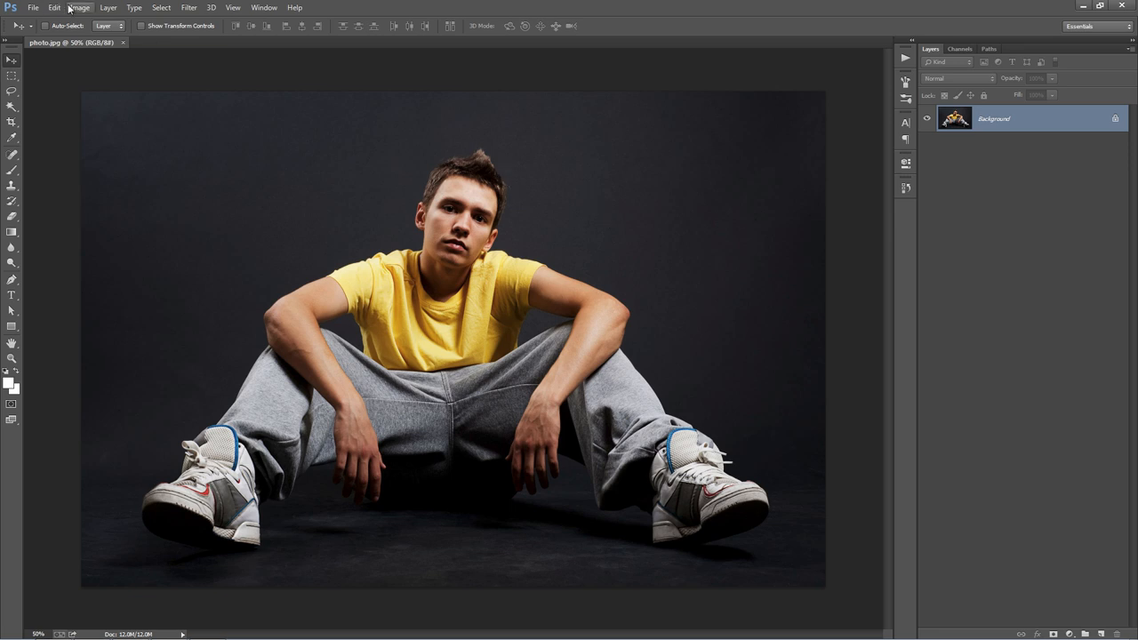
pyautogui.click(80, 7)
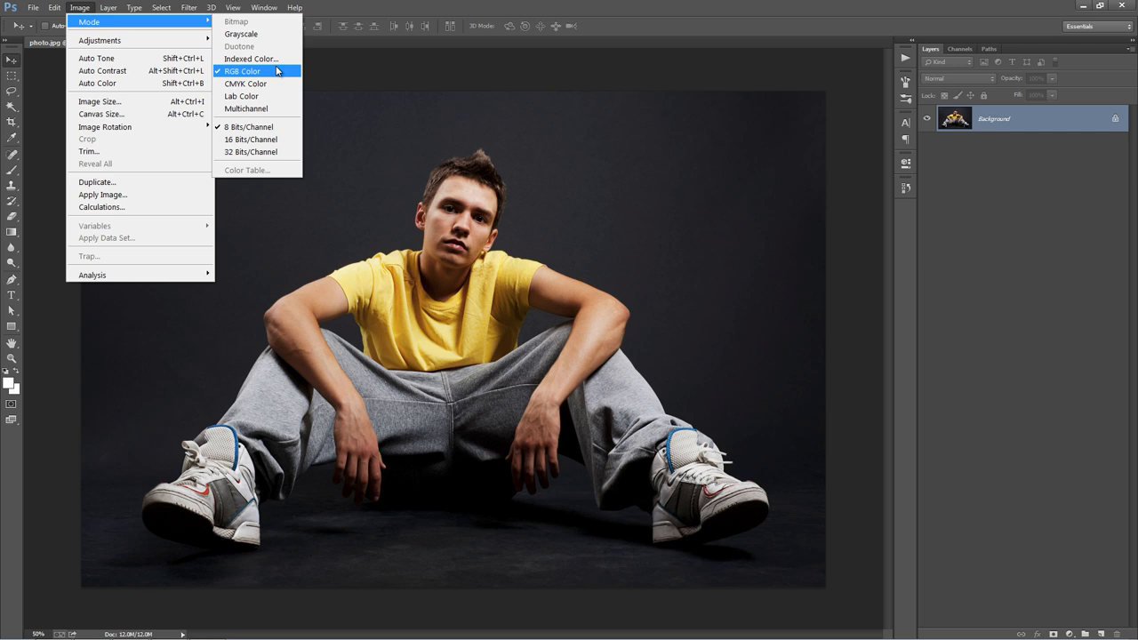
pyautogui.moveTo(259, 126)
pyautogui.write('dsf')
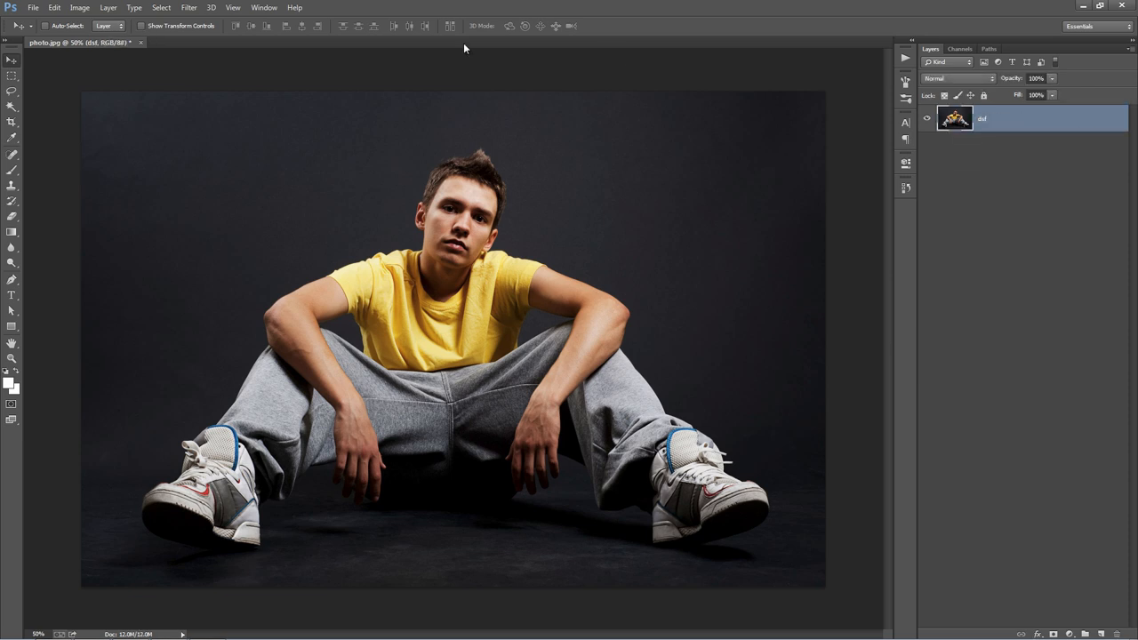
pyautogui.click(110, 10)
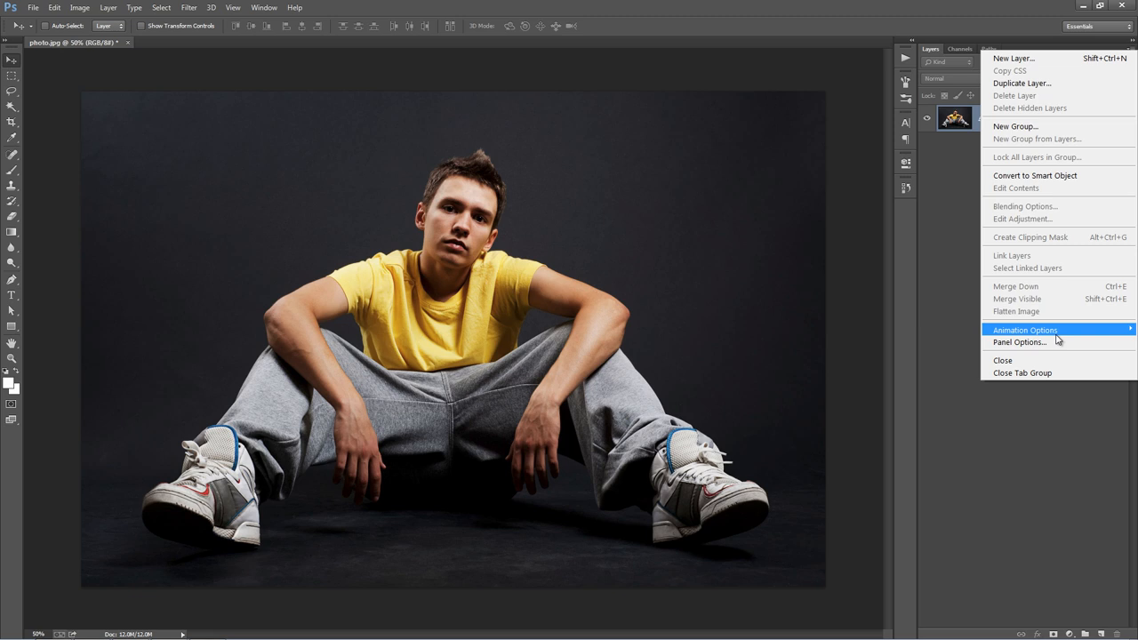
pyautogui.click(1018, 342)
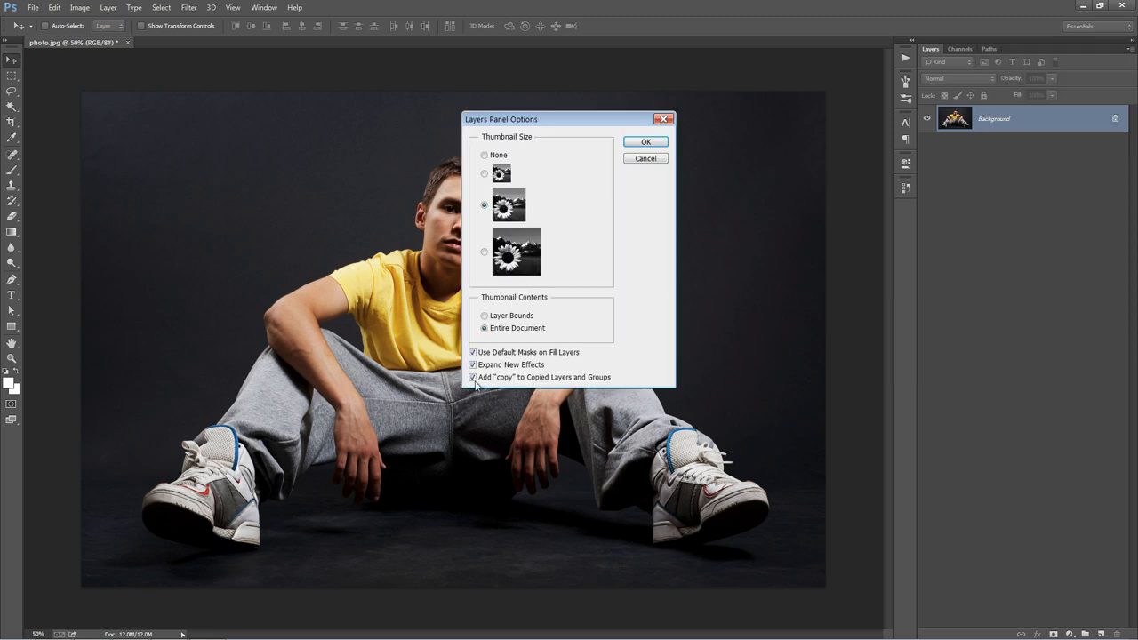
pyautogui.moveTo(590, 377)
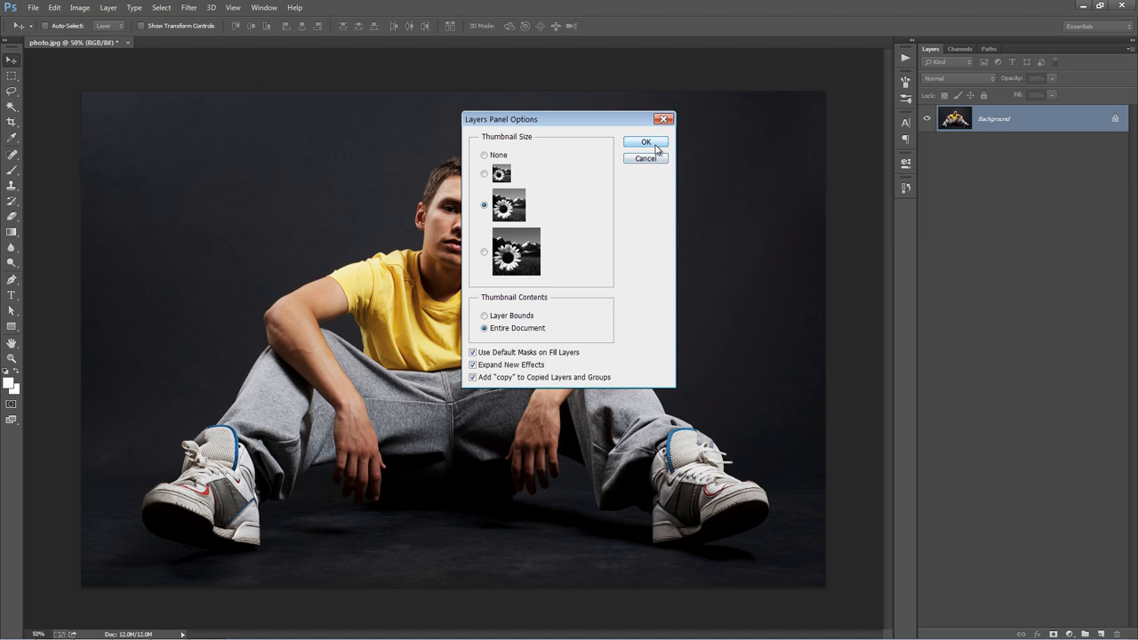
pyautogui.click(644, 142)
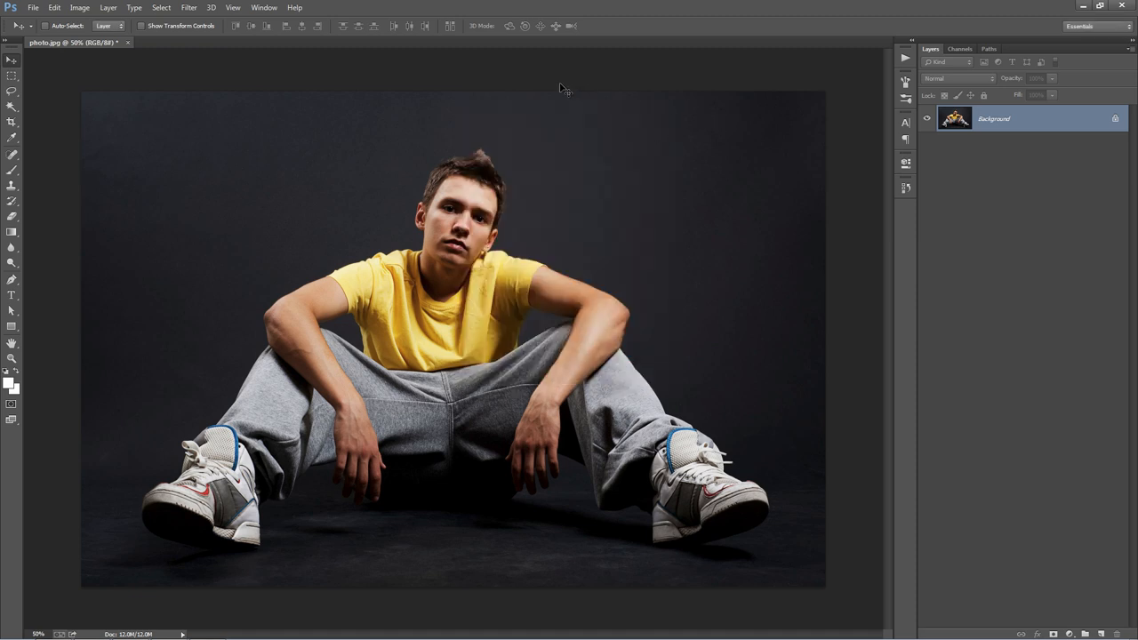
# - Load the Konstruct.atn action set, expand it and select the Konstruct action
pyautogui.click(260, 7)
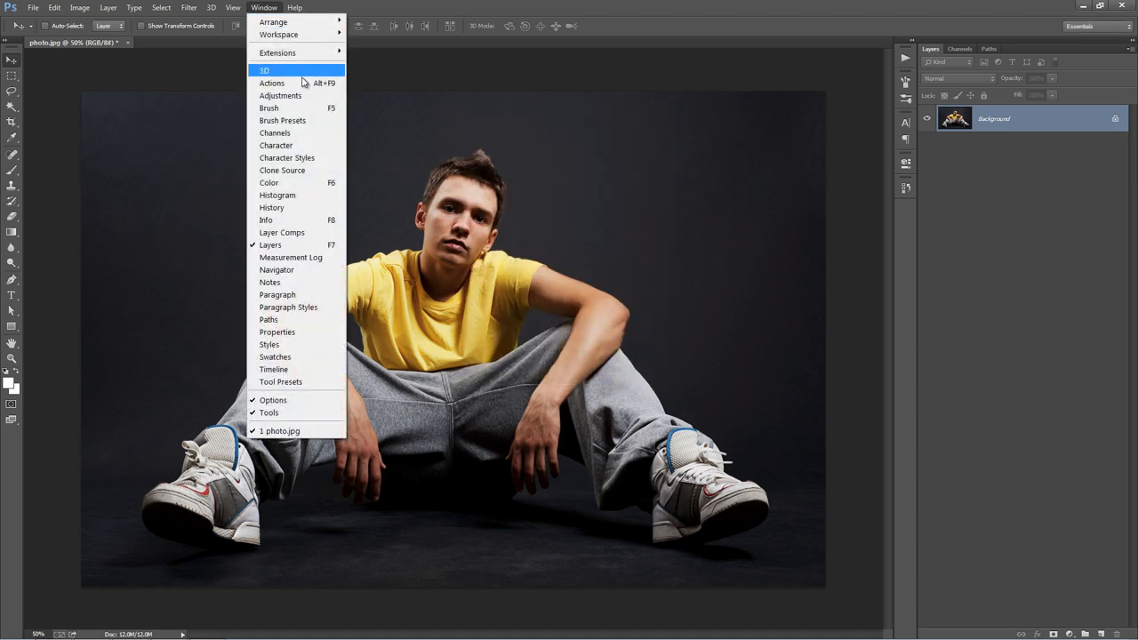
pyautogui.click(272, 83)
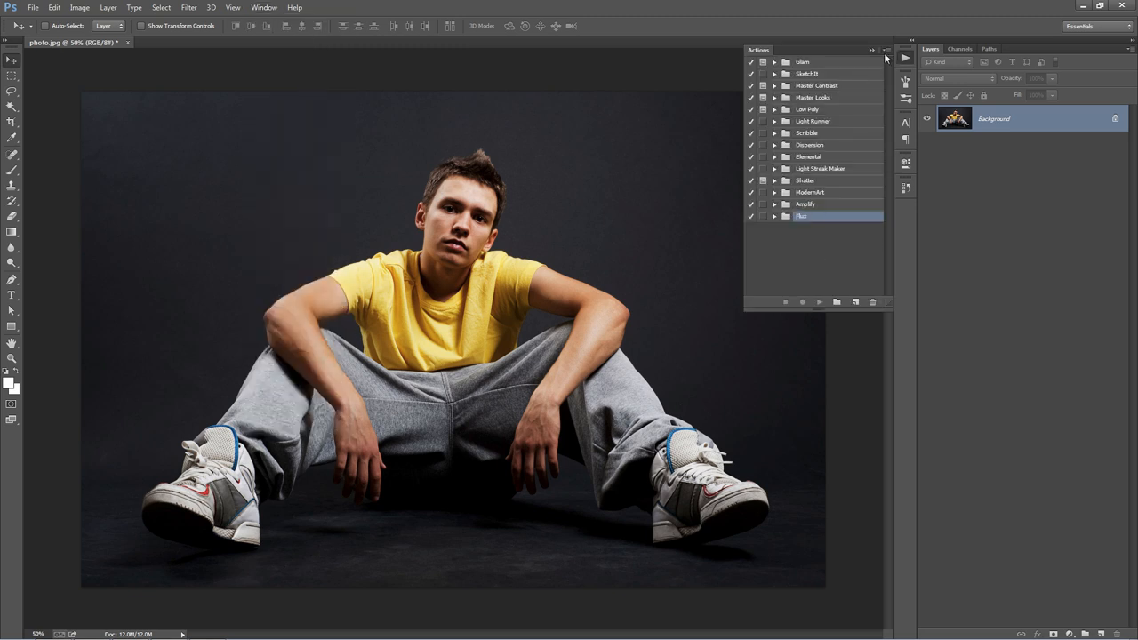
pyautogui.click(869, 55)
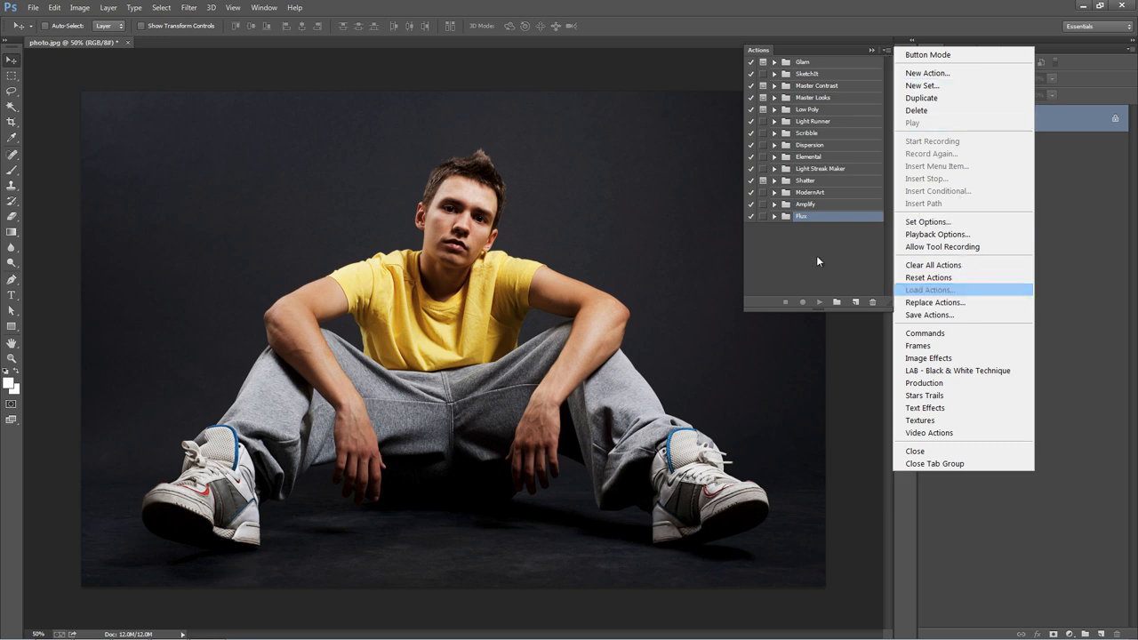
pyautogui.click(928, 290)
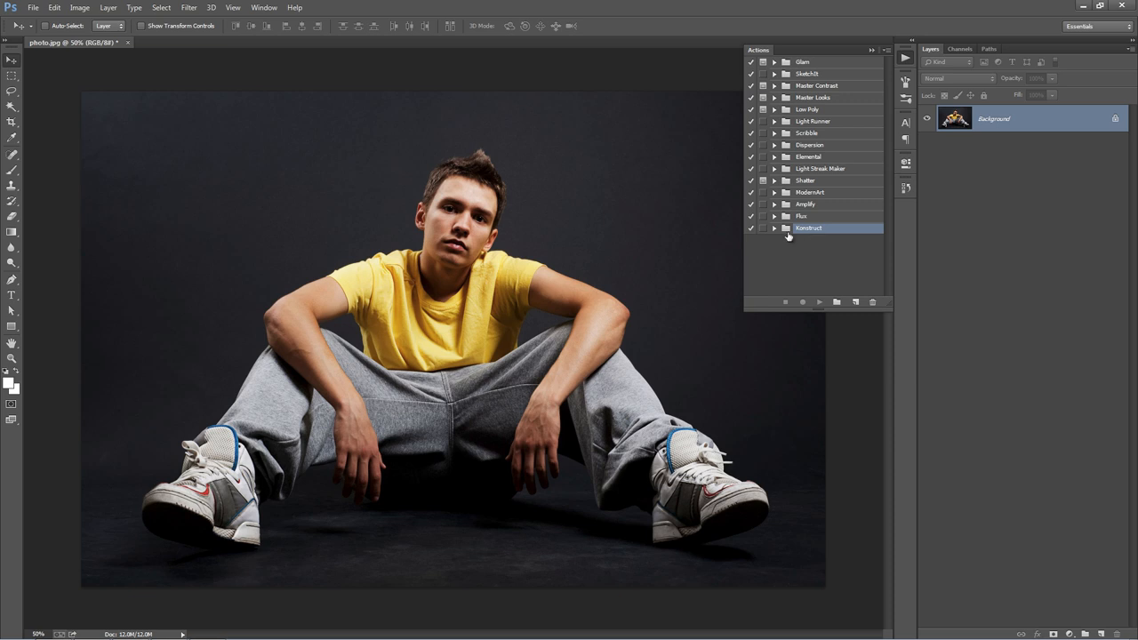
pyautogui.click(773, 228)
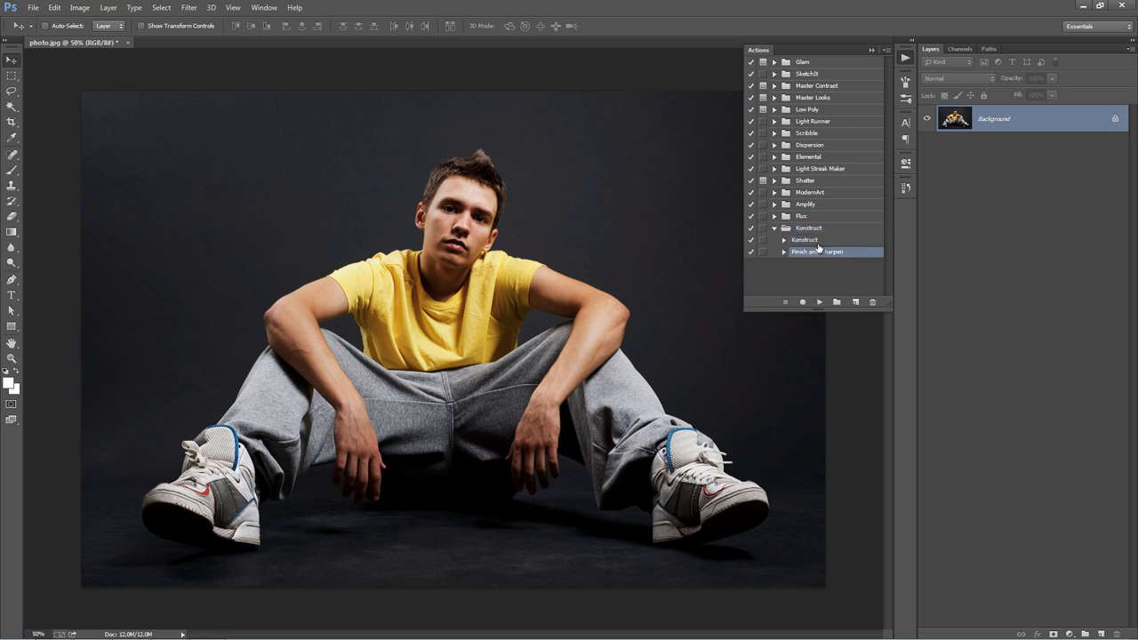
pyautogui.click(806, 239)
pyautogui.write('b')
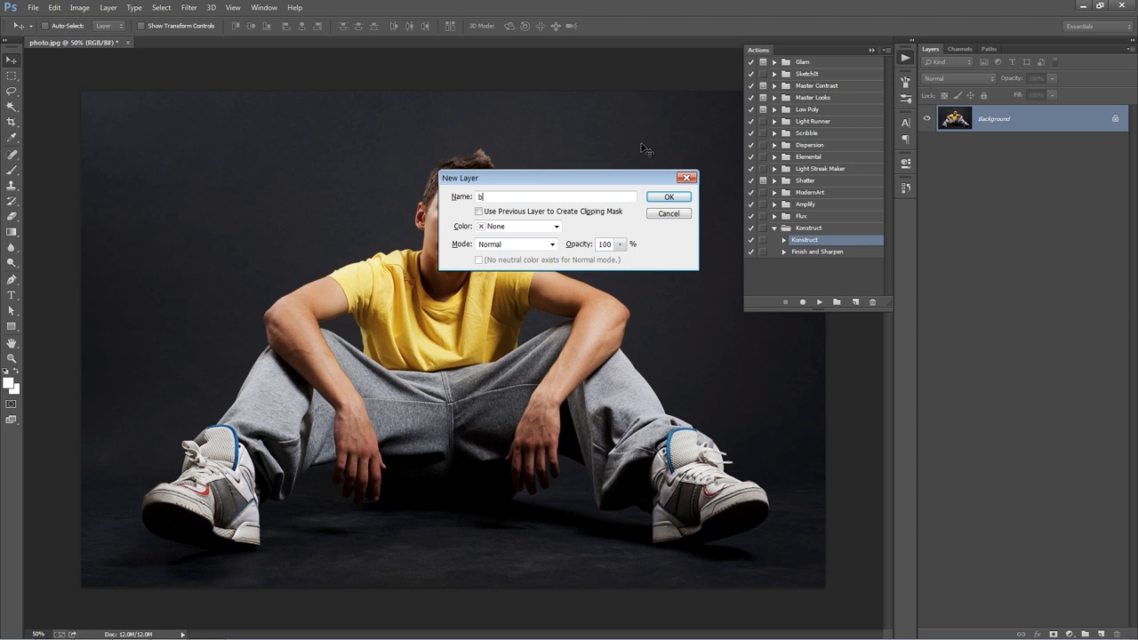
# - Add a new layer named 'brush' and make bright green the foreground colour
pyautogui.write('rush')
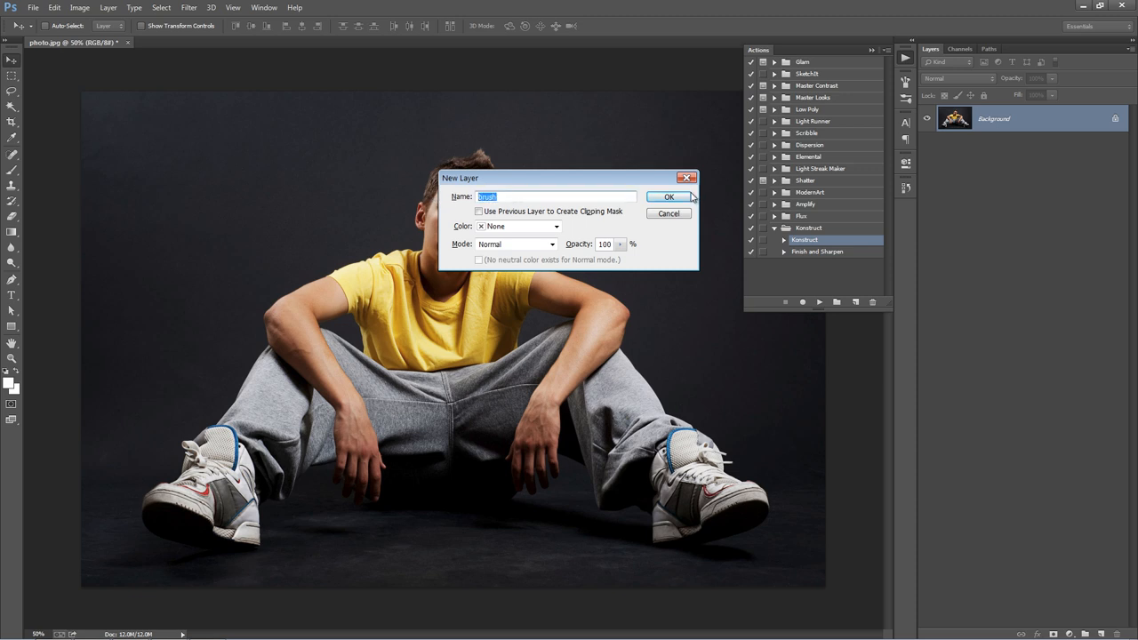
pyautogui.click(672, 197)
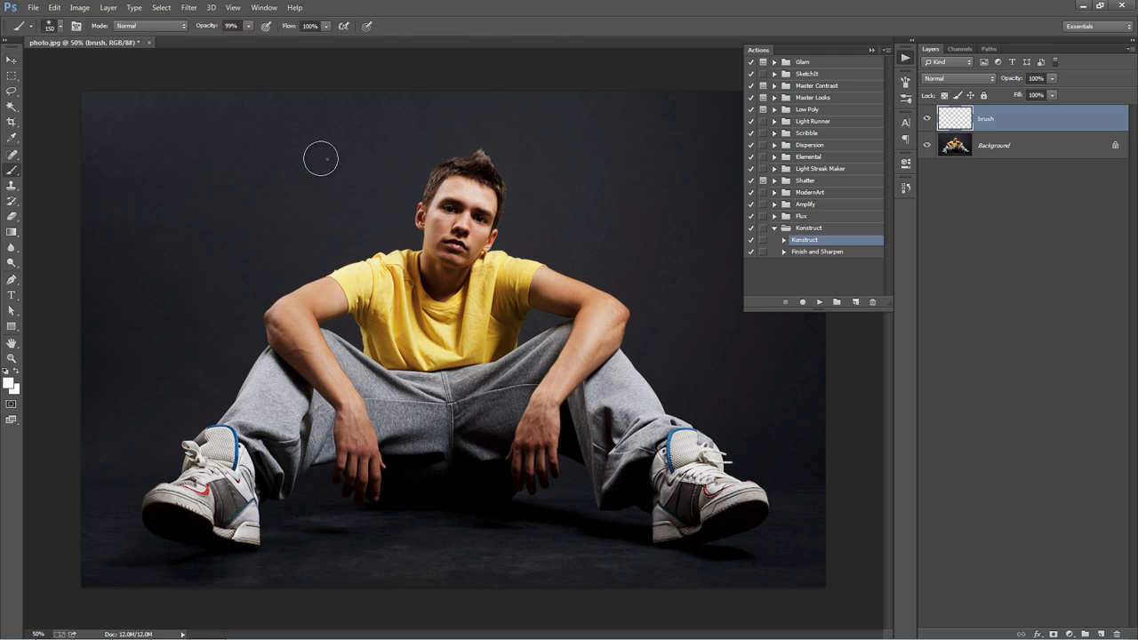
pyautogui.moveTo(343, 173)
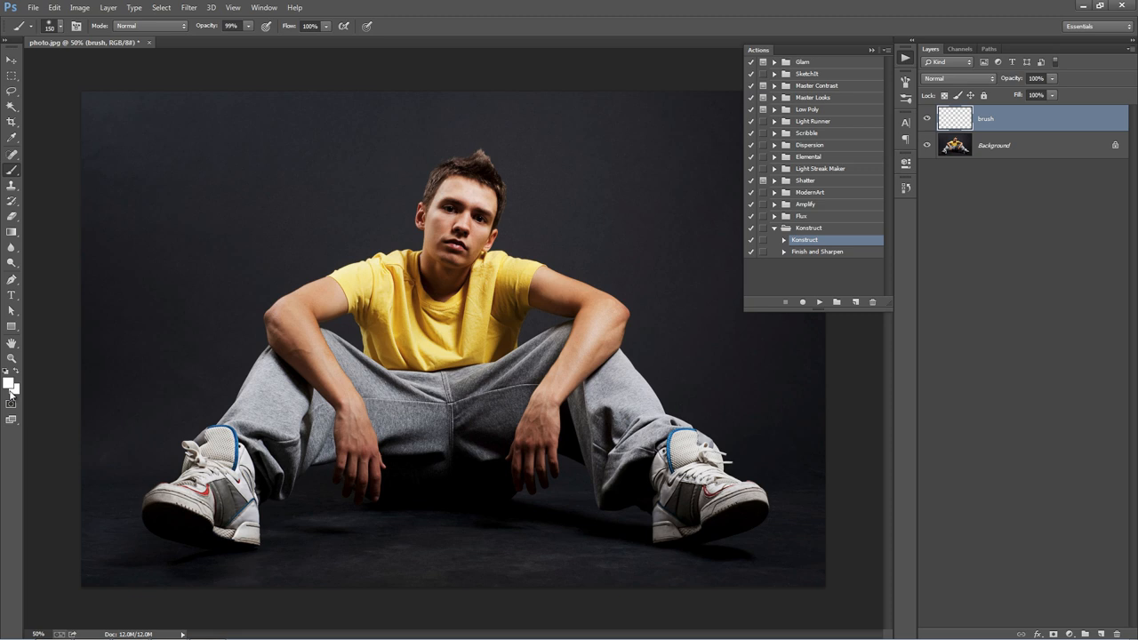
pyautogui.click(8, 377)
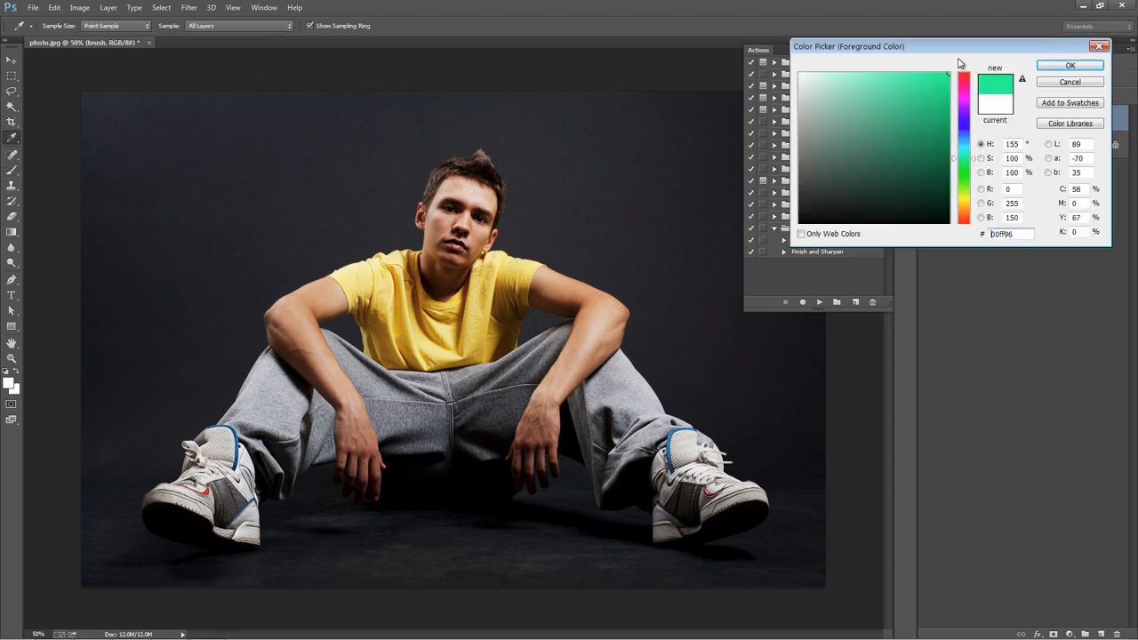
pyautogui.click(1063, 65)
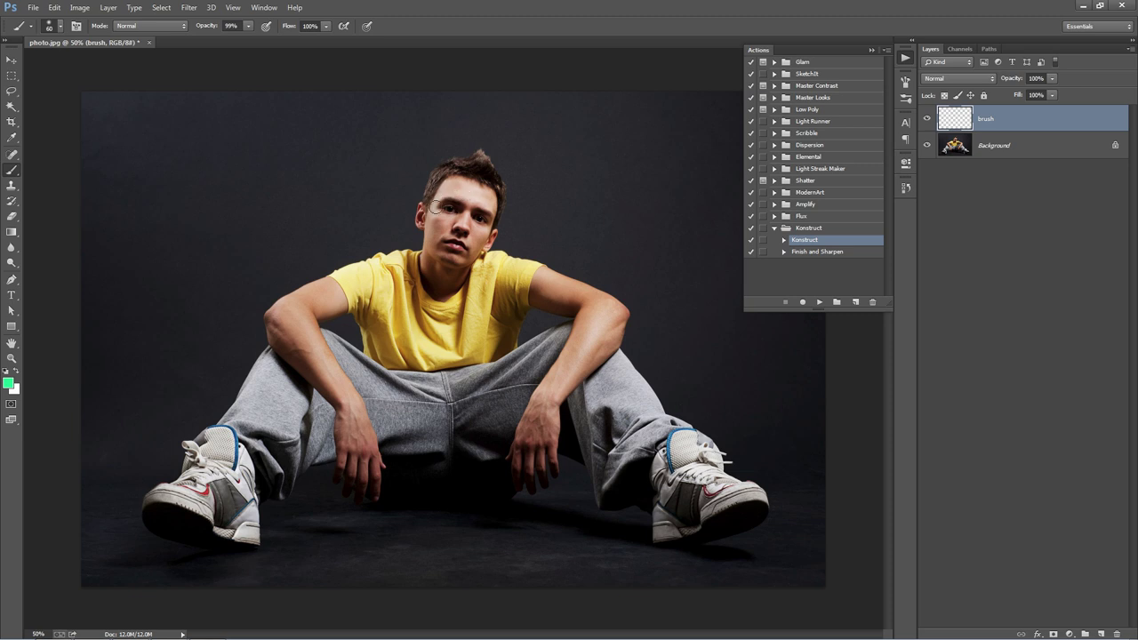
# - Paint green over the man's head, arms, legs and shoes on the brush layer
pyautogui.moveTo(435, 186); pyautogui.dragTo(445, 209)
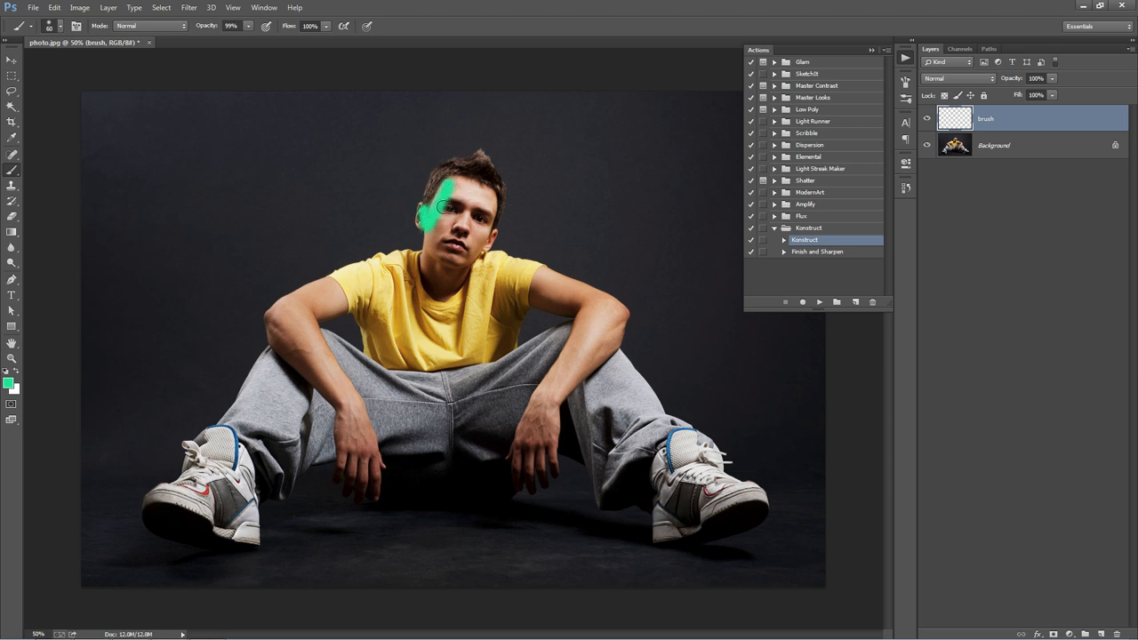
pyautogui.moveTo(444, 205); pyautogui.dragTo(485, 231)
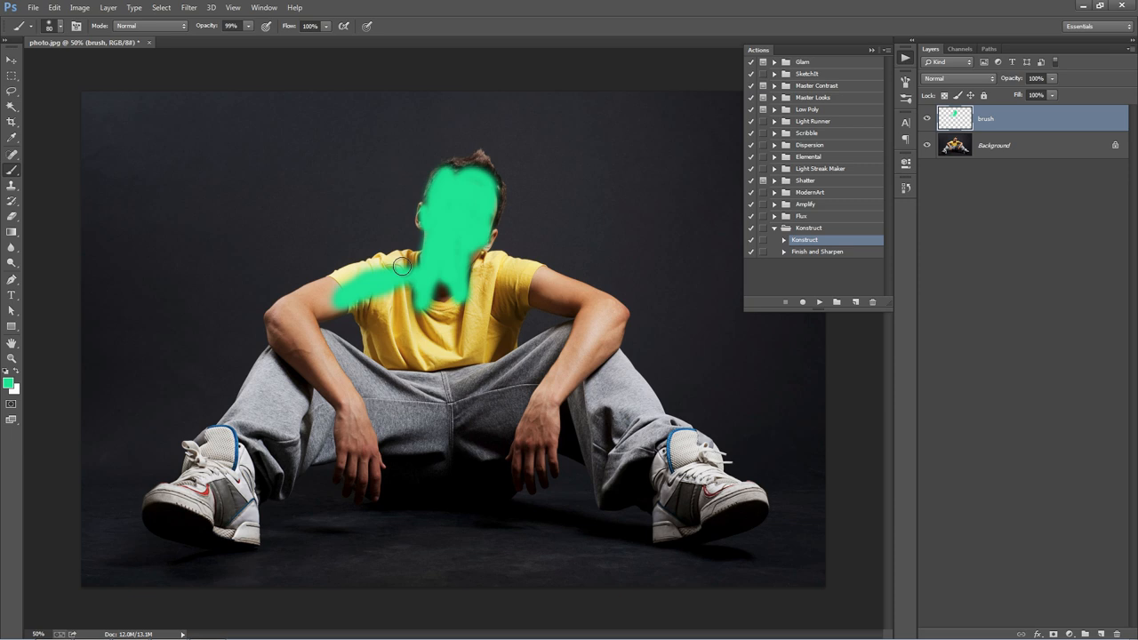
pyautogui.moveTo(404, 266); pyautogui.dragTo(280, 321)
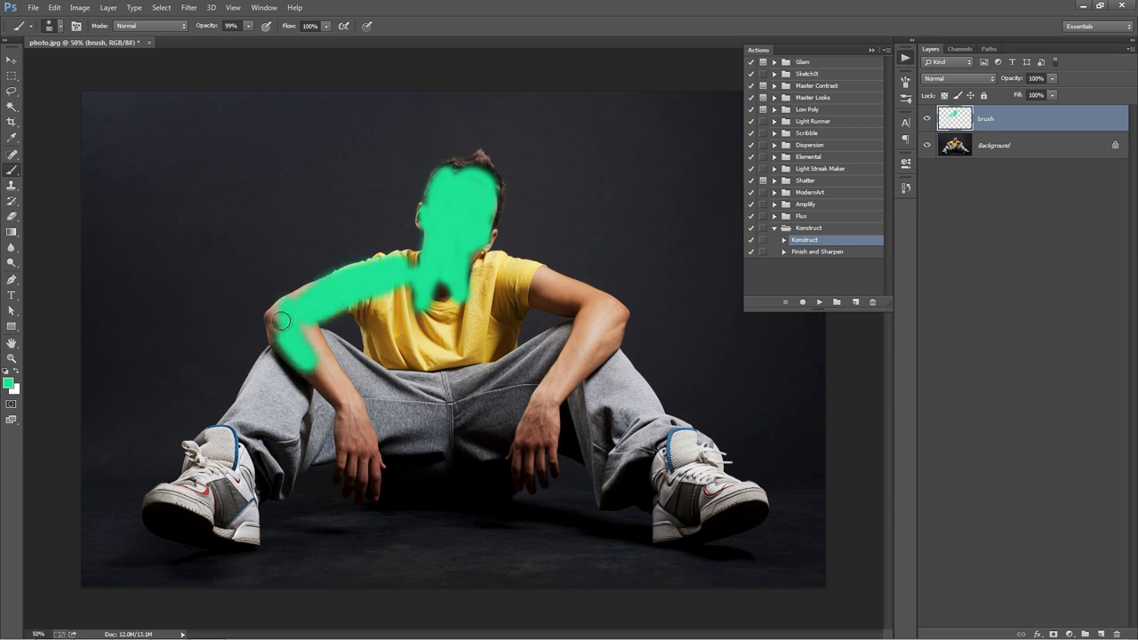
pyautogui.moveTo(280, 320); pyautogui.dragTo(330, 410)
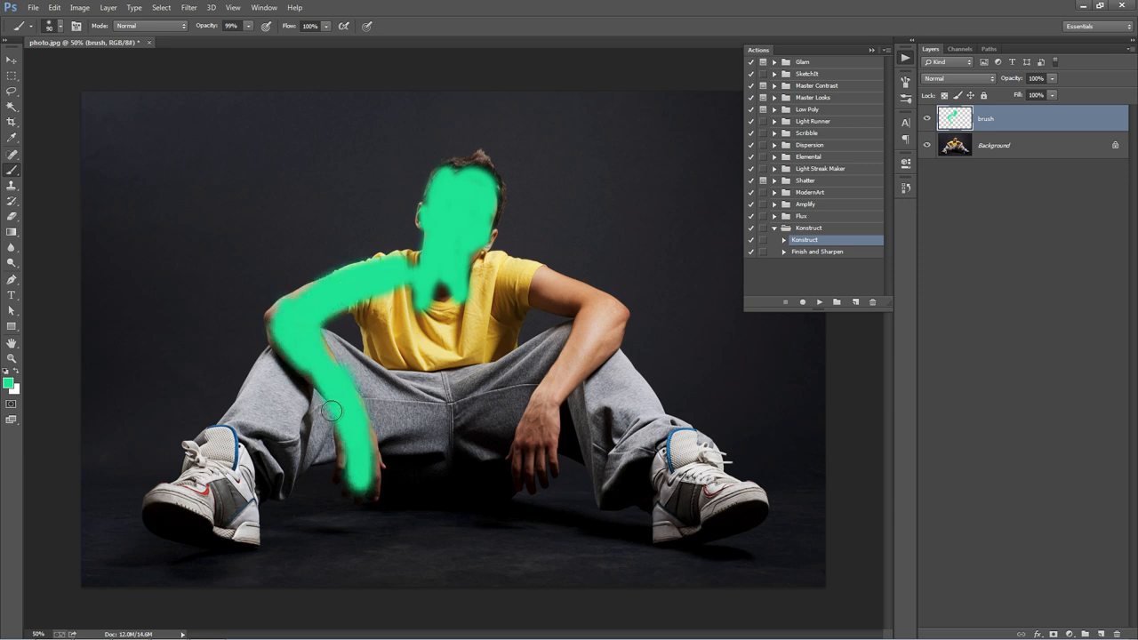
pyautogui.moveTo(329, 411); pyautogui.dragTo(223, 444)
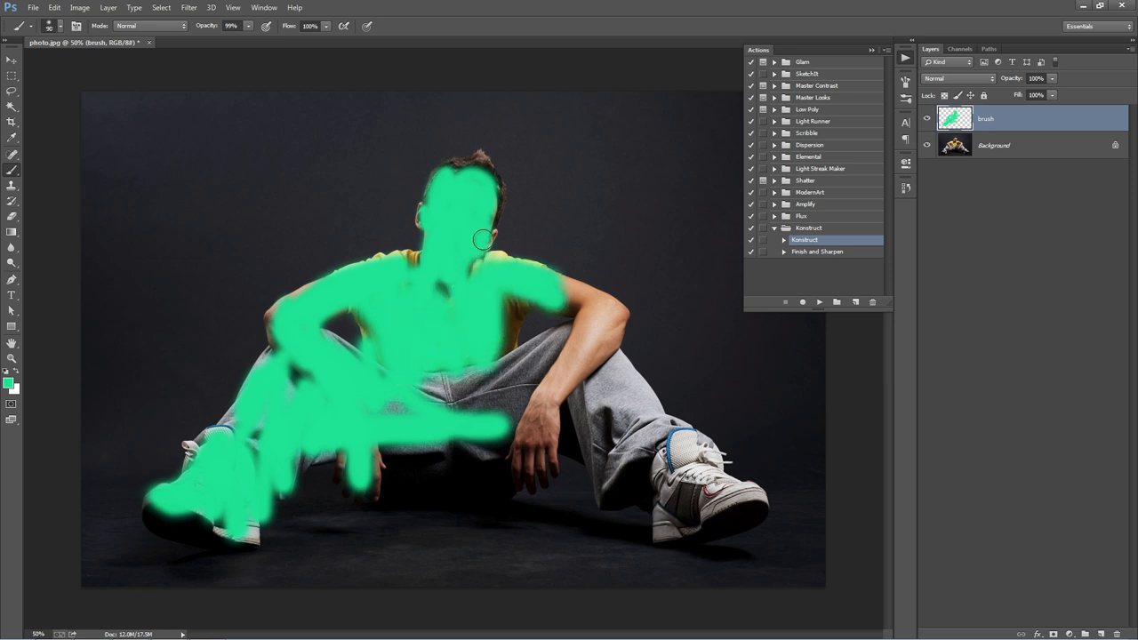
pyautogui.moveTo(484, 239); pyautogui.dragTo(565, 297)
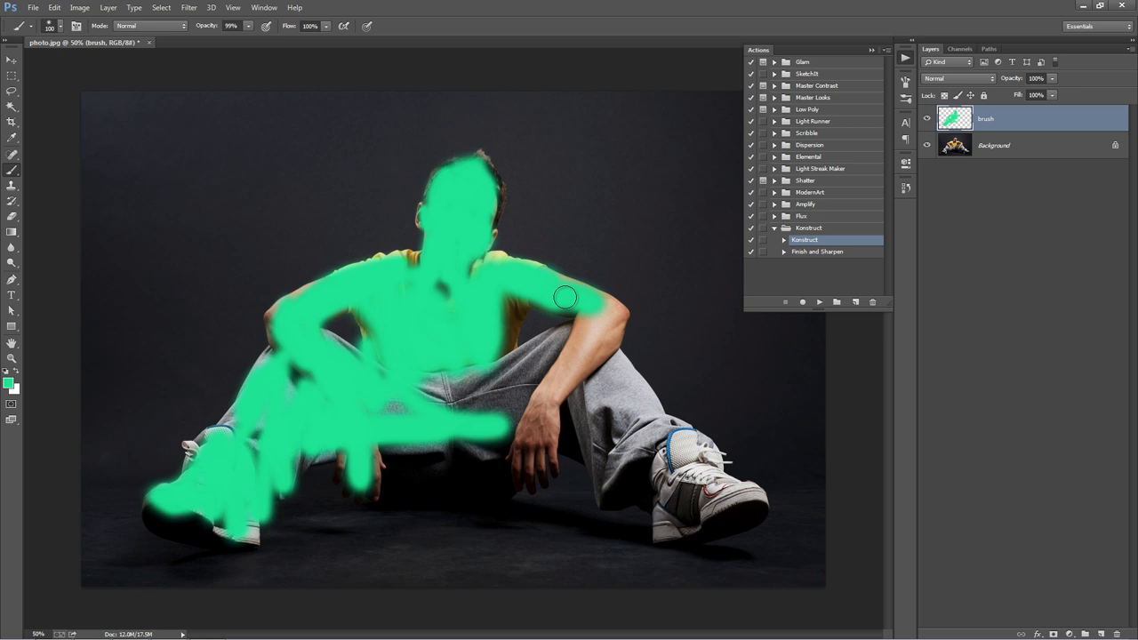
pyautogui.moveTo(565, 297); pyautogui.dragTo(565, 385)
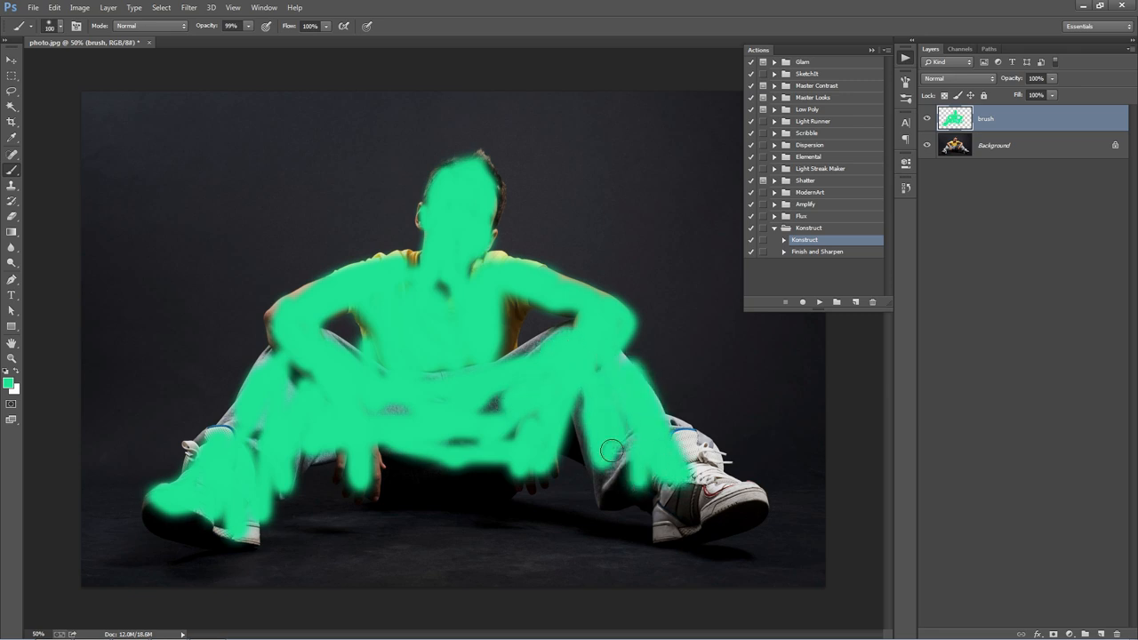
pyautogui.moveTo(611, 451); pyautogui.dragTo(667, 496)
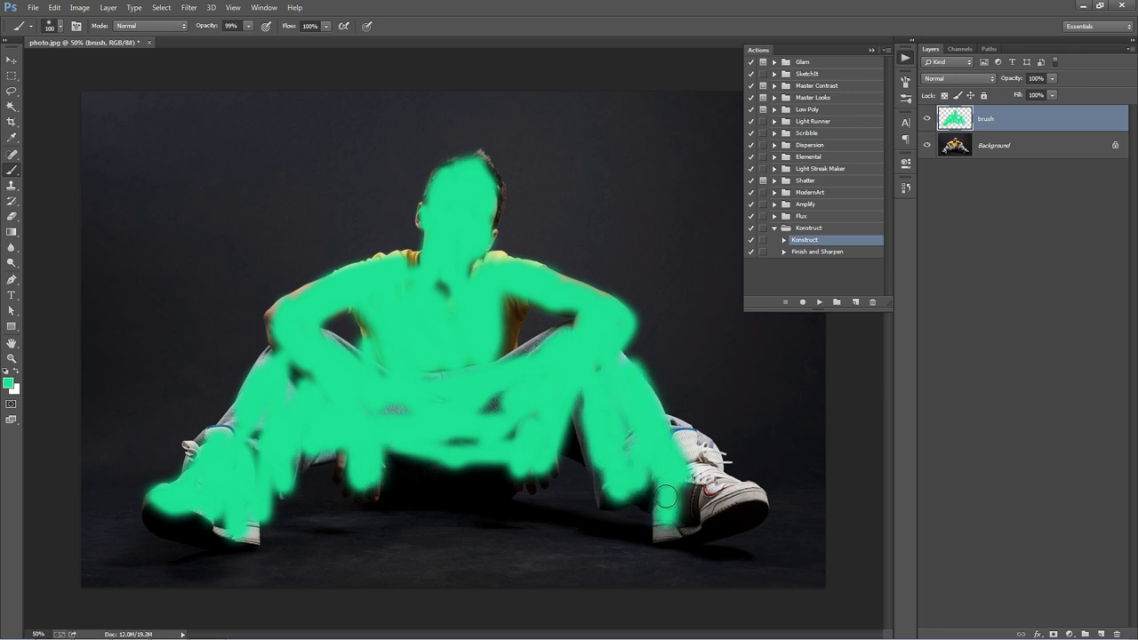
pyautogui.moveTo(665, 496); pyautogui.dragTo(677, 513)
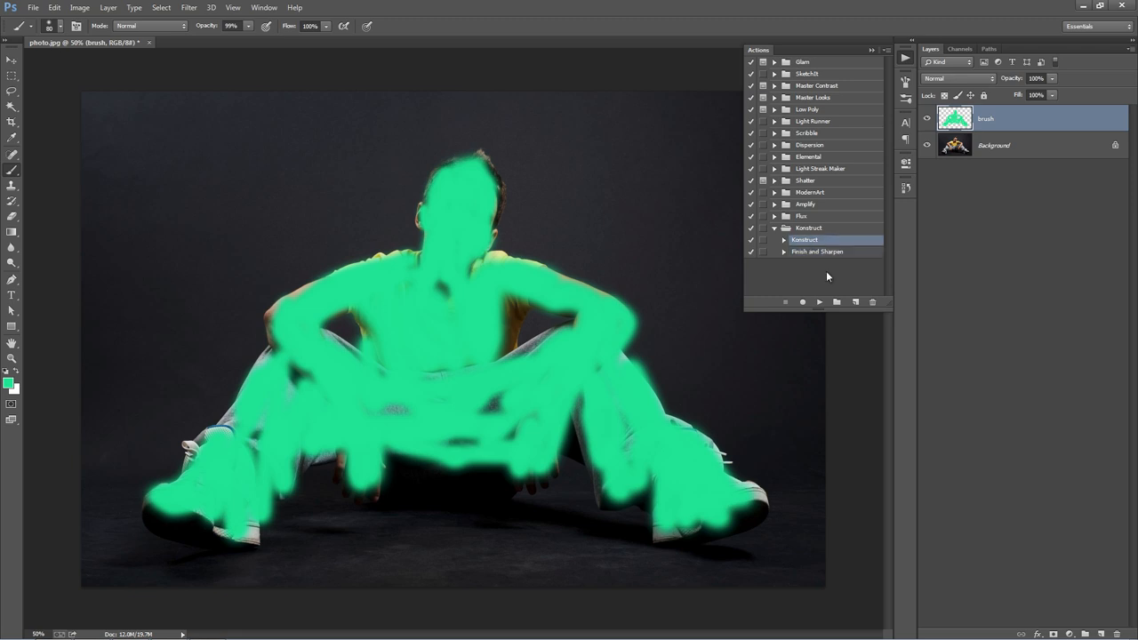
pyautogui.moveTo(653, 220)
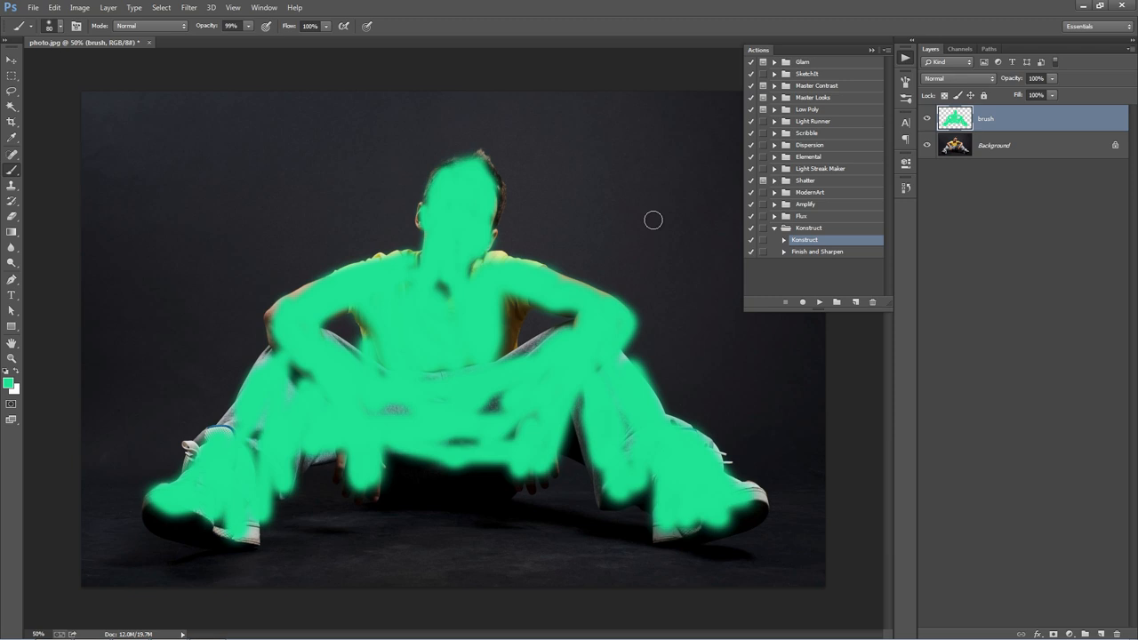
pyautogui.moveTo(723, 248)
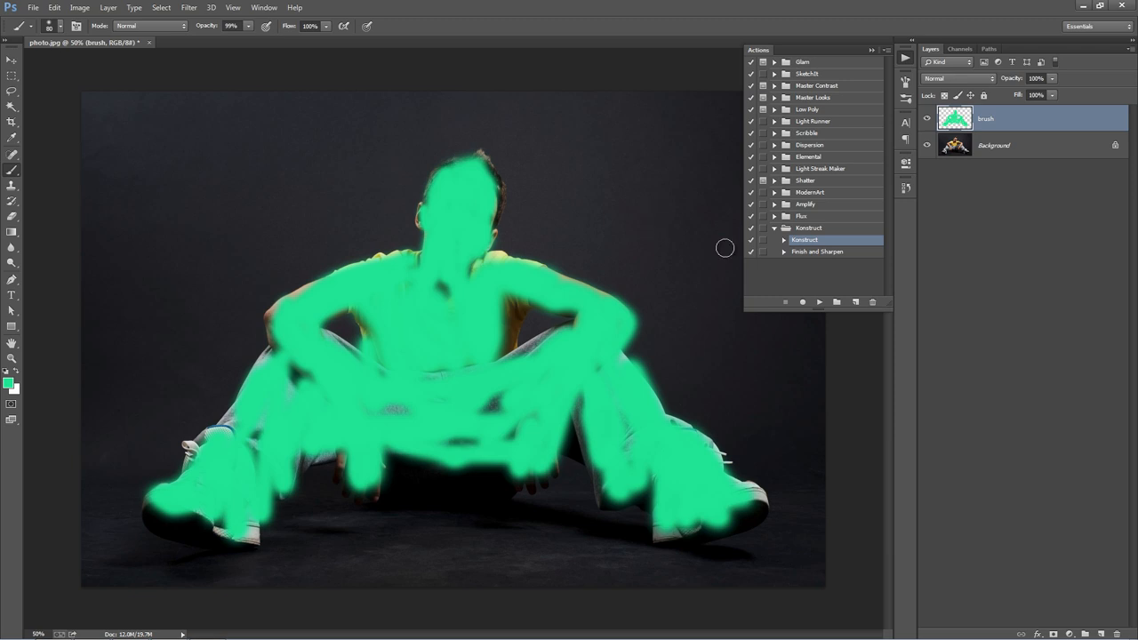
pyautogui.moveTo(719, 245)
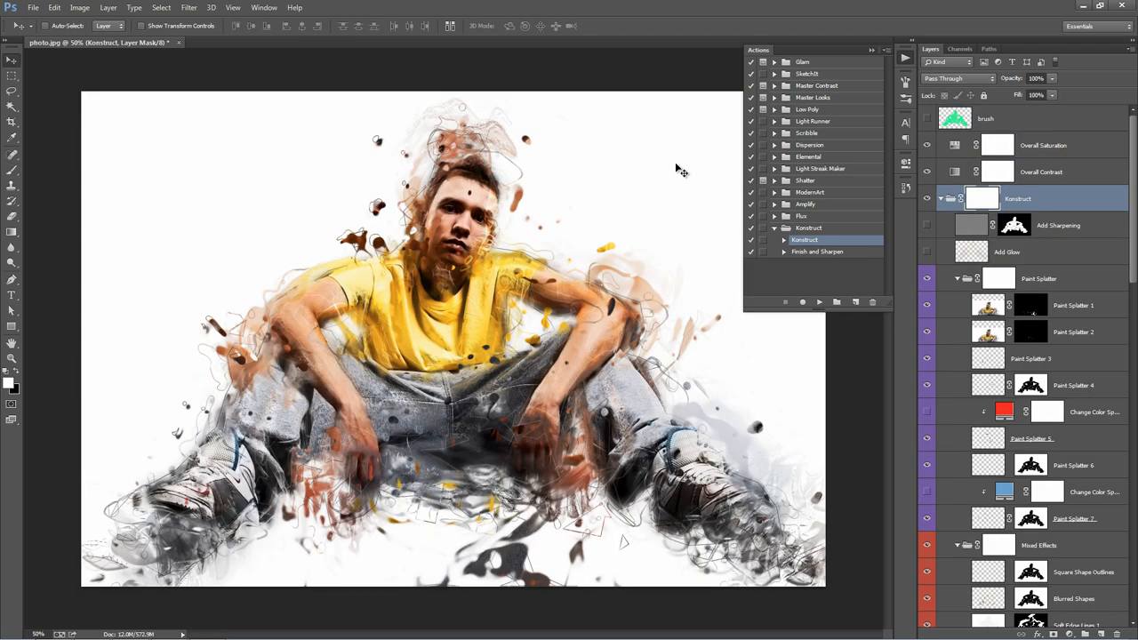
pyautogui.moveTo(424, 267)
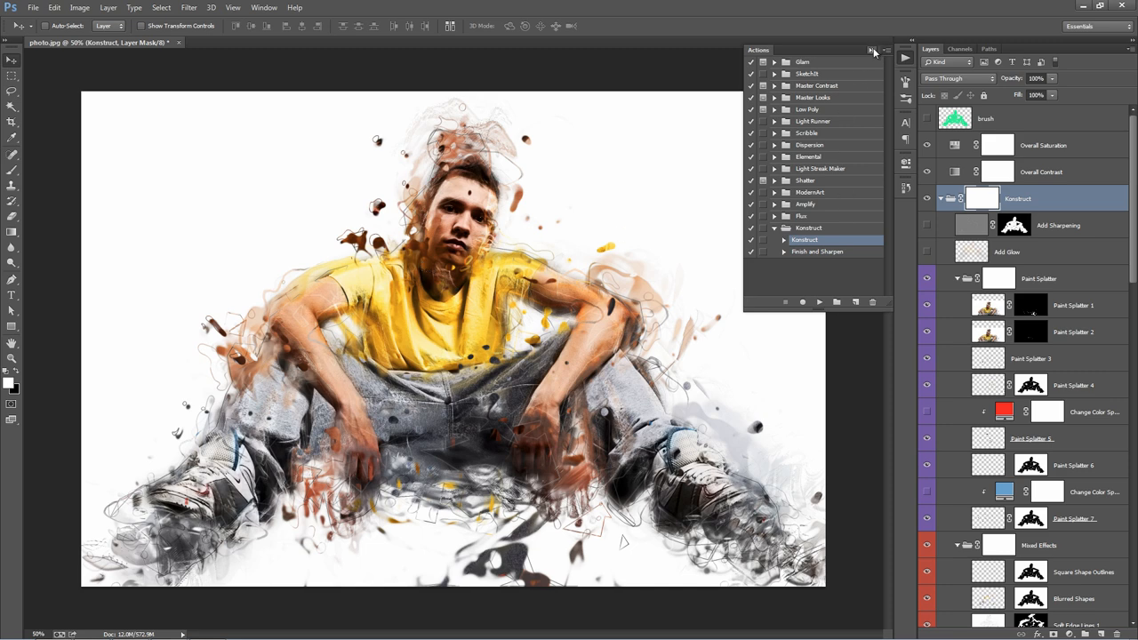
# - Close the Actions panel and collapse the Konstruct group's layers
pyautogui.click(867, 51)
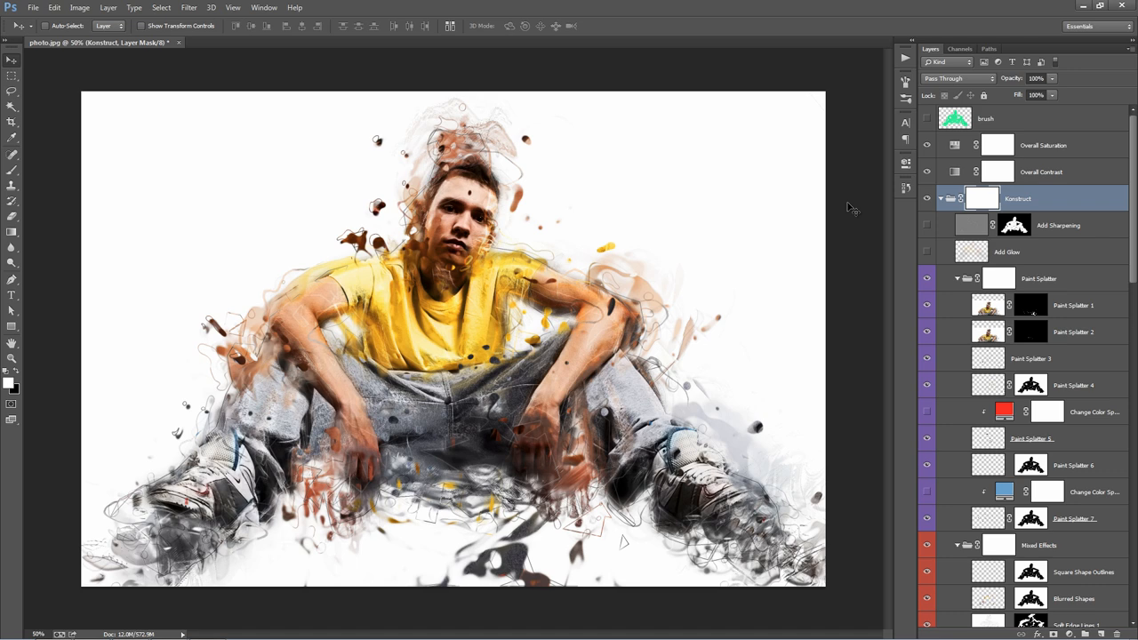
pyautogui.moveTo(511, 320)
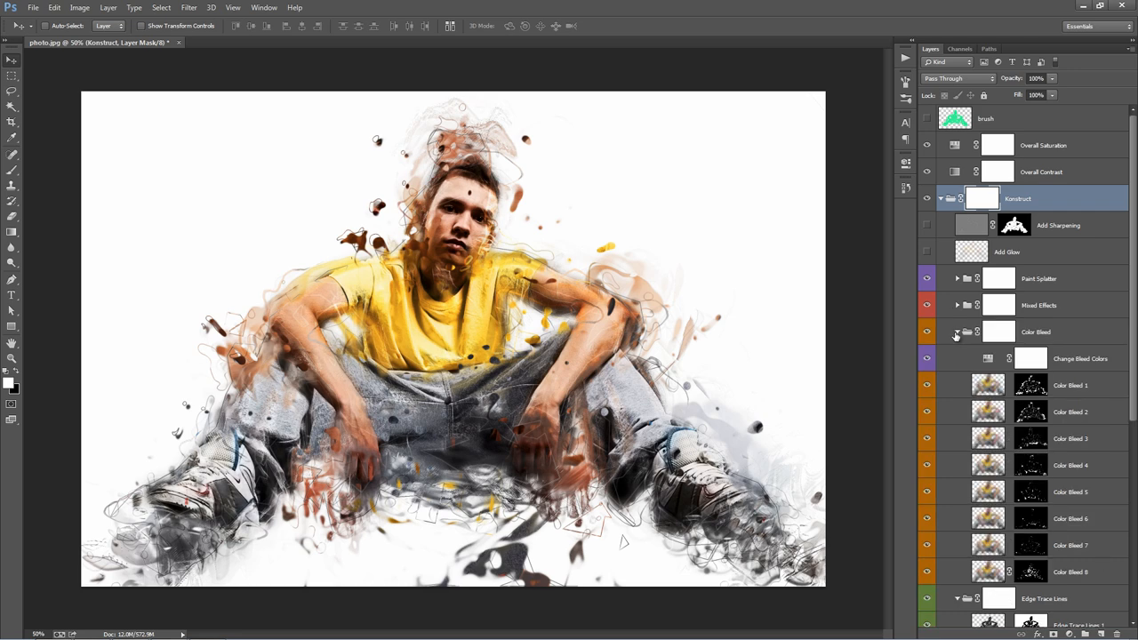
pyautogui.click(955, 331)
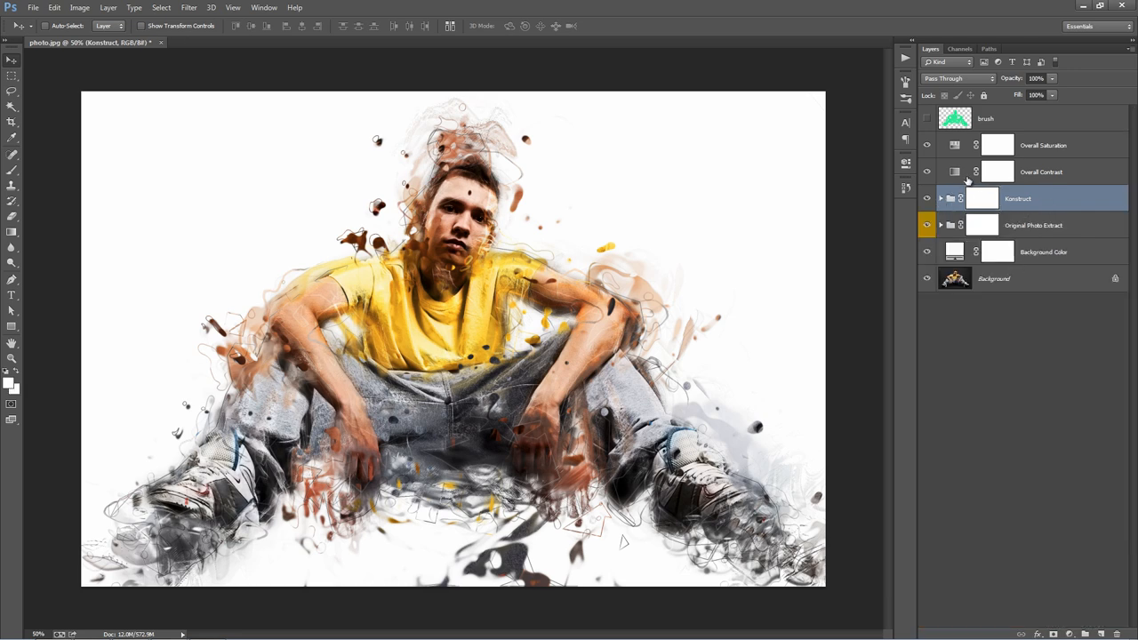
pyautogui.click(1011, 119)
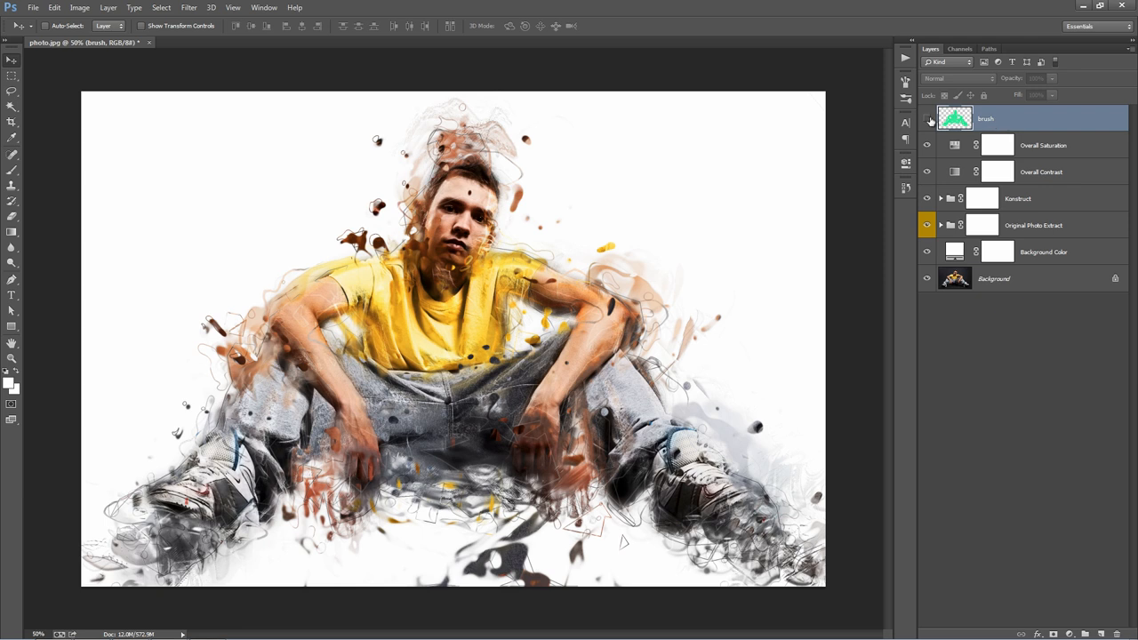
pyautogui.click(929, 118)
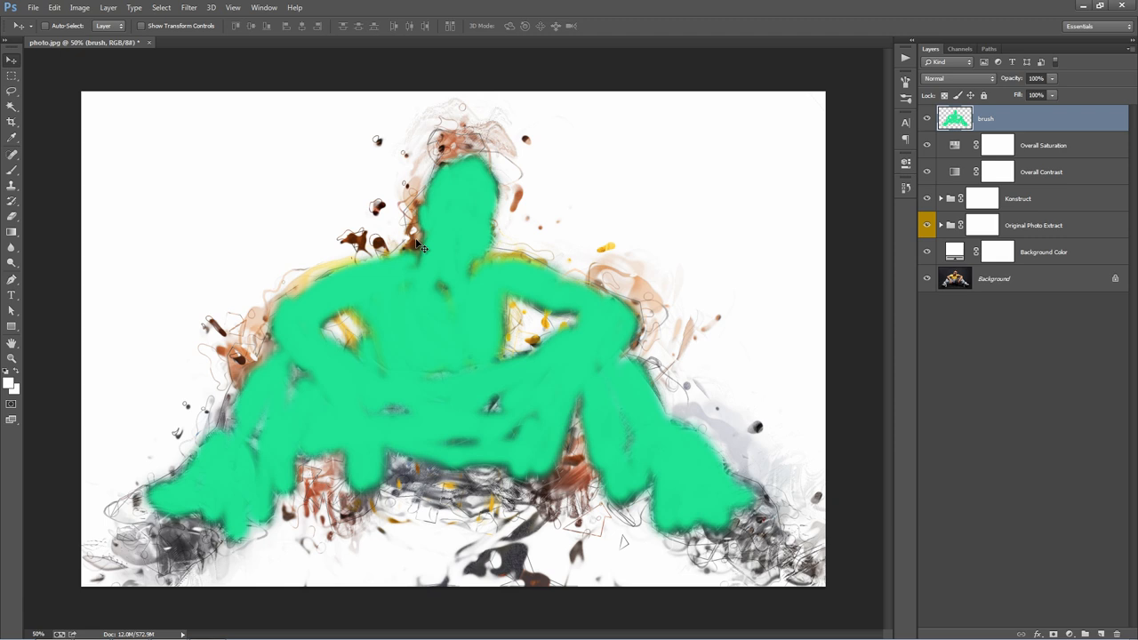
pyautogui.moveTo(180, 472)
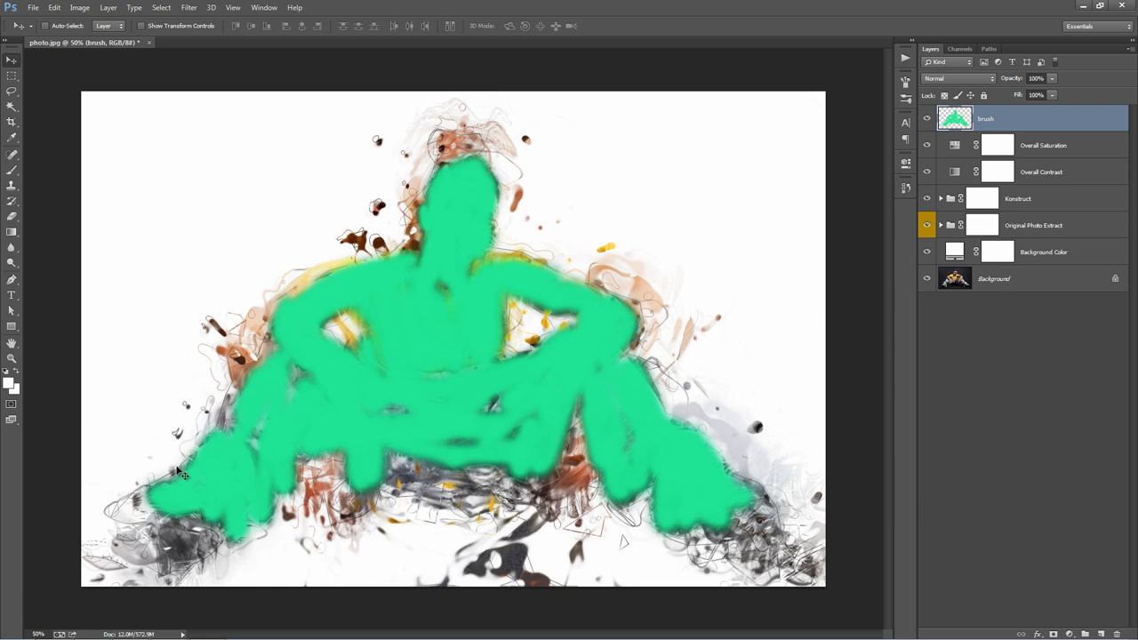
pyautogui.moveTo(644, 452)
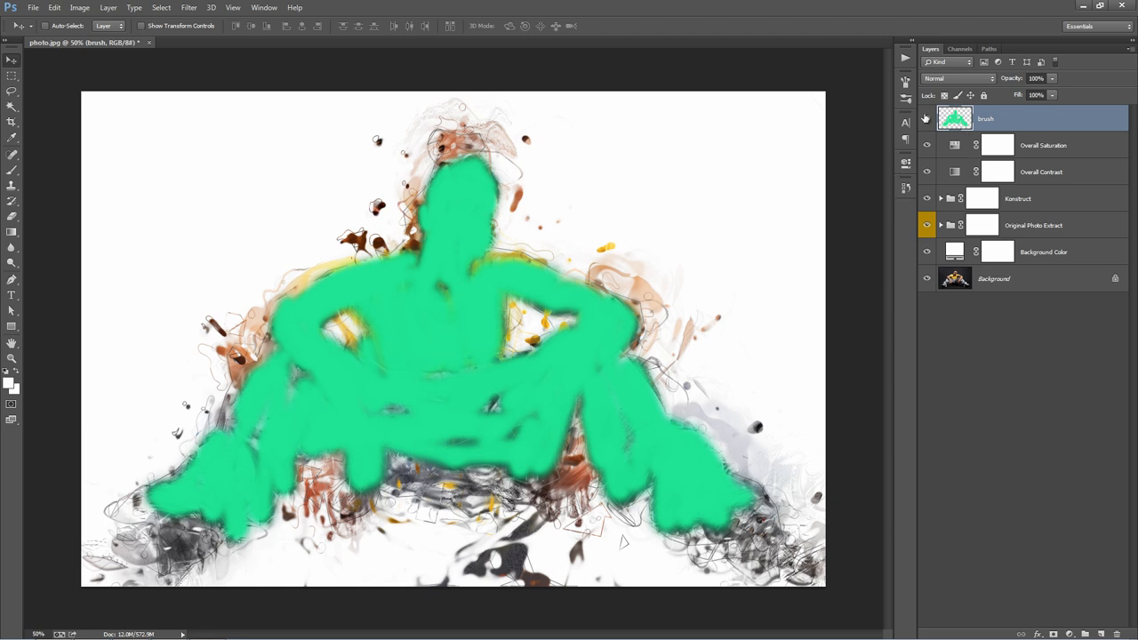
pyautogui.click(926, 118)
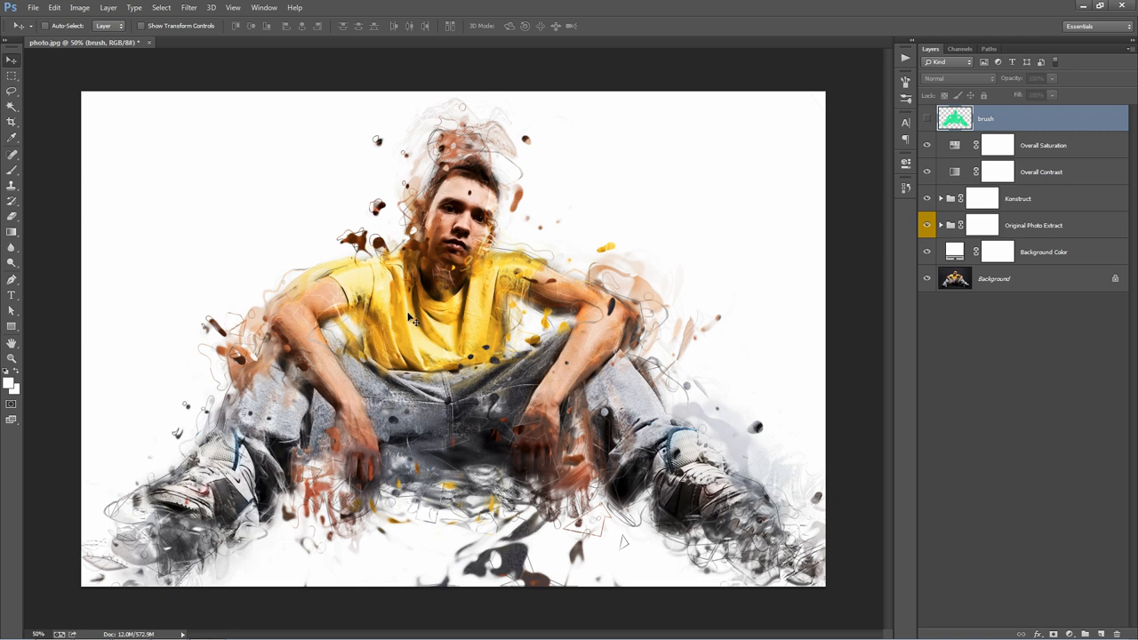
pyautogui.moveTo(427, 307)
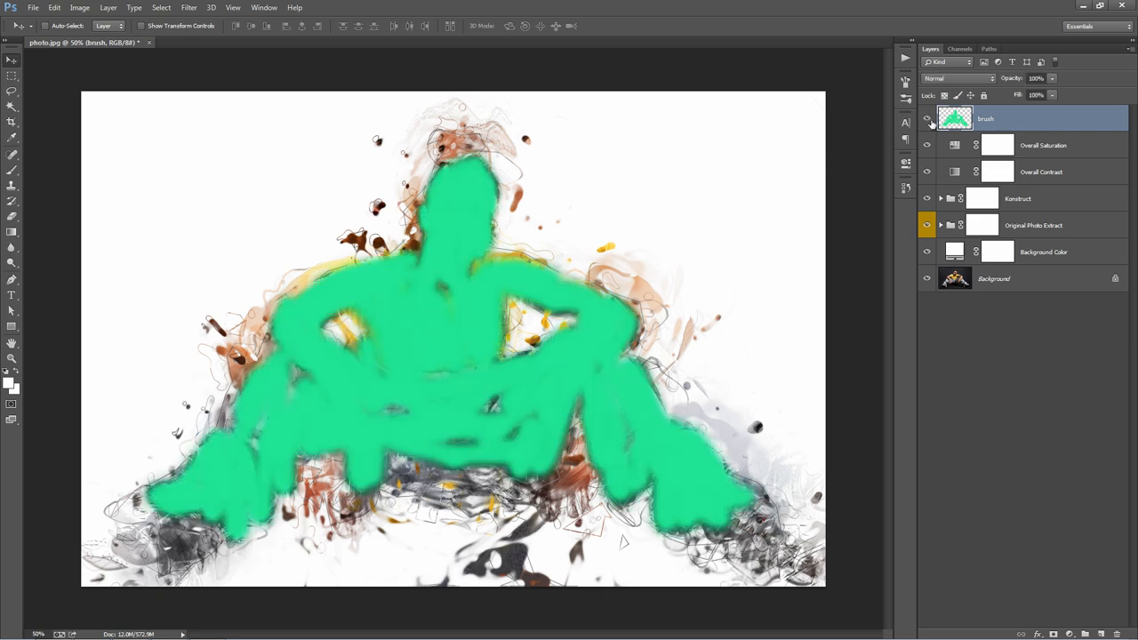
pyautogui.click(926, 119)
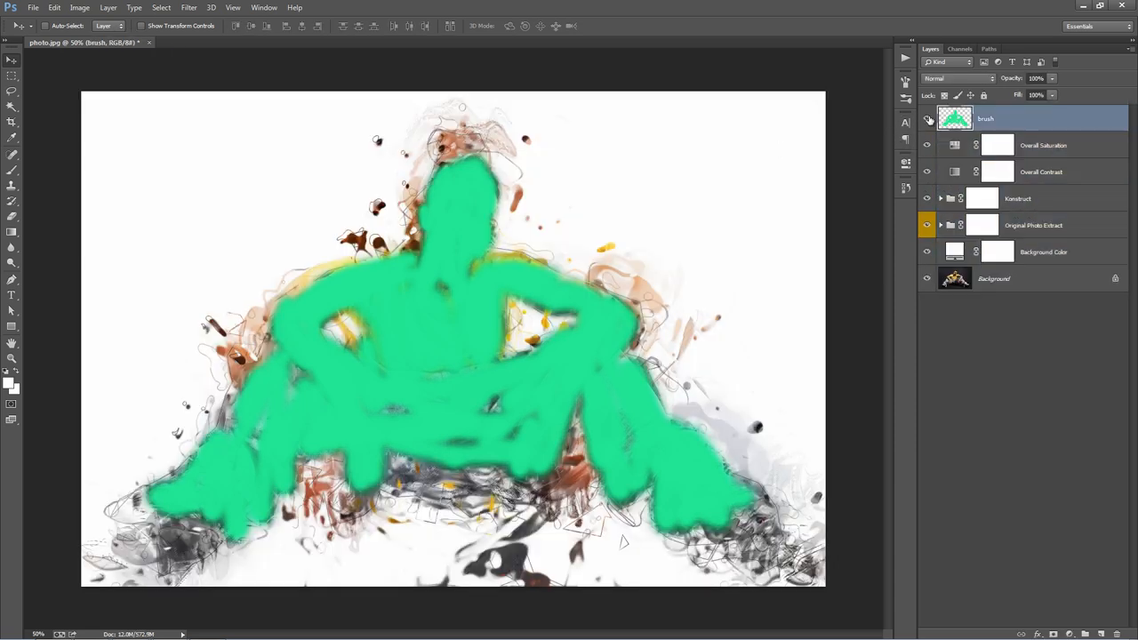
pyautogui.click(927, 118)
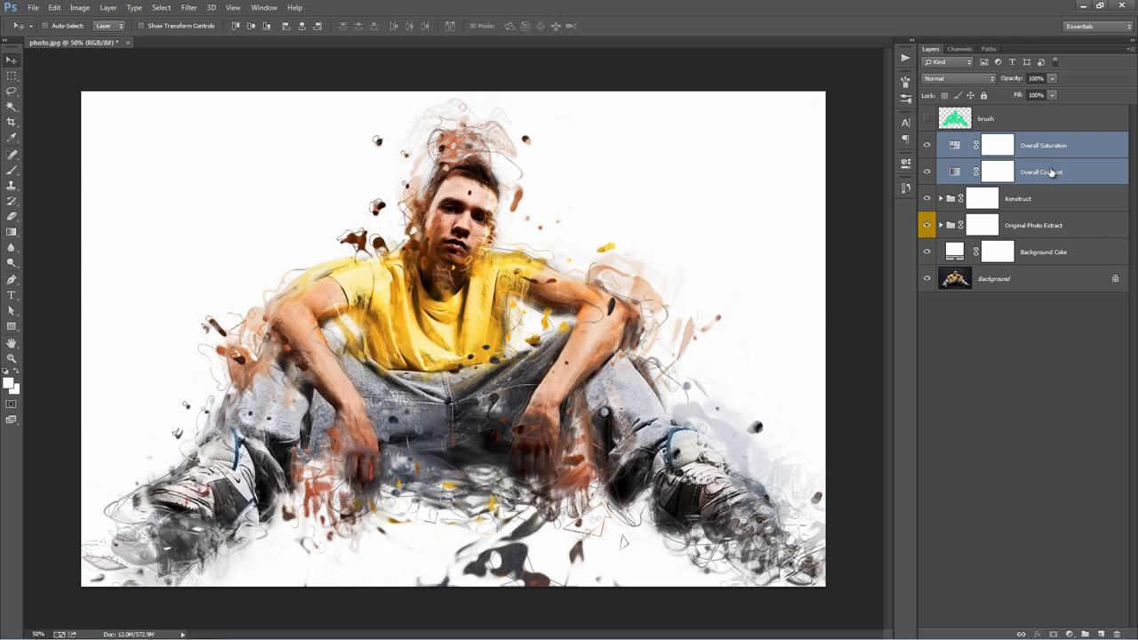
# - Set Overall Saturation to +40, then test the Yellows hue and return it to 0
pyautogui.click(992, 145)
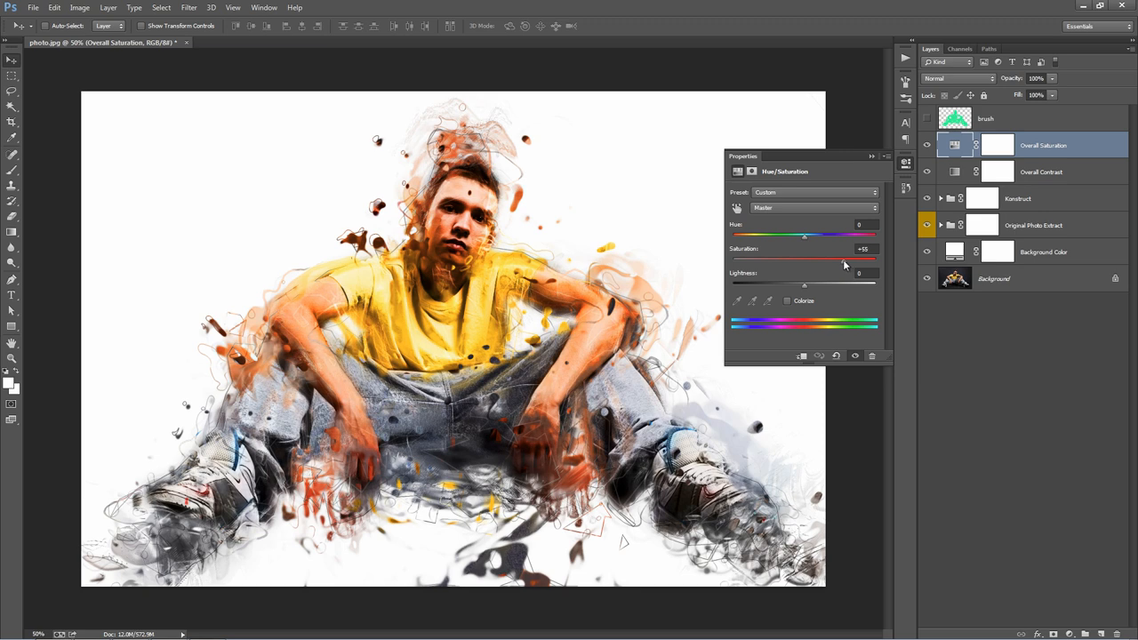
pyautogui.moveTo(845, 259); pyautogui.dragTo(832, 258)
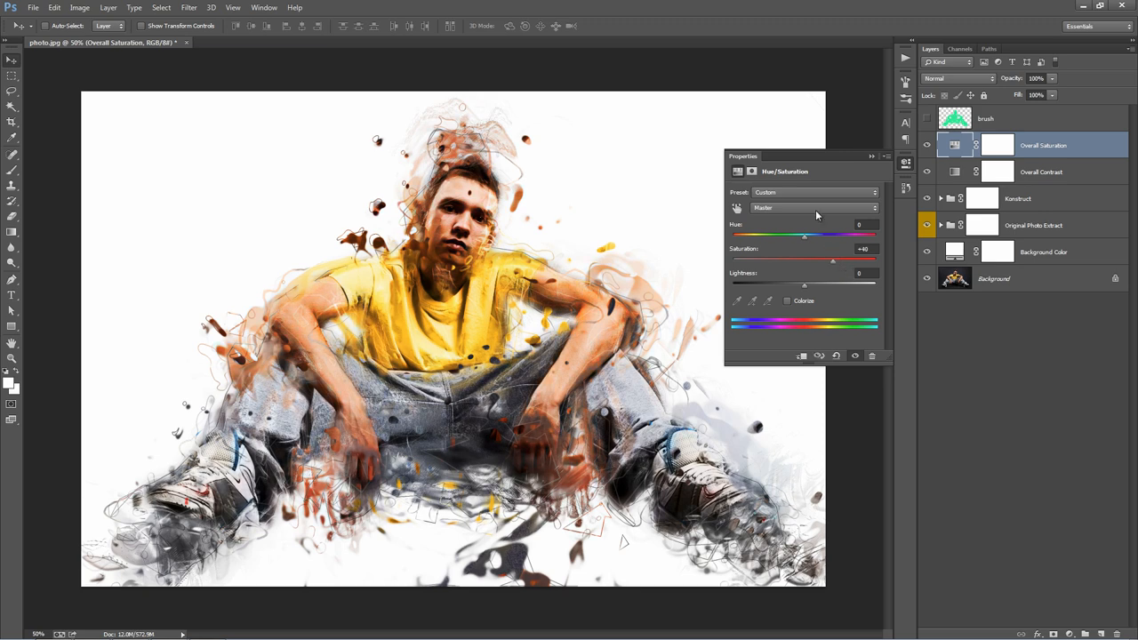
pyautogui.click(815, 207)
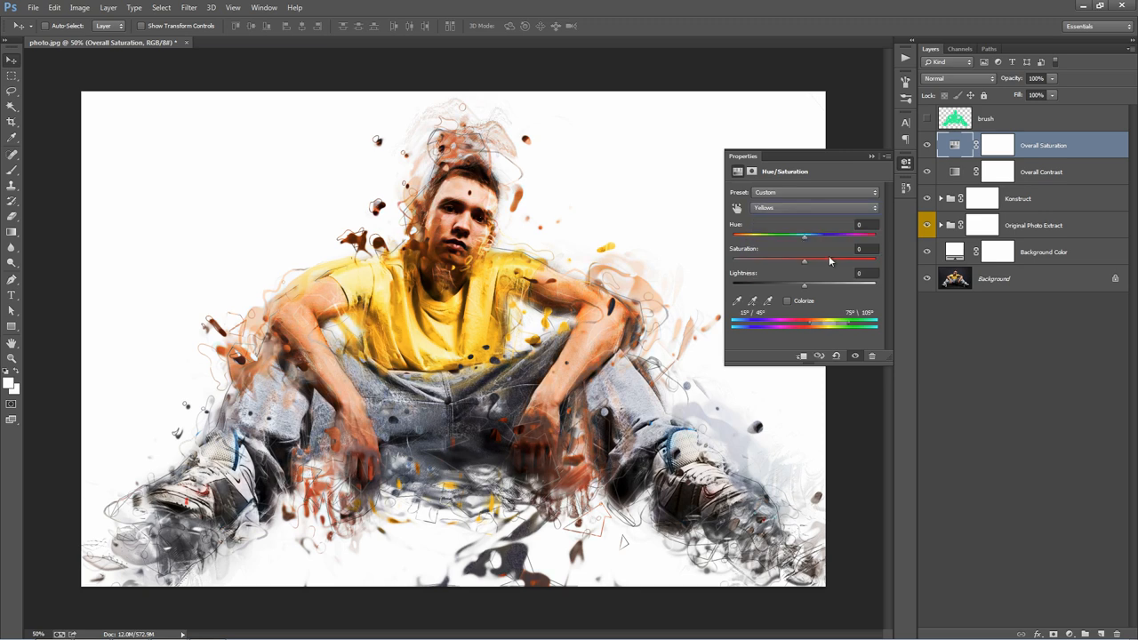
pyautogui.moveTo(804, 235); pyautogui.dragTo(815, 235)
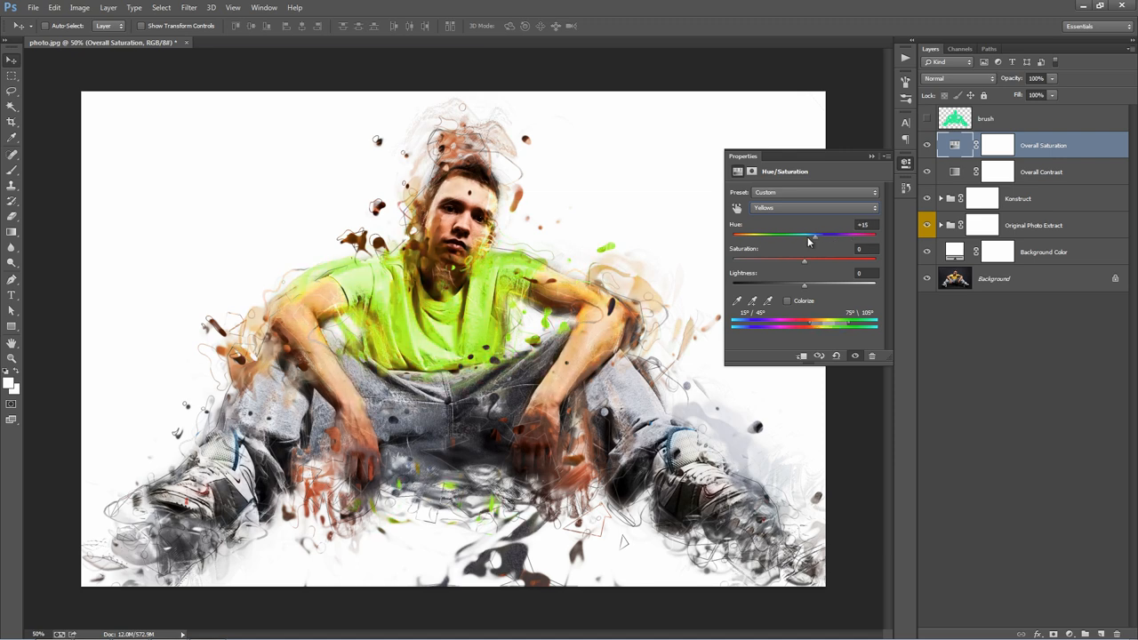
pyautogui.moveTo(813, 236); pyautogui.dragTo(794, 236)
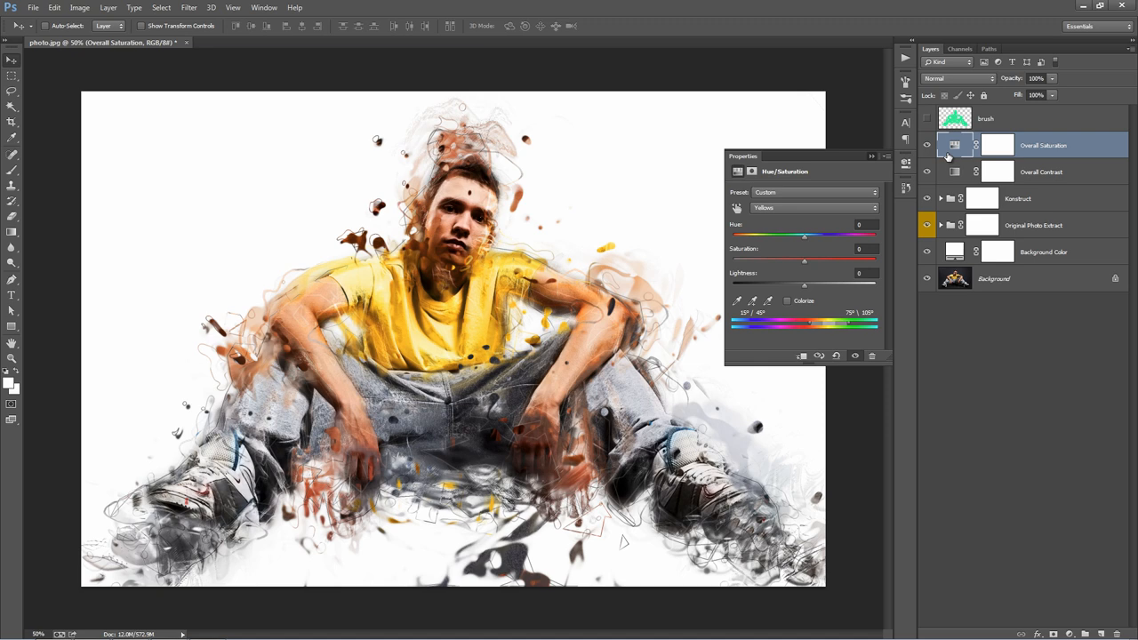
# - Hide the Overall Contrast layer, toggle the Konstruct group off and on, and select it
pyautogui.click(1051, 171)
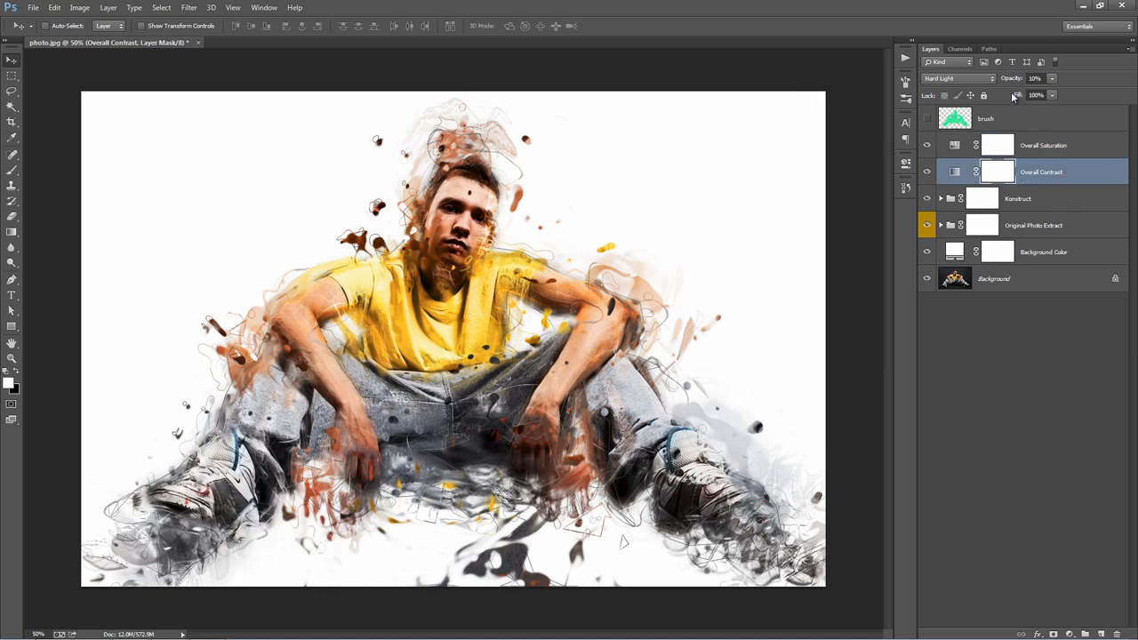
pyautogui.click(1011, 86)
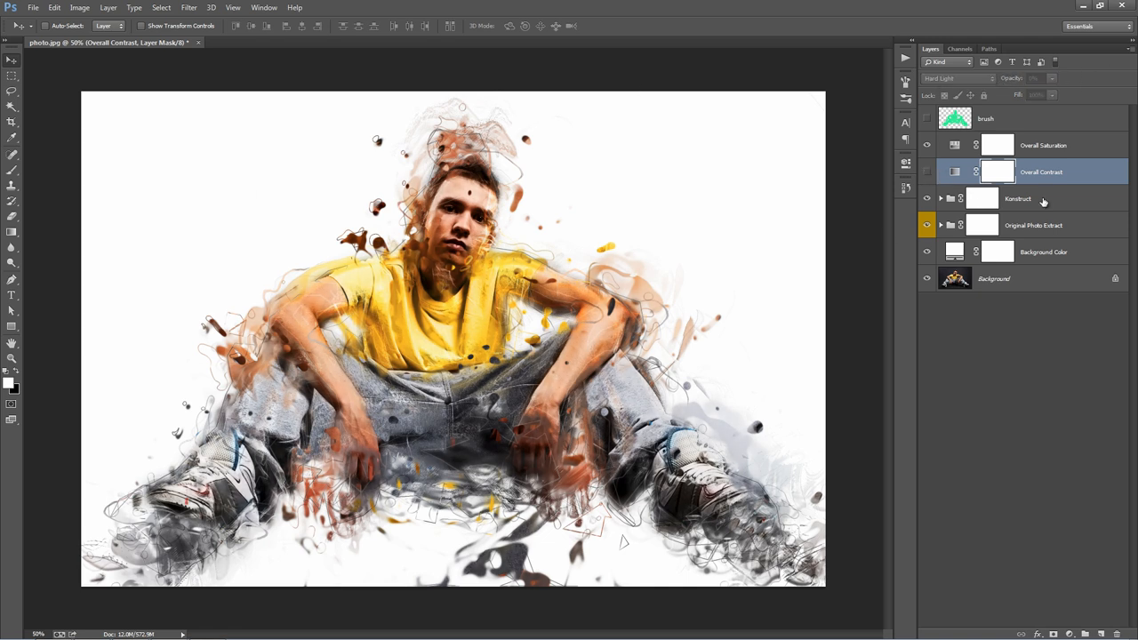
pyautogui.click(1031, 198)
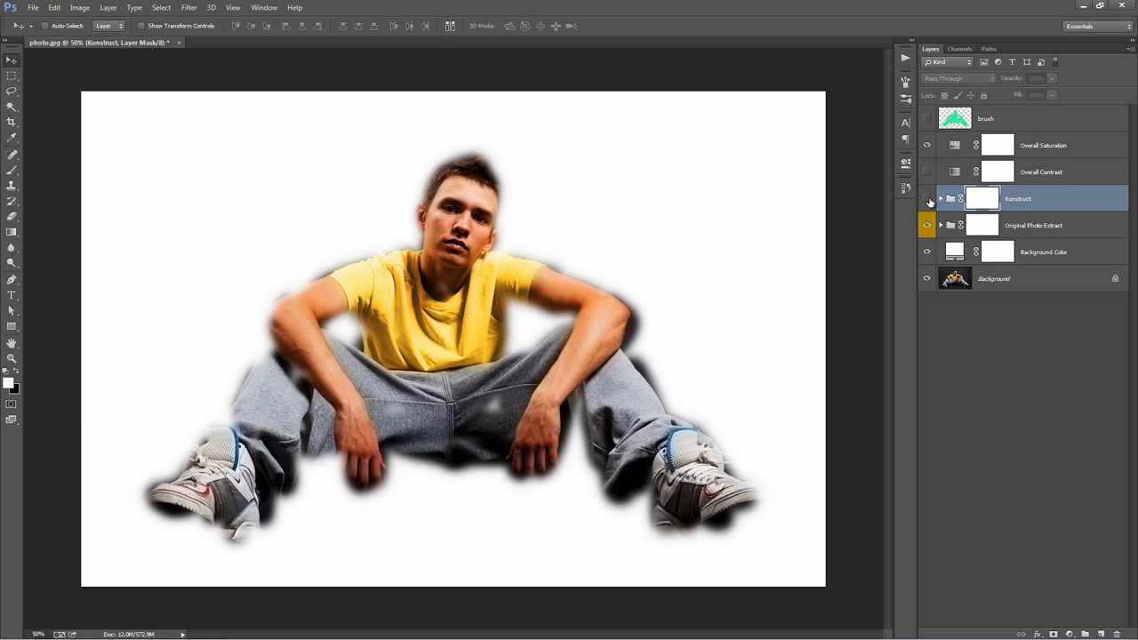
pyautogui.click(1032, 225)
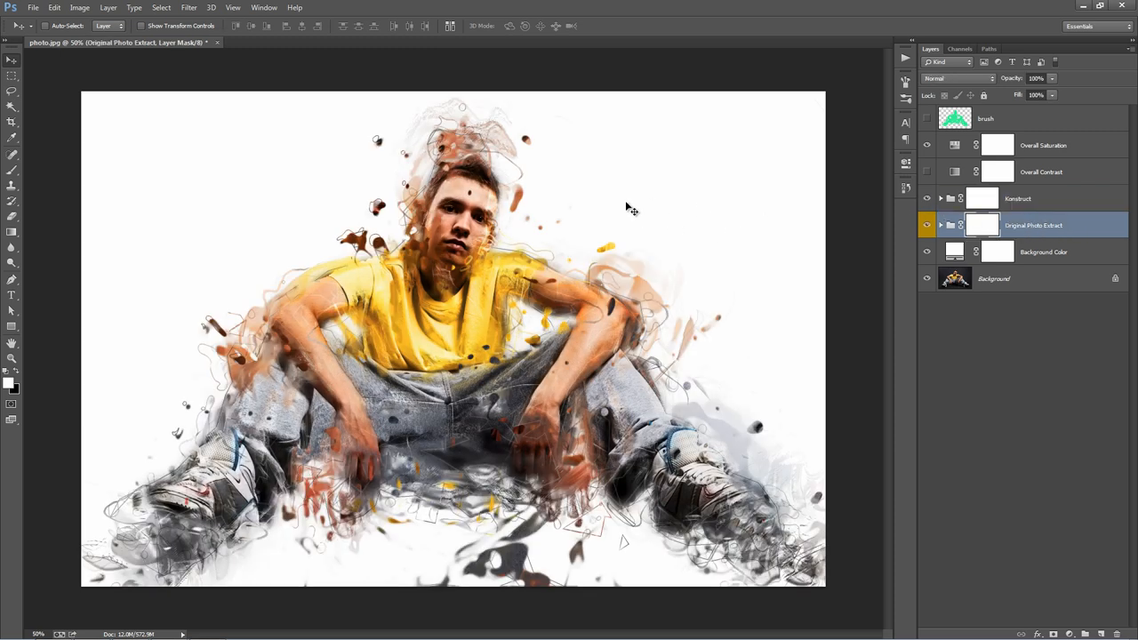
pyautogui.click(1031, 199)
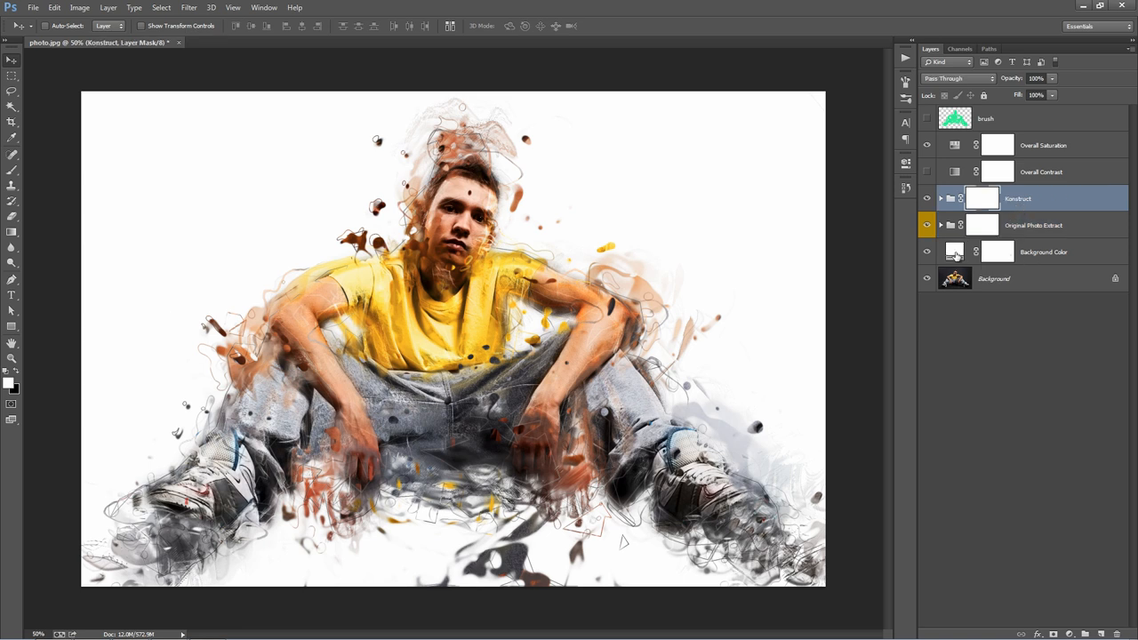
# - Change the Background Color fill from white to light peach
pyautogui.doubleClick(955, 251)
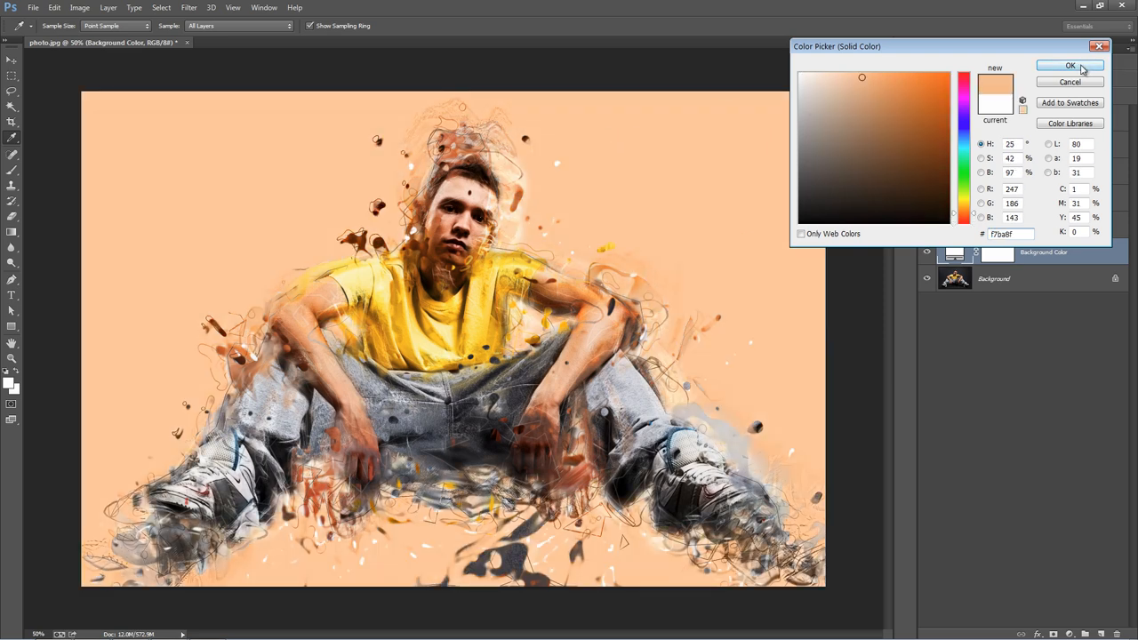
pyautogui.click(1063, 66)
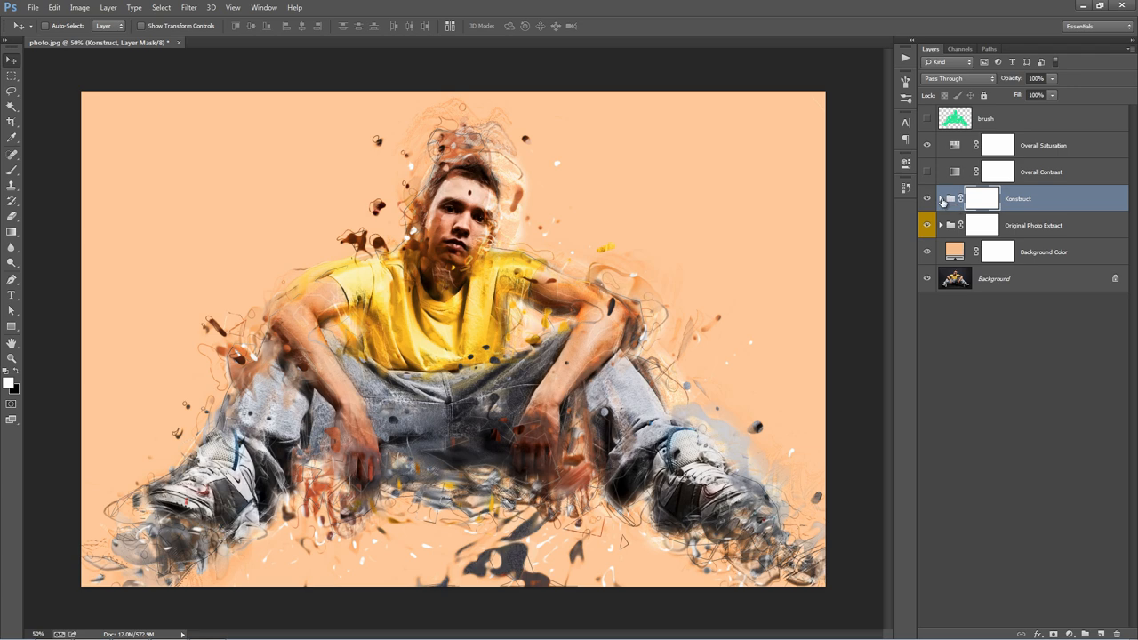
# - Expand the Konstruct group to show its effect layers
pyautogui.click(940, 198)
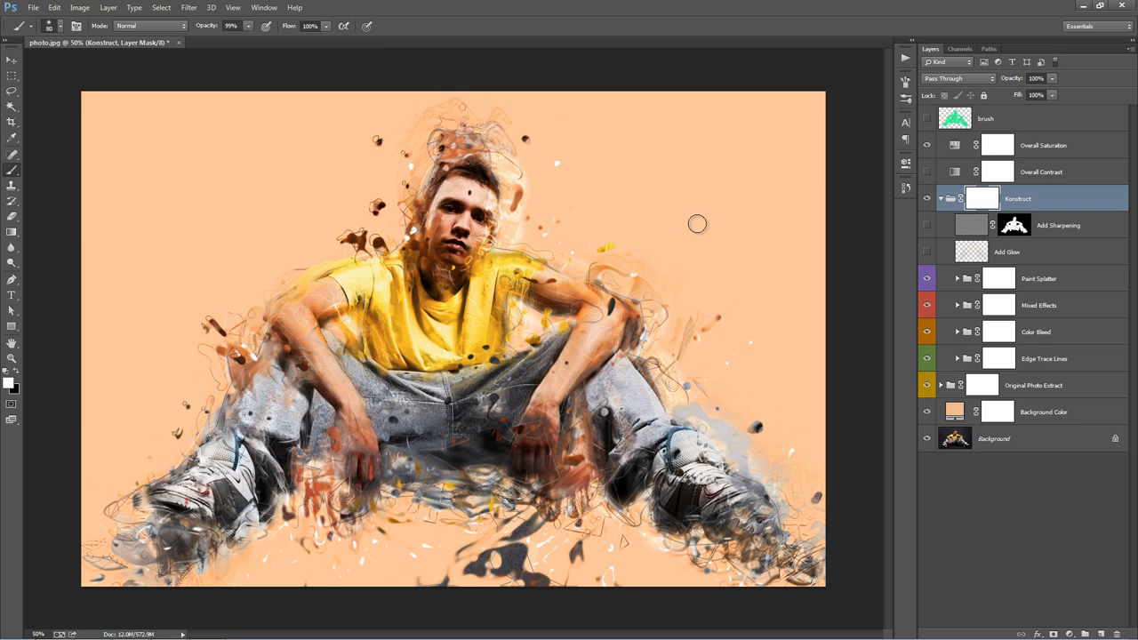
pyautogui.moveTo(443, 191)
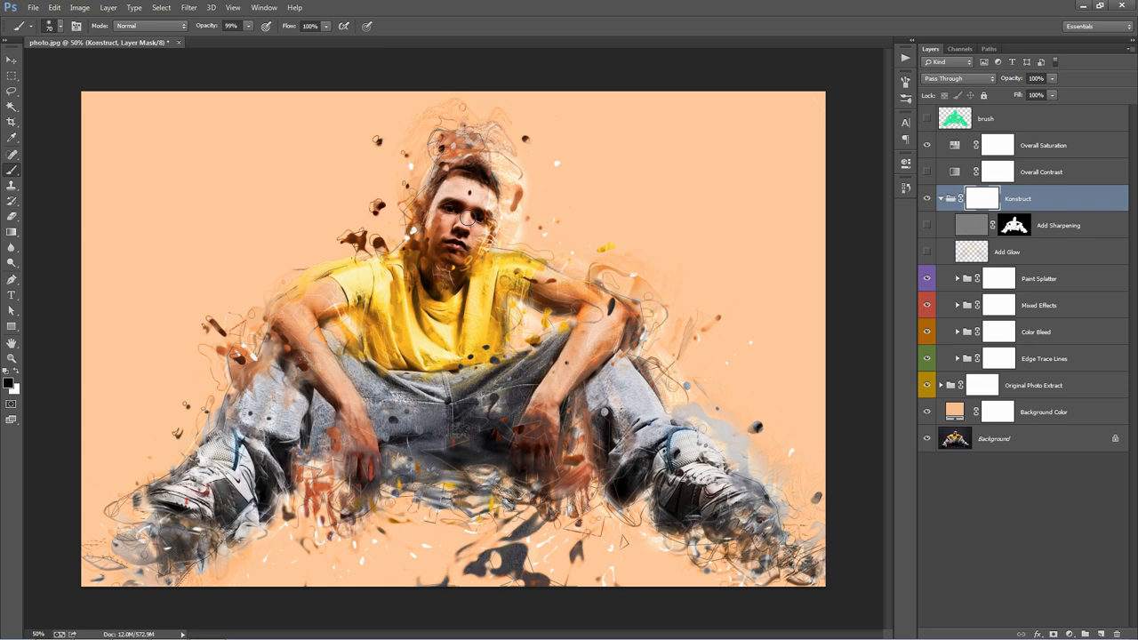
pyautogui.moveTo(470, 192)
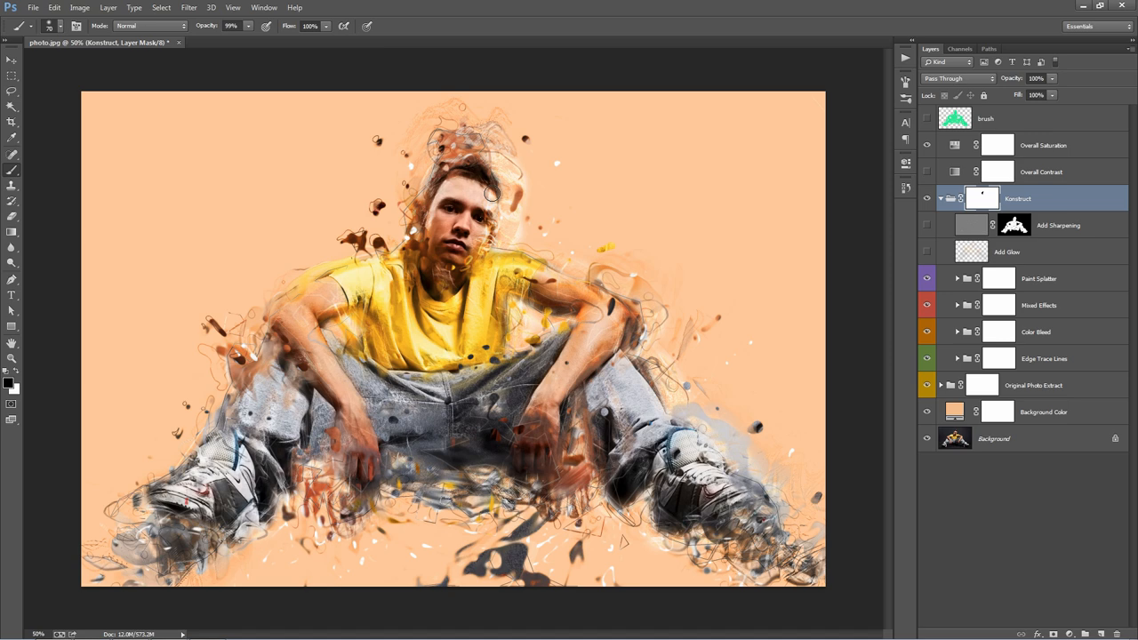
pyautogui.moveTo(454, 211)
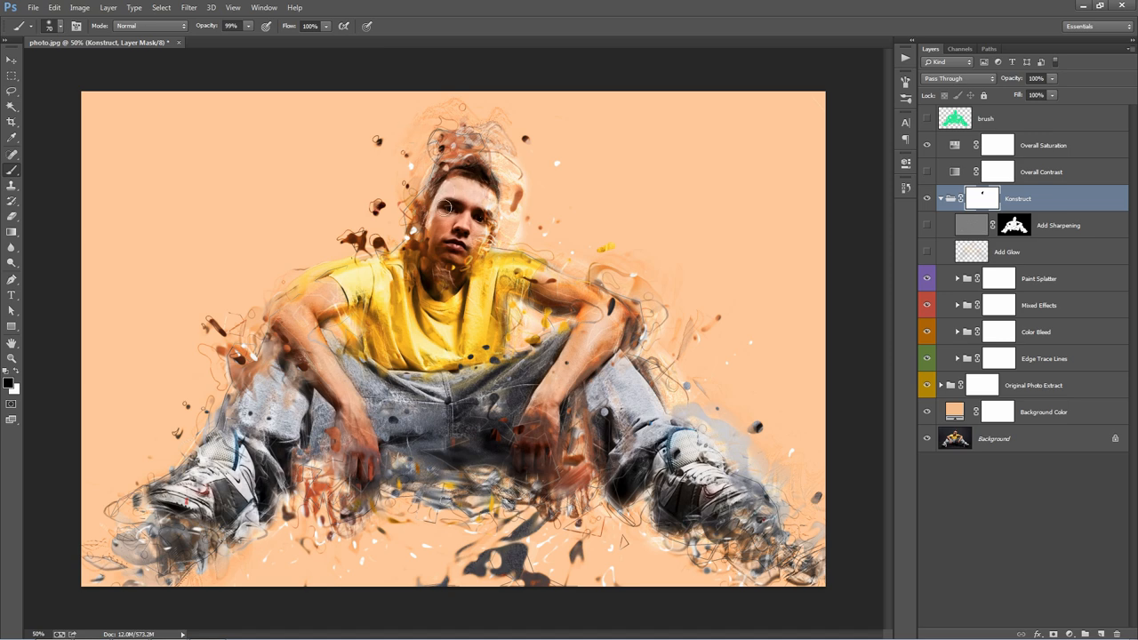
pyautogui.moveTo(848, 193)
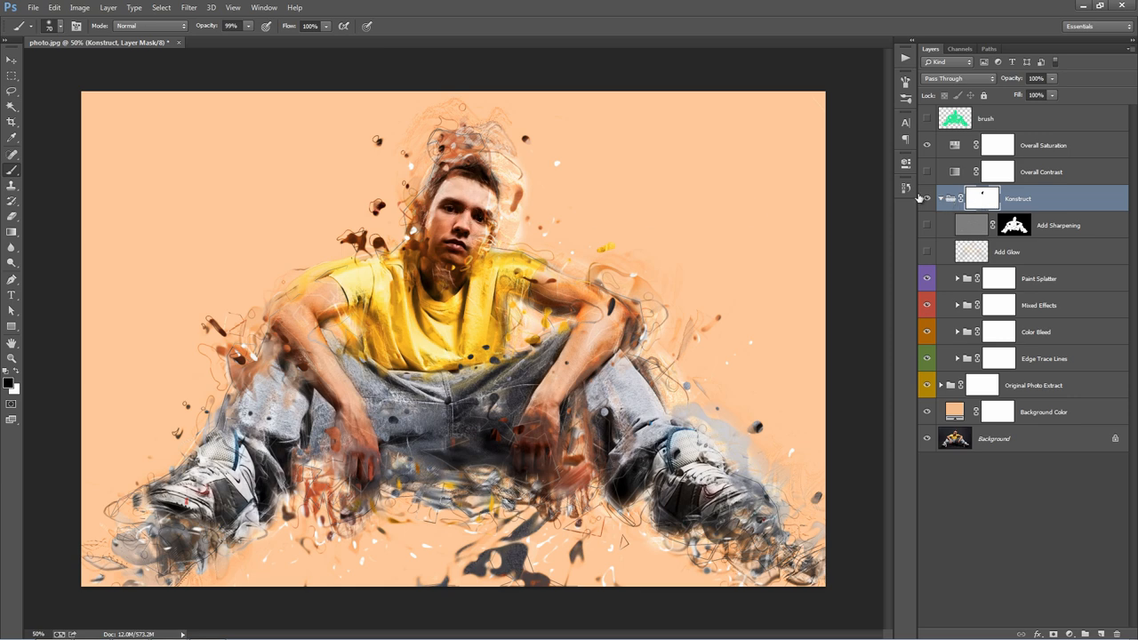
pyautogui.click(1055, 225)
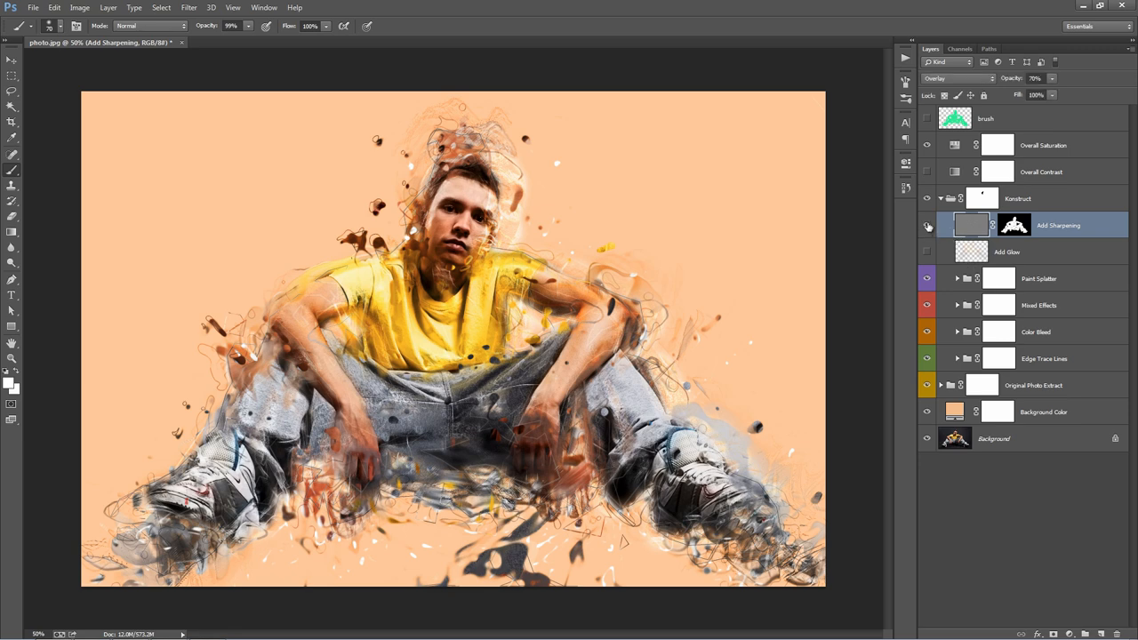
pyautogui.click(1032, 252)
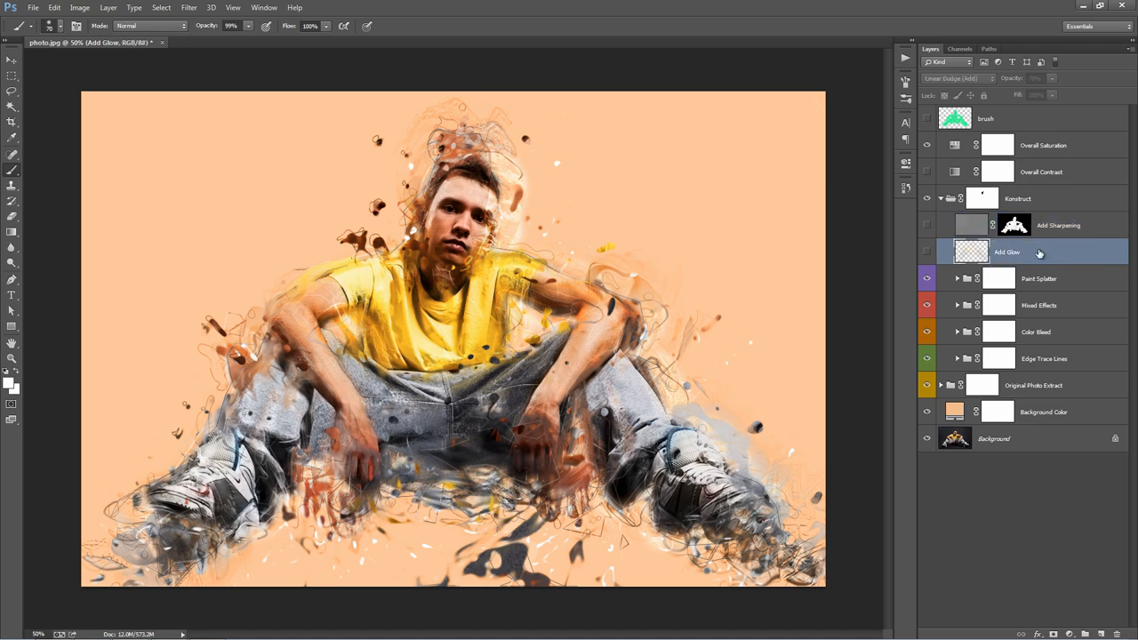
pyautogui.click(926, 252)
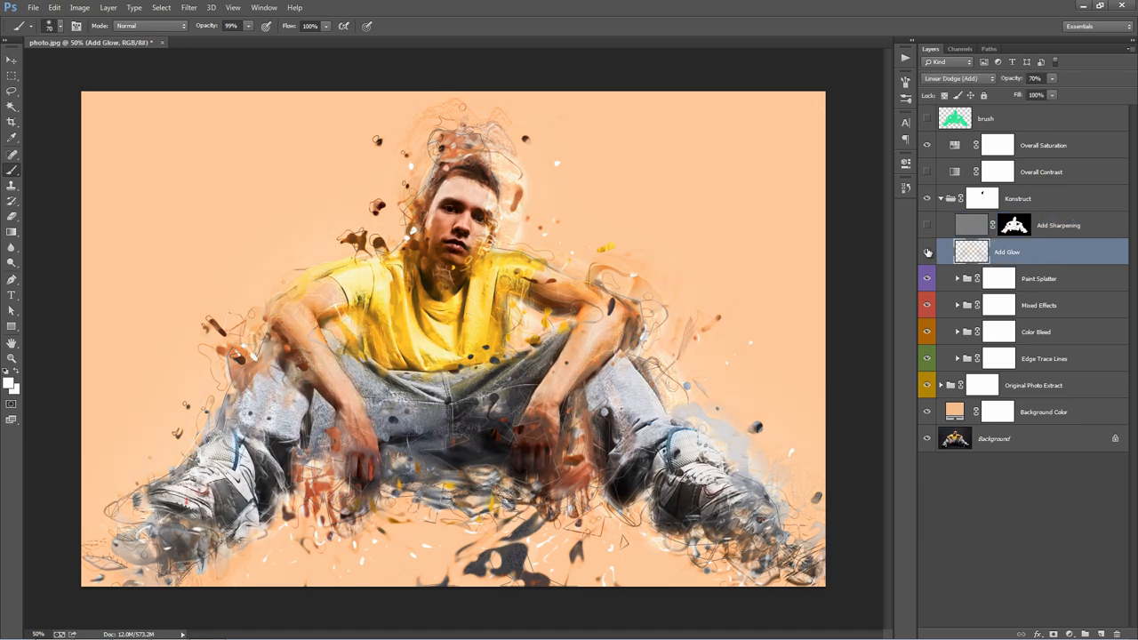
pyautogui.click(926, 252)
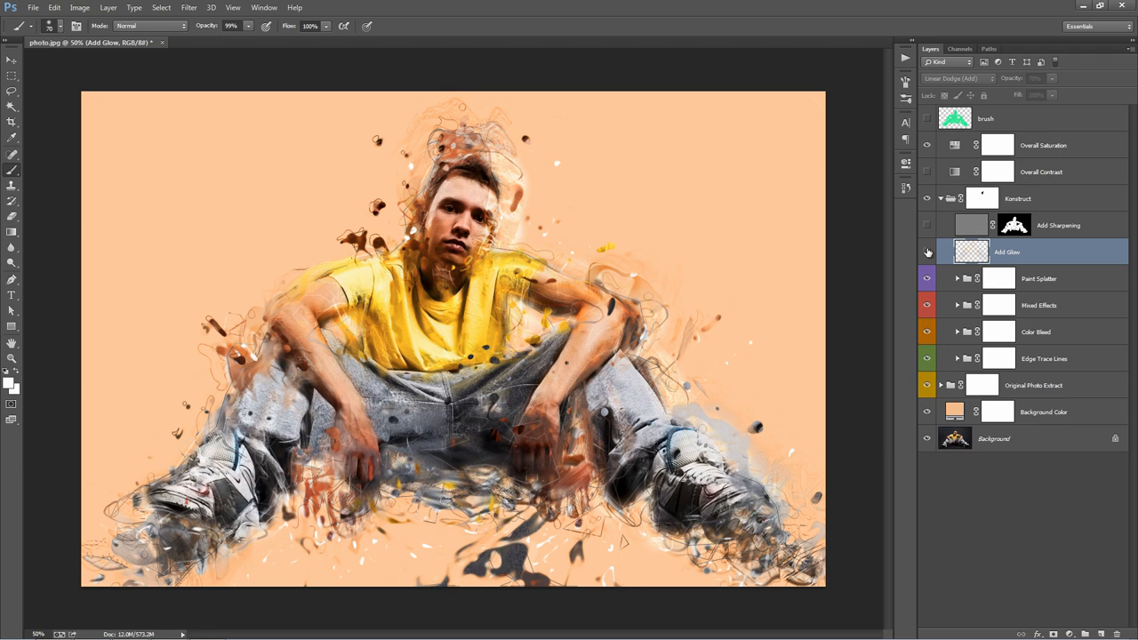
pyautogui.click(926, 252)
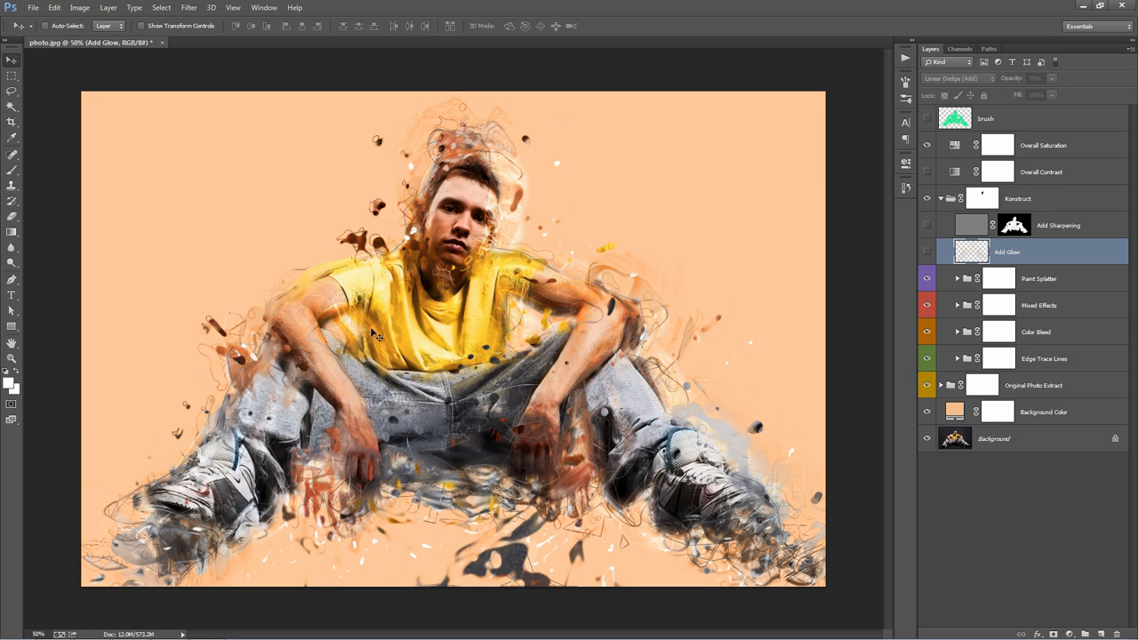
pyautogui.moveTo(1007, 277)
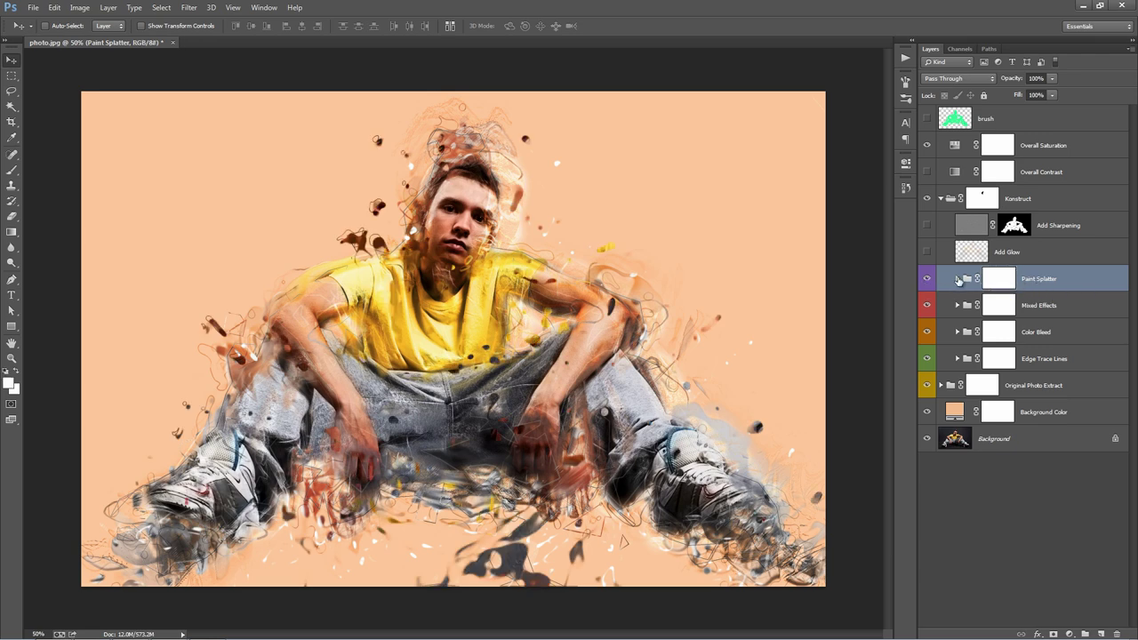
# - Expand Paint Splatter, reposition Splatter 1 and 2 below the legs, and select Splatter 3
pyautogui.click(957, 279)
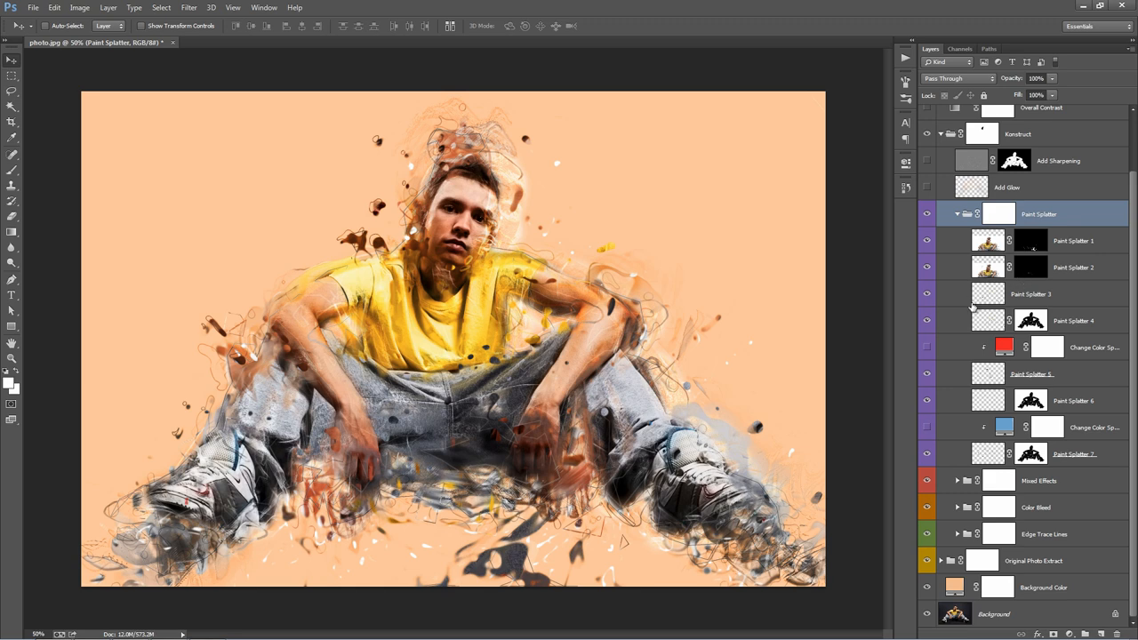
pyautogui.moveTo(1050, 254)
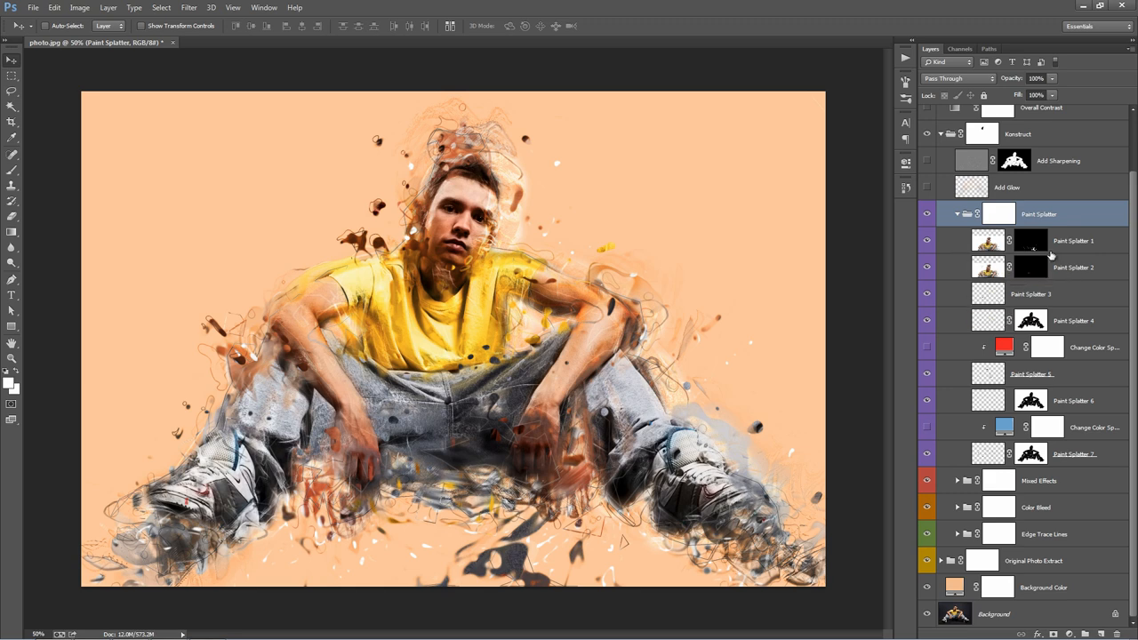
pyautogui.click(1082, 240)
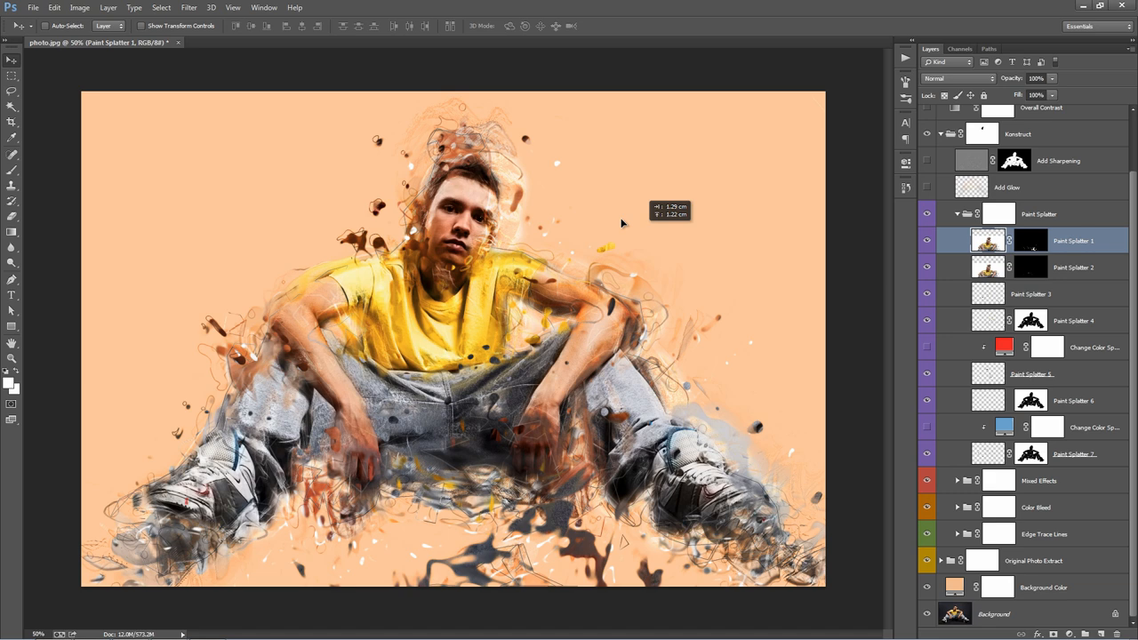
pyautogui.moveTo(578, 185)
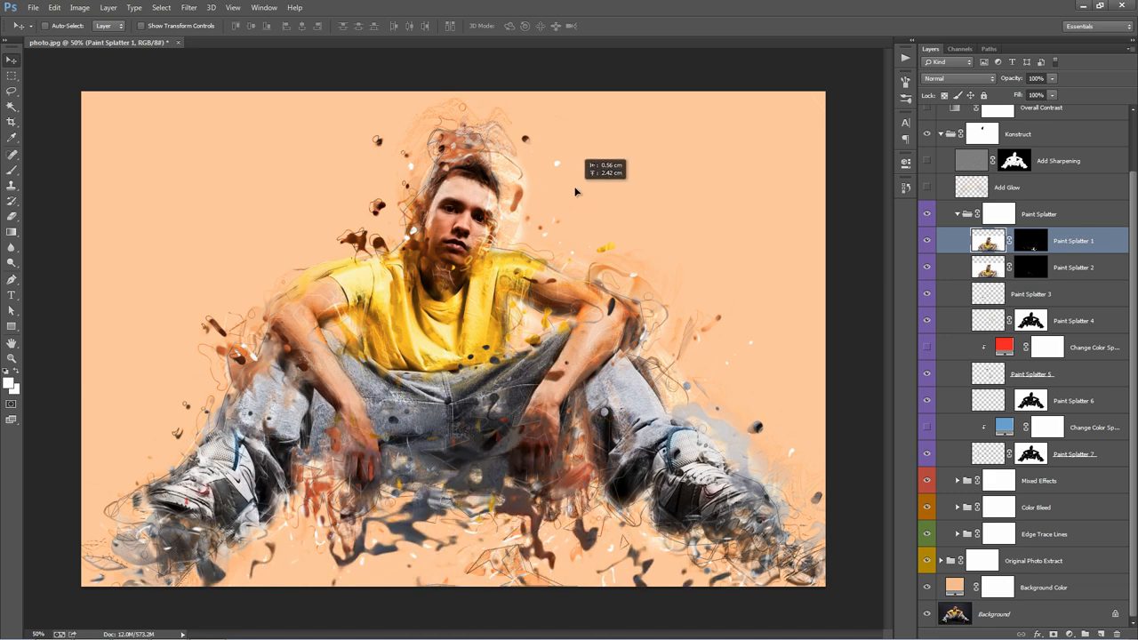
pyautogui.click(1085, 267)
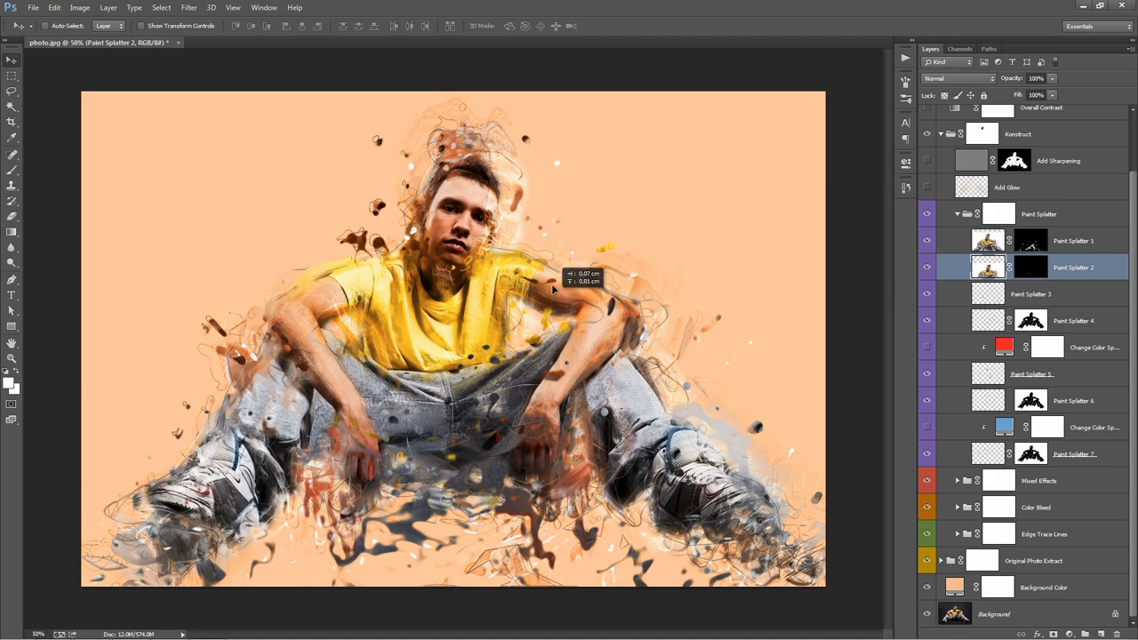
pyautogui.click(1049, 293)
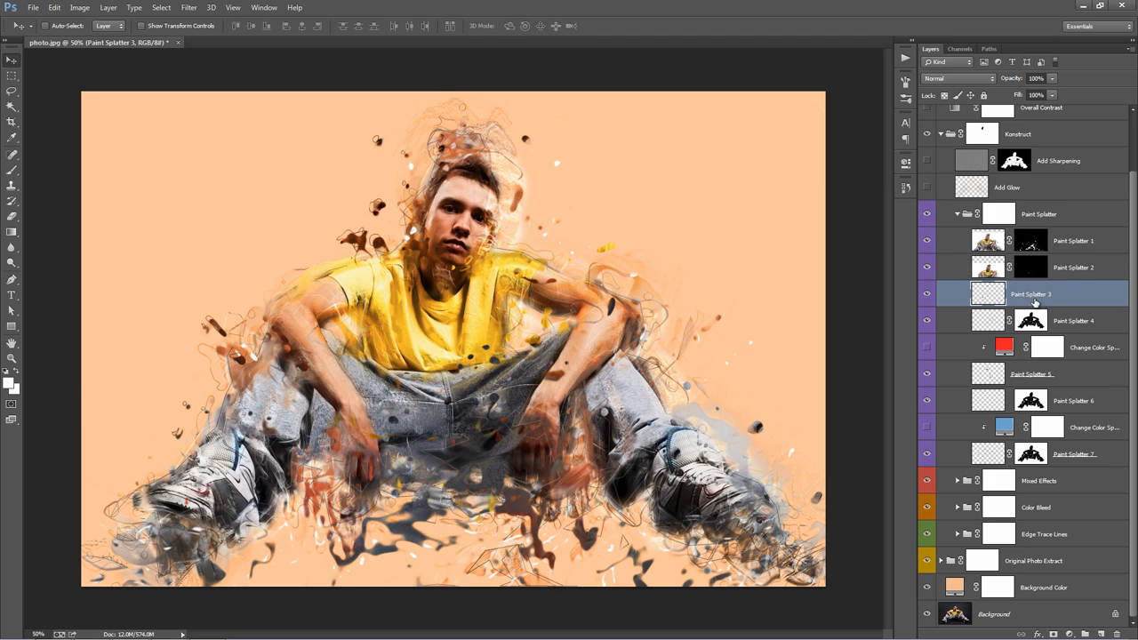
# - Duplicate the Paint Splatter 3 layer to create Paint Splatter 3 copy
pyautogui.rightClick(1053, 294)
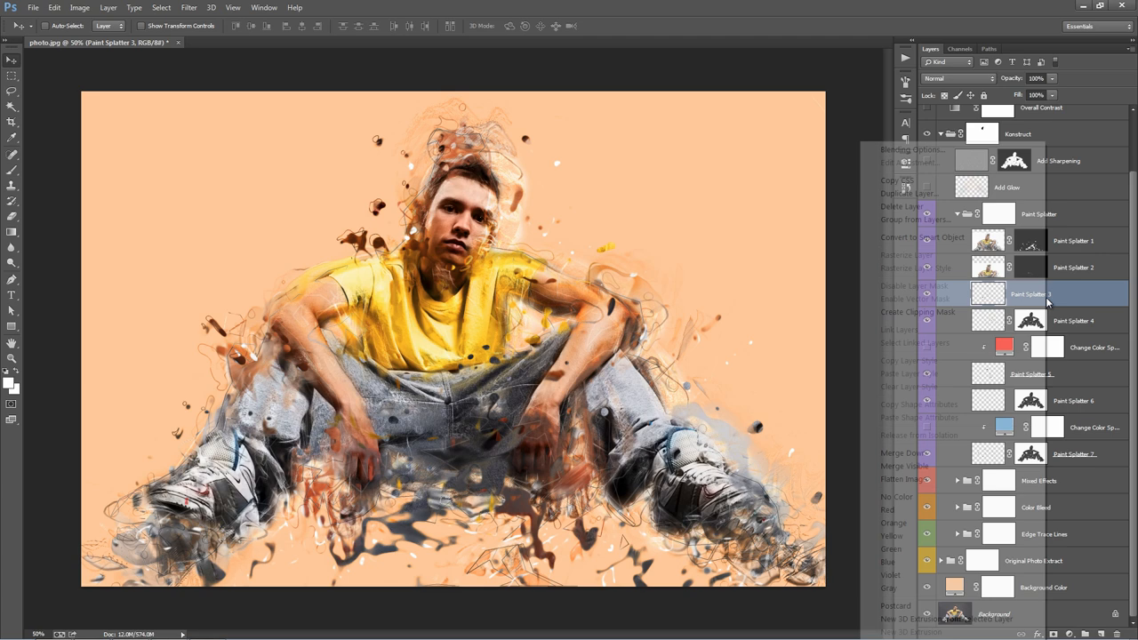
pyautogui.click(911, 192)
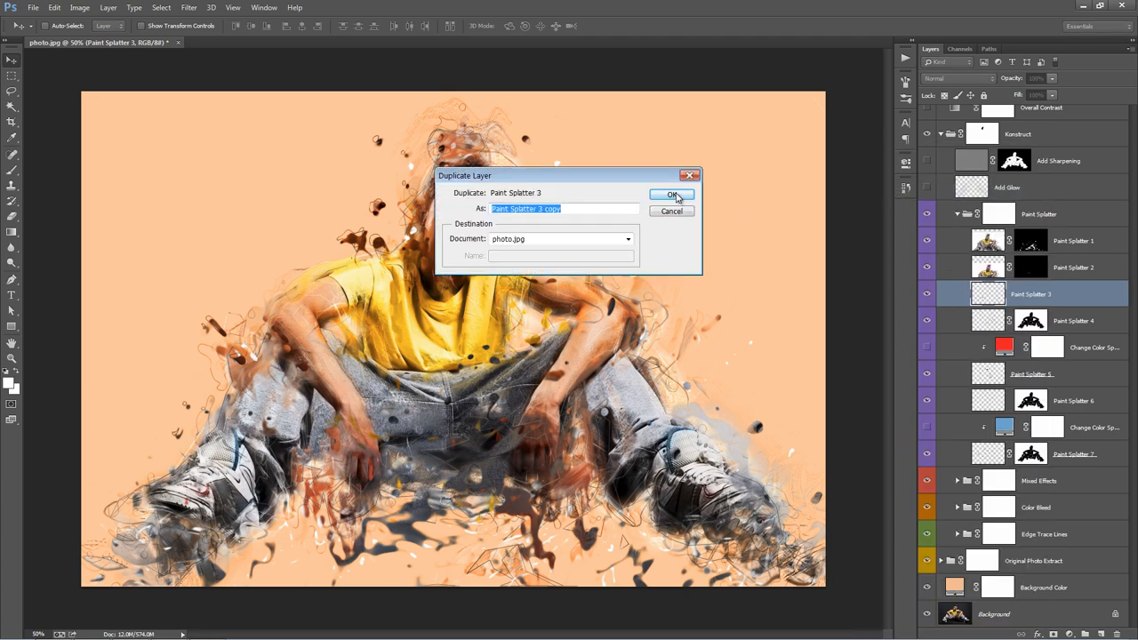
pyautogui.click(671, 195)
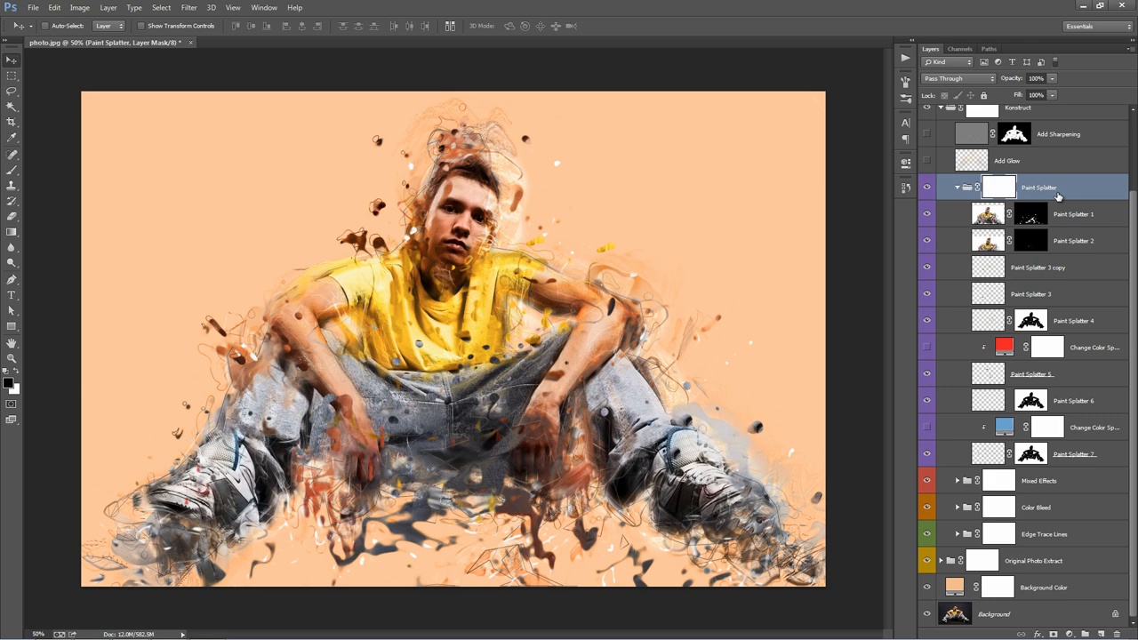
# - Show the red colour splatter layer and recolour its fill brown
pyautogui.click(1093, 347)
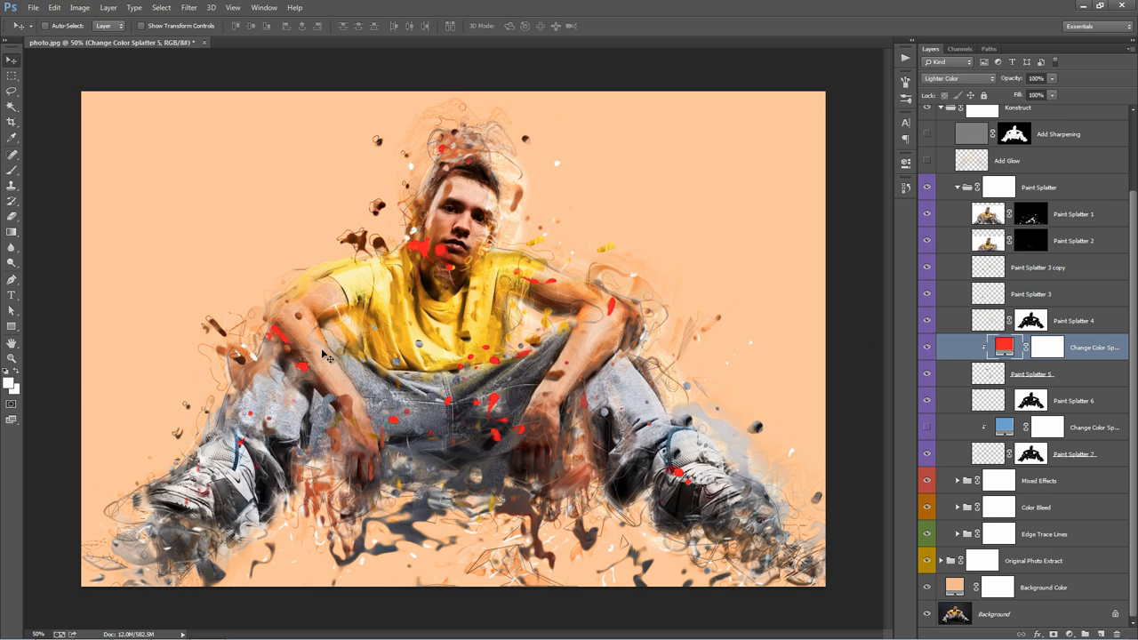
pyautogui.doubleClick(1004, 347)
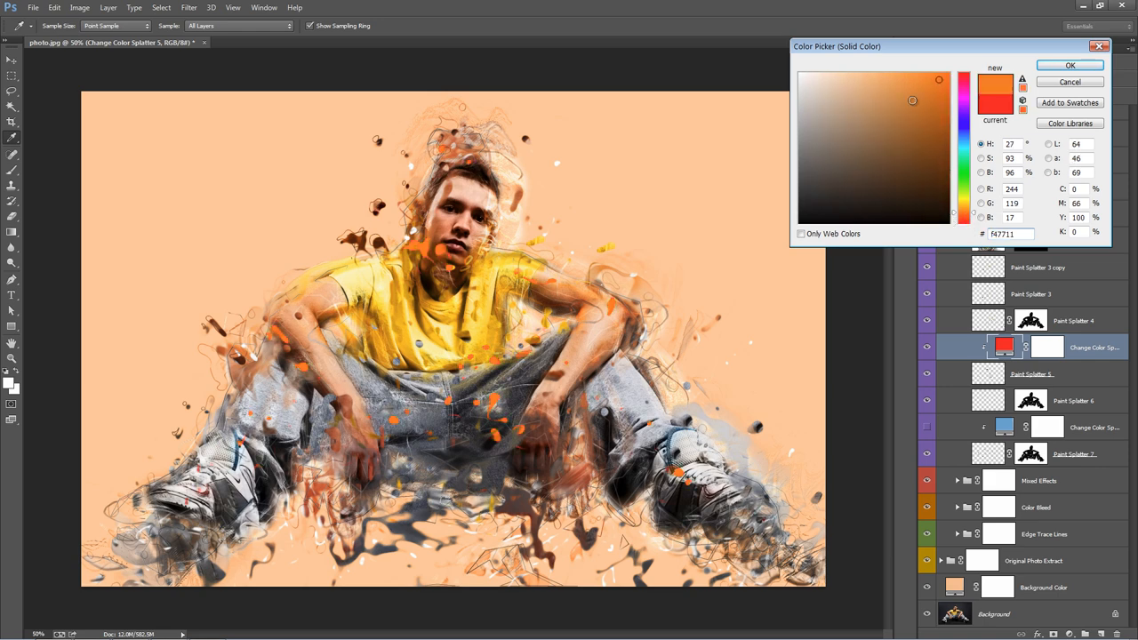
pyautogui.click(898, 106)
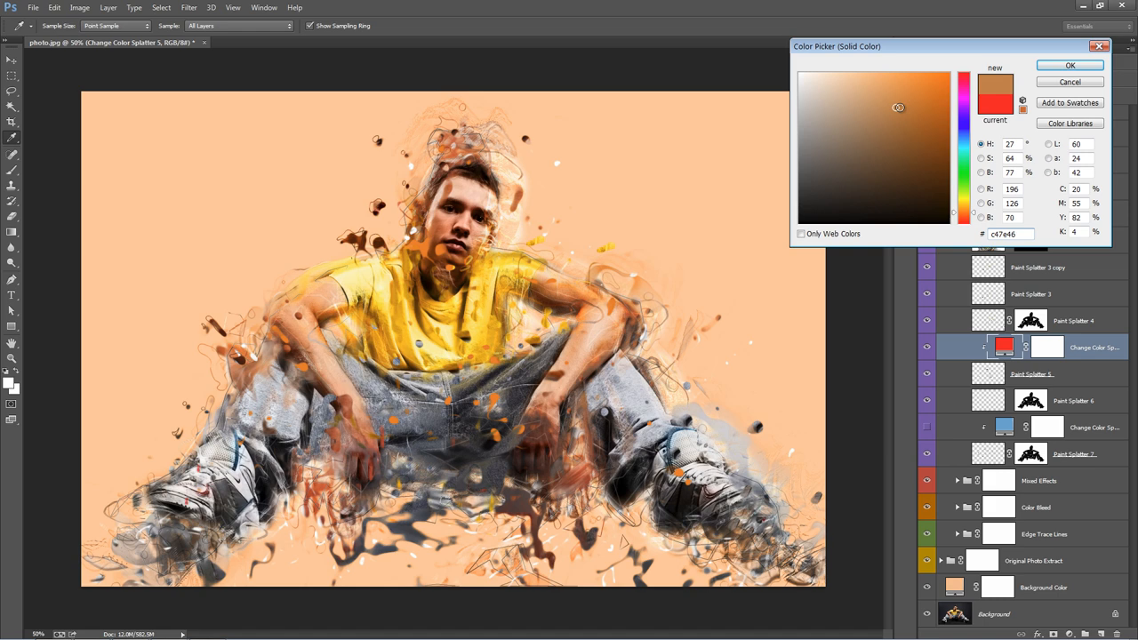
pyautogui.click(1062, 66)
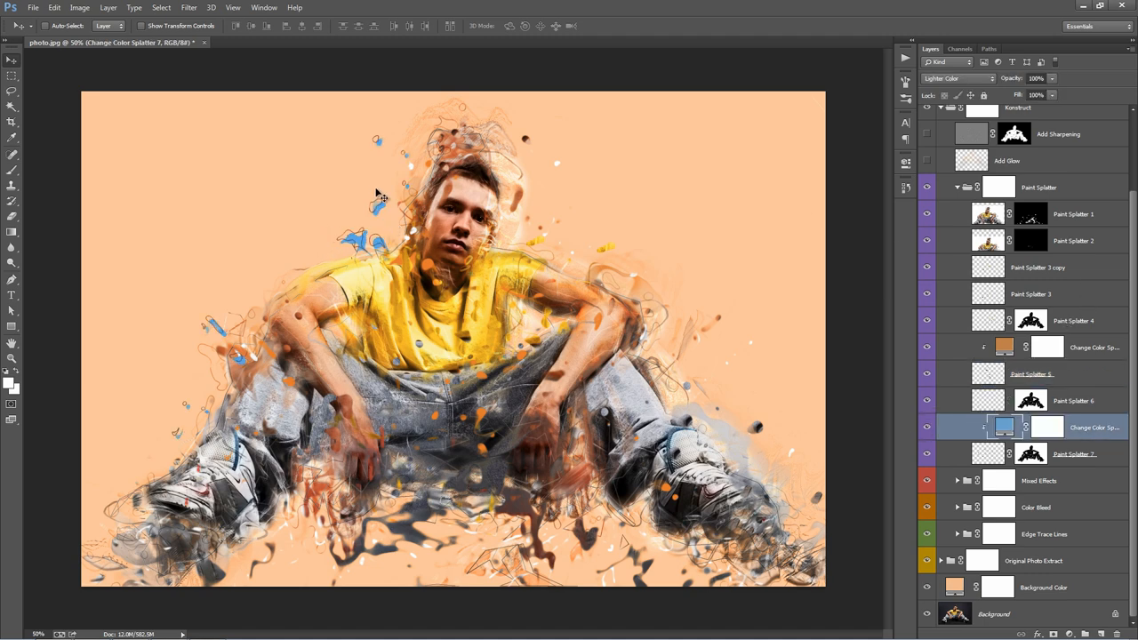
# - Recolour the blue splatter layer's fill to yellow
pyautogui.doubleClick(999, 426)
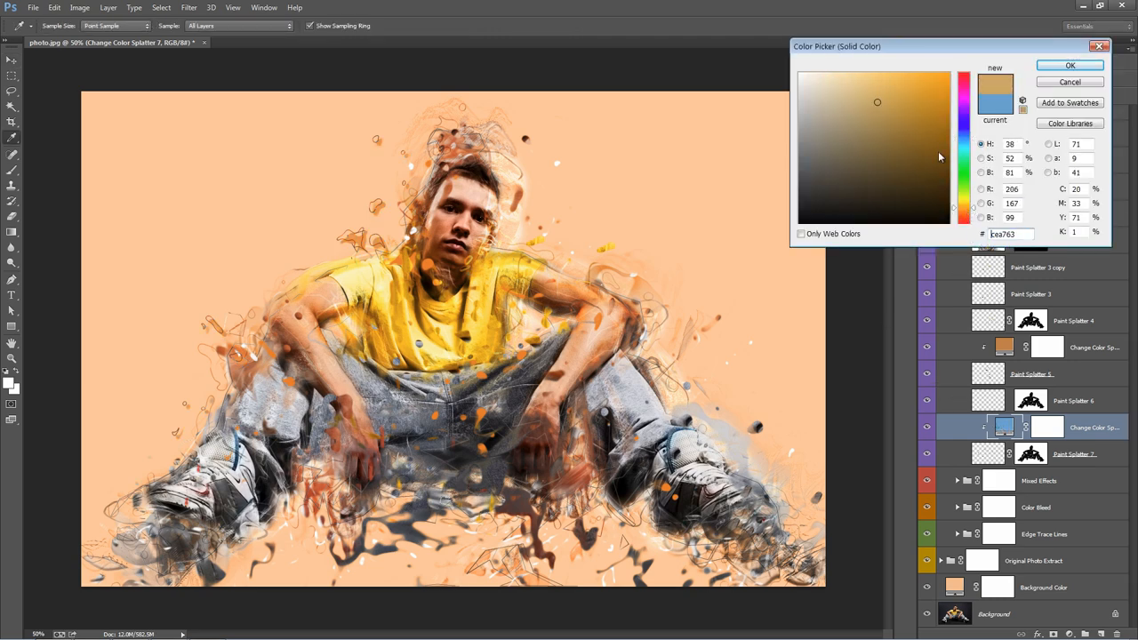
pyautogui.click(941, 75)
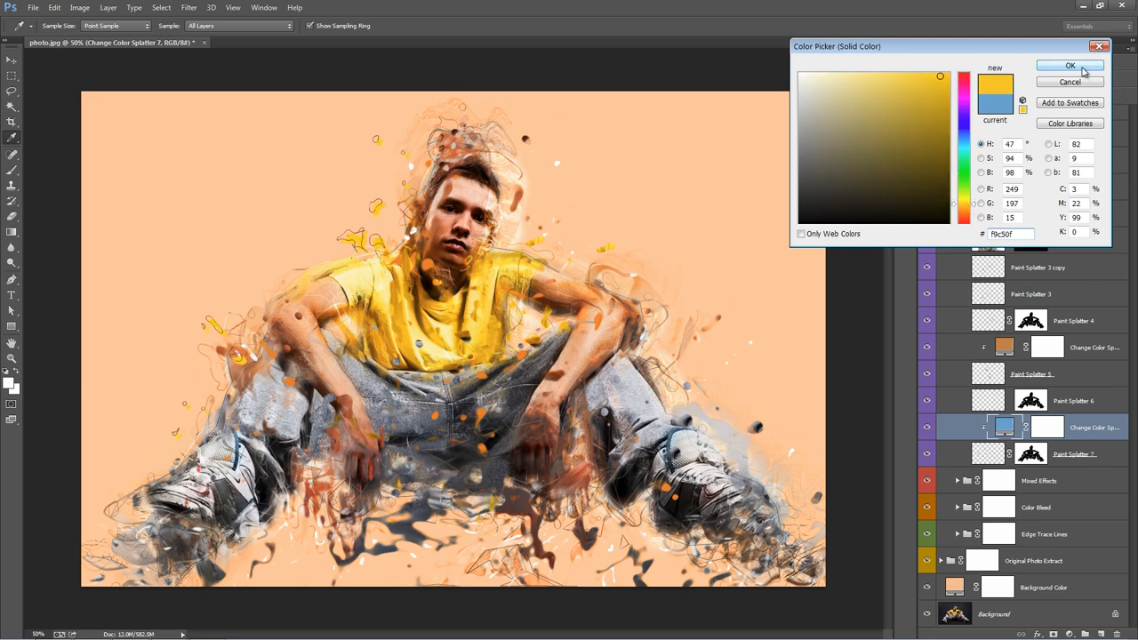
pyautogui.click(1061, 66)
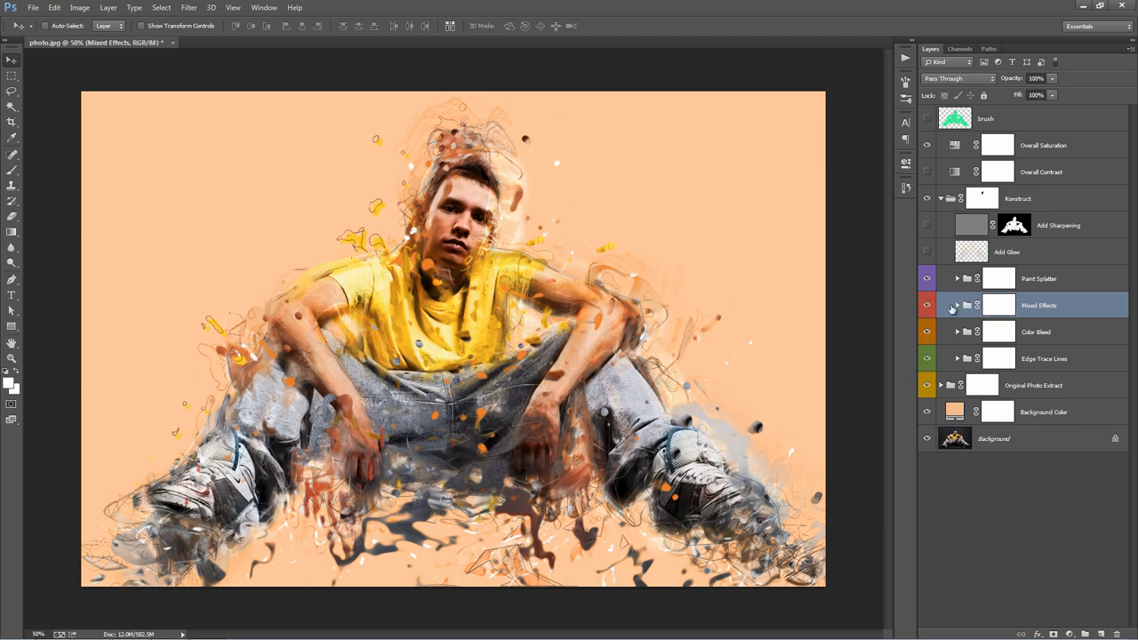
# - Expand the Mixed Effects group and select a layer inside it
pyautogui.click(958, 305)
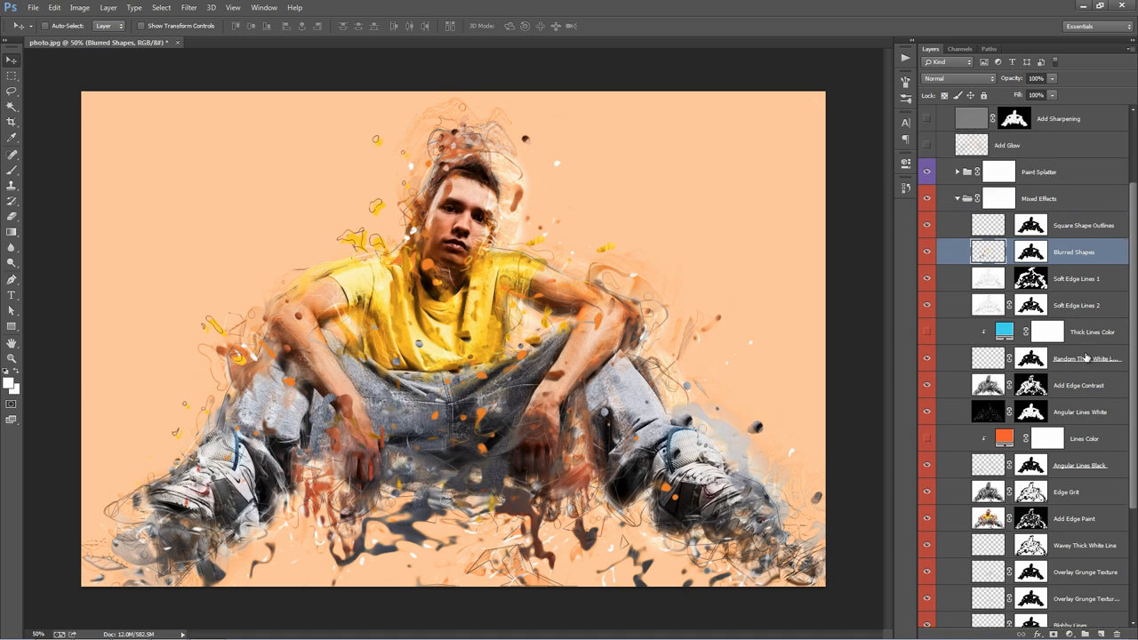
pyautogui.click(1083, 225)
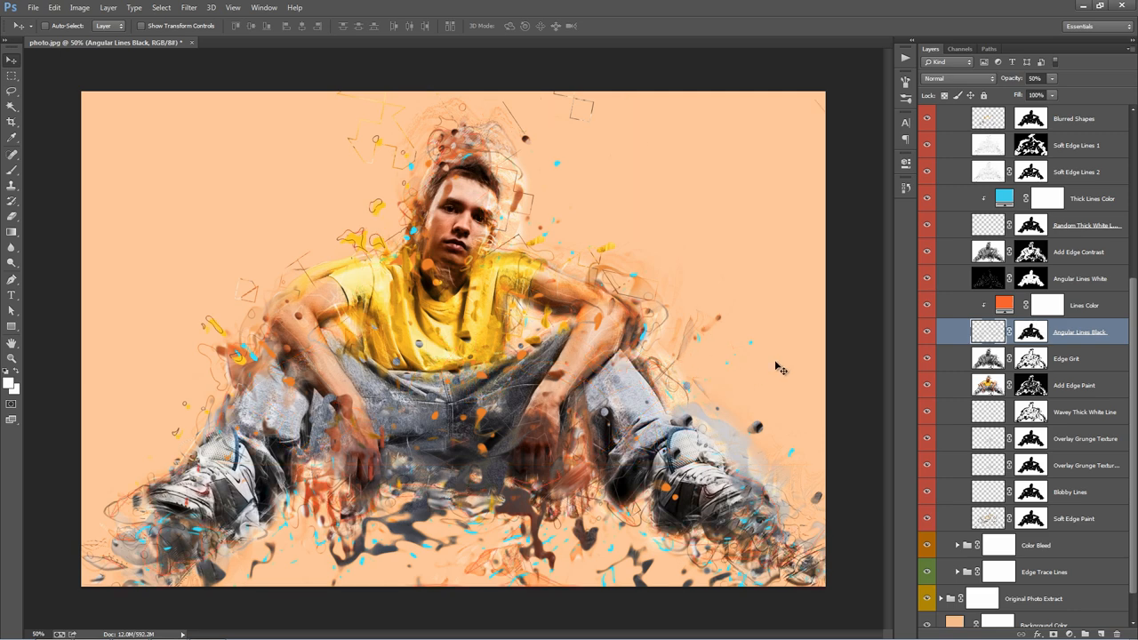
pyautogui.moveTo(566, 312)
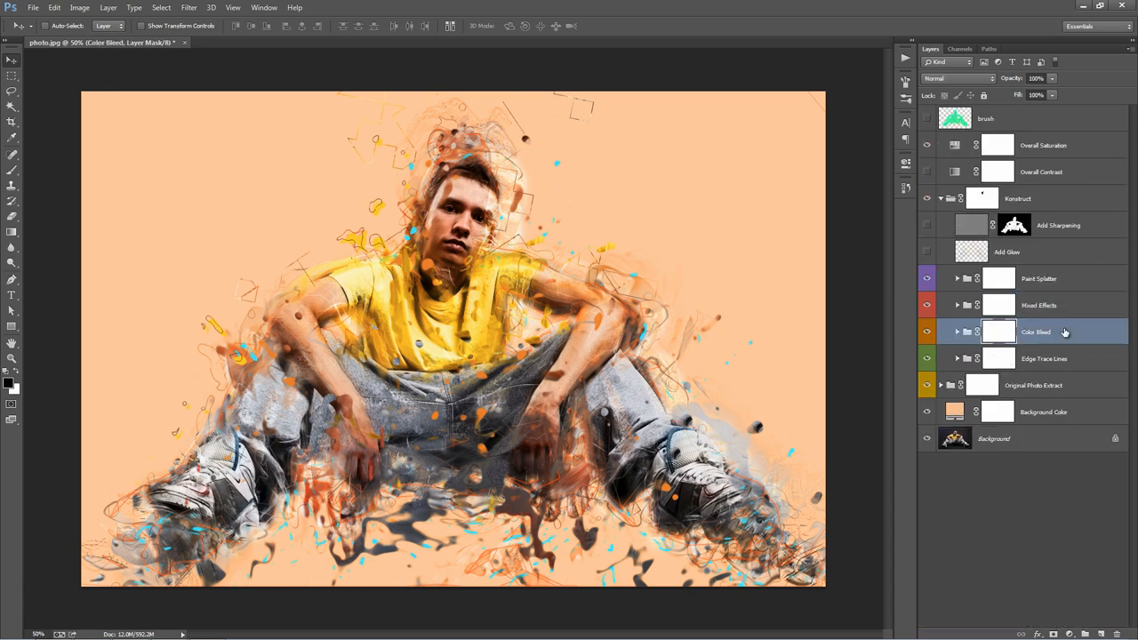
# - In Color Bleed, set Change Bleed Colors to saturation +16 and hue -13
pyautogui.click(927, 331)
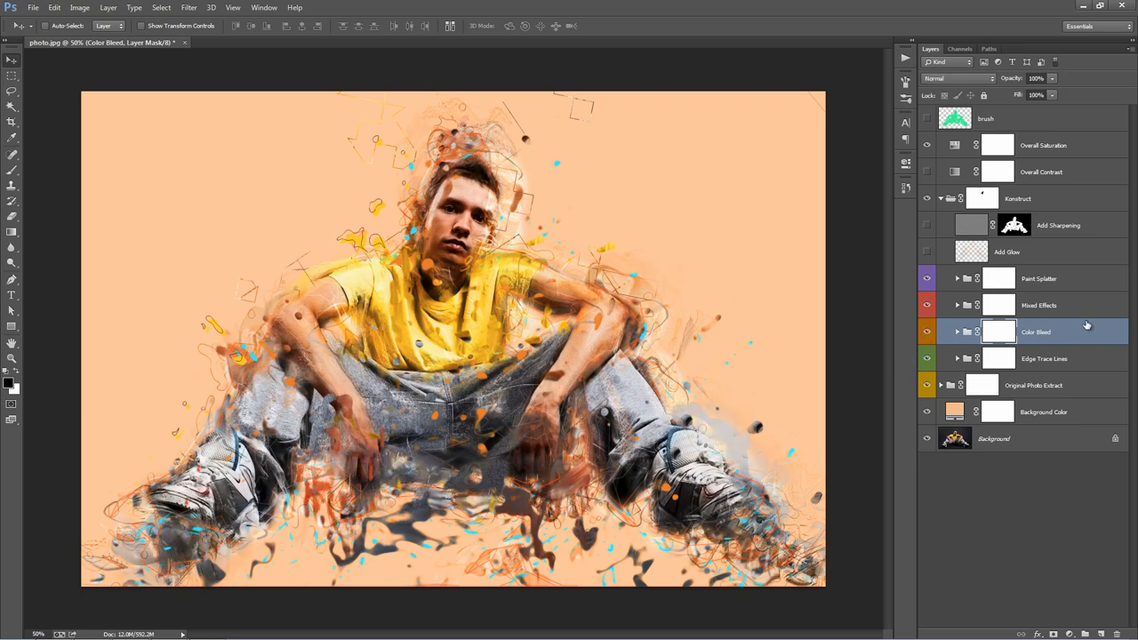
pyautogui.click(958, 331)
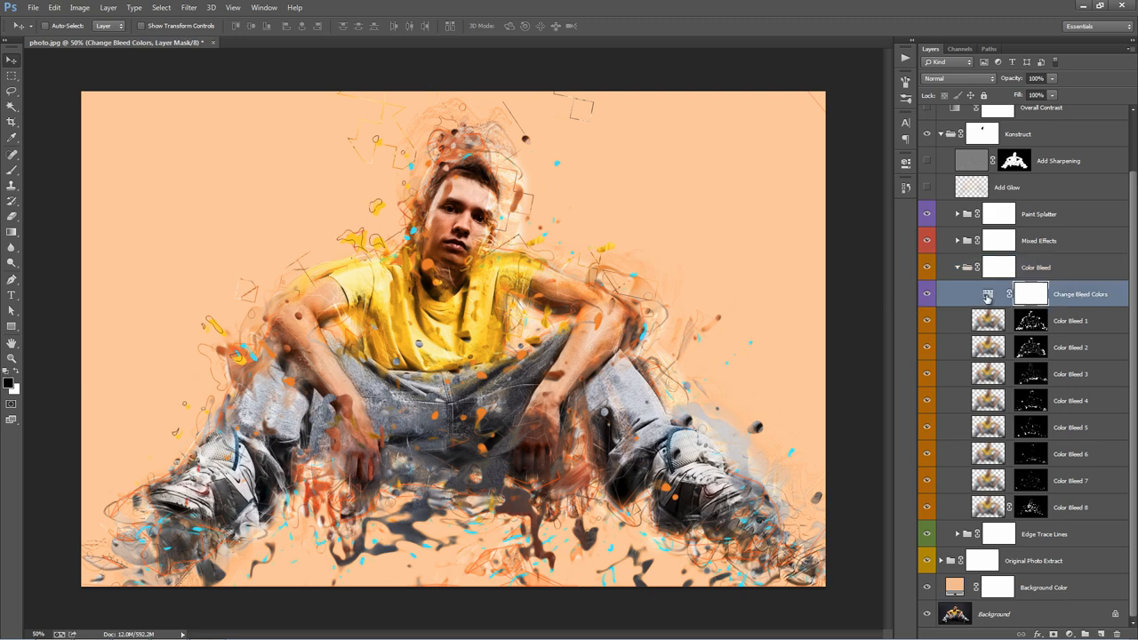
pyautogui.moveTo(986, 296)
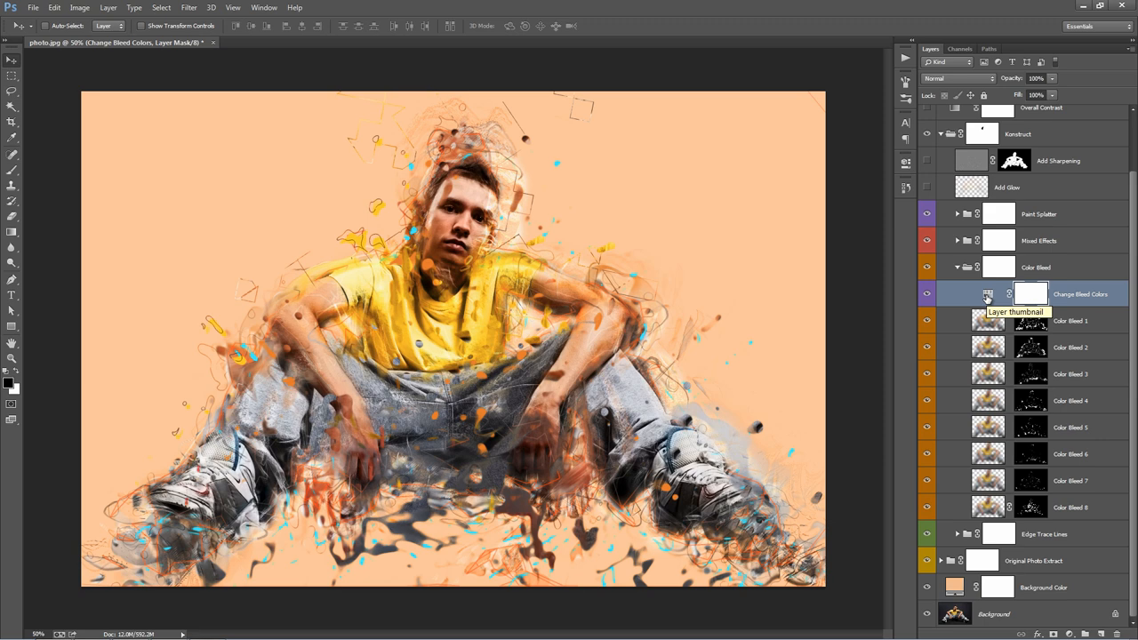
pyautogui.doubleClick(989, 295)
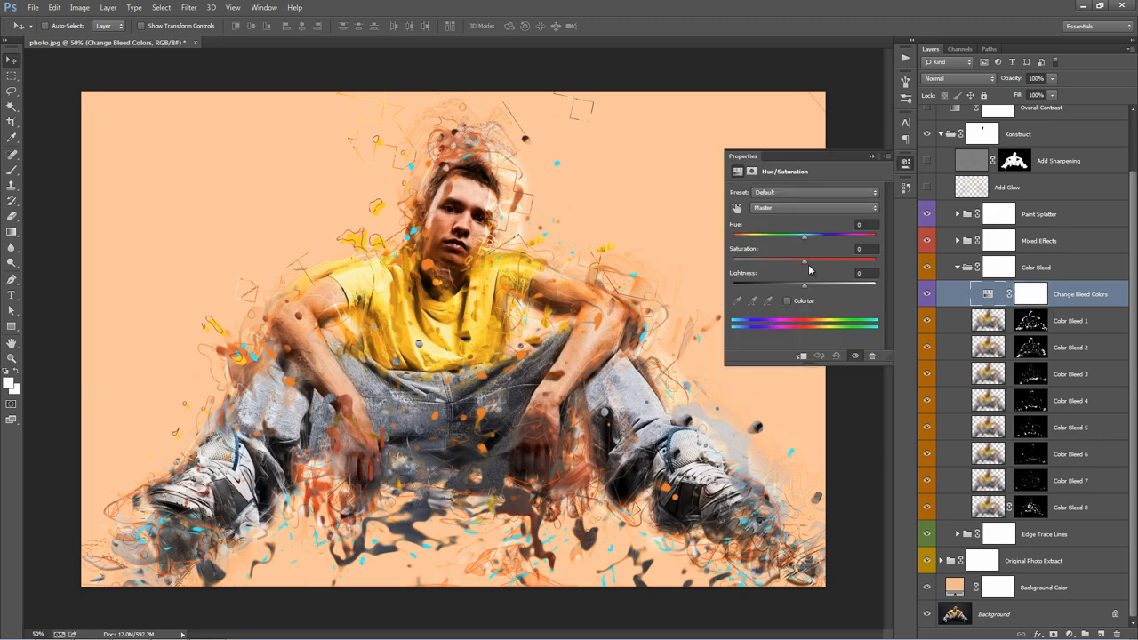
pyautogui.moveTo(805, 260); pyautogui.dragTo(815, 261)
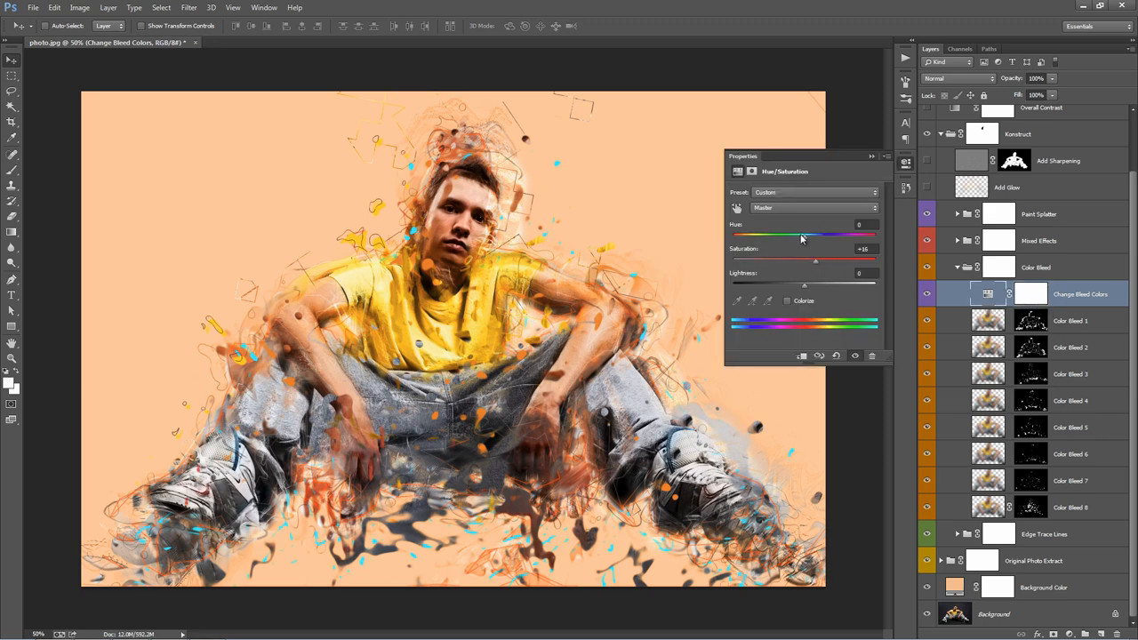
pyautogui.moveTo(802, 236); pyautogui.dragTo(875, 235)
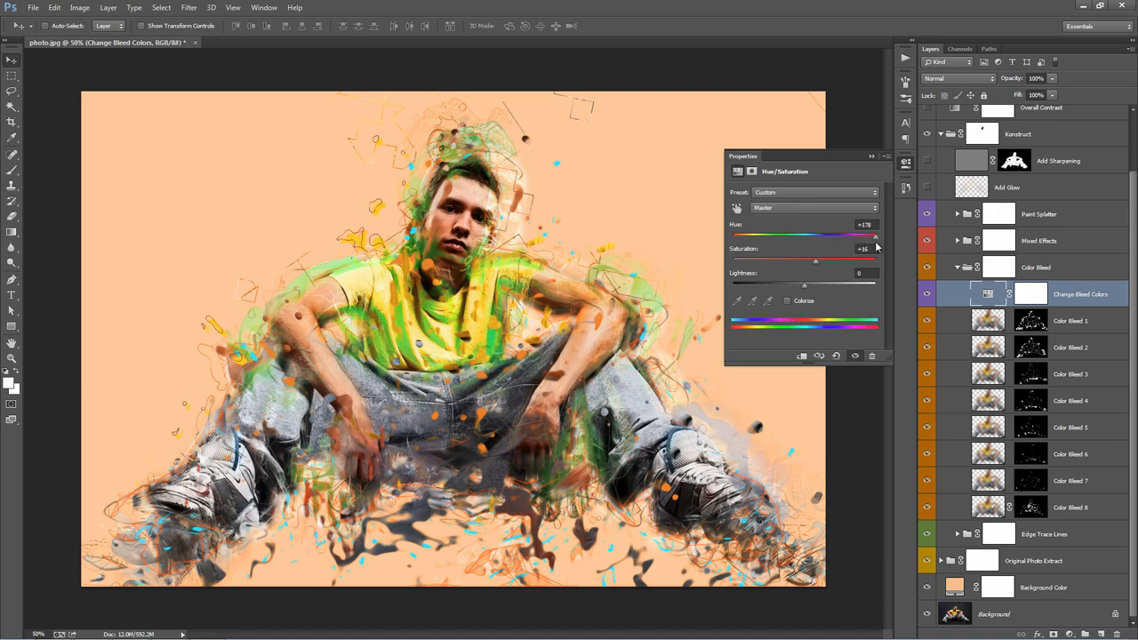
pyautogui.moveTo(874, 236); pyautogui.dragTo(795, 236)
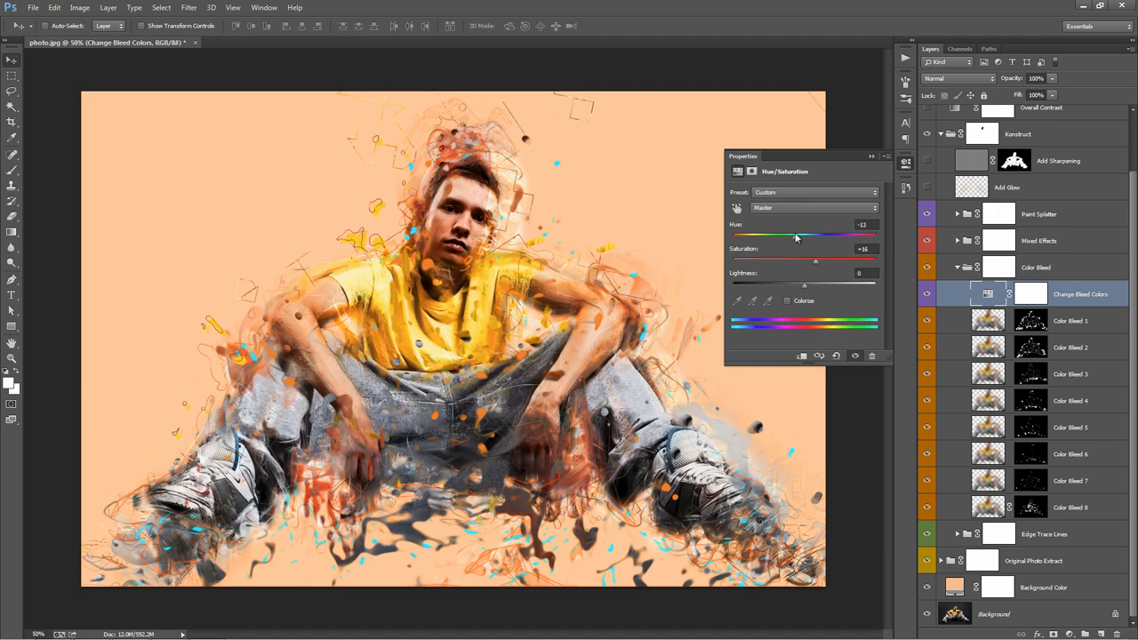
pyautogui.moveTo(794, 235); pyautogui.dragTo(797, 236)
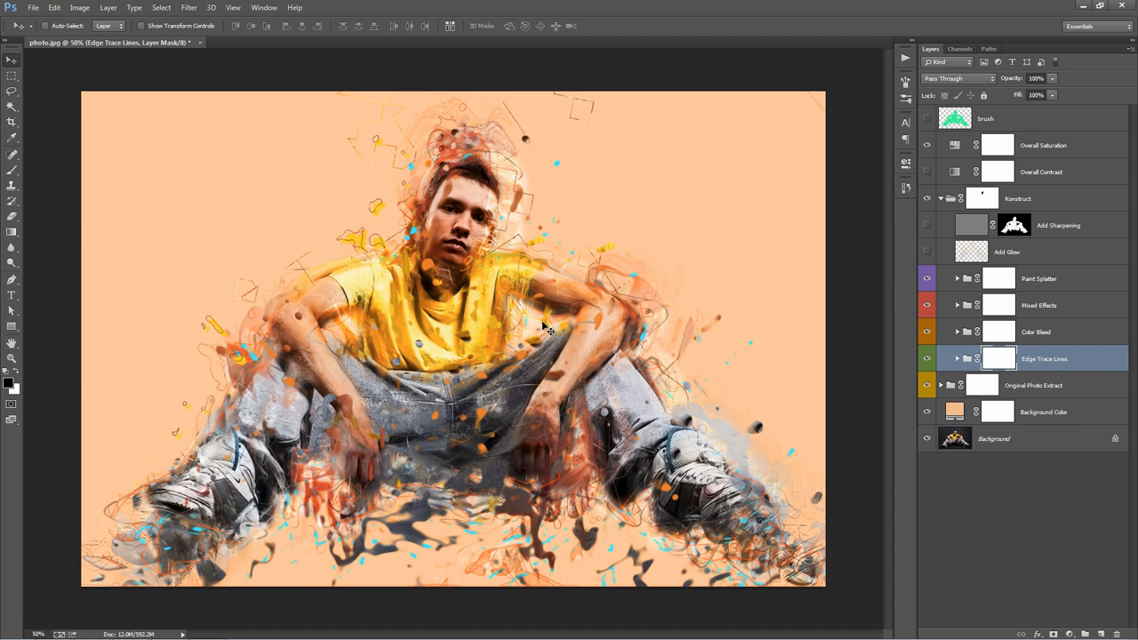
pyautogui.click(993, 358)
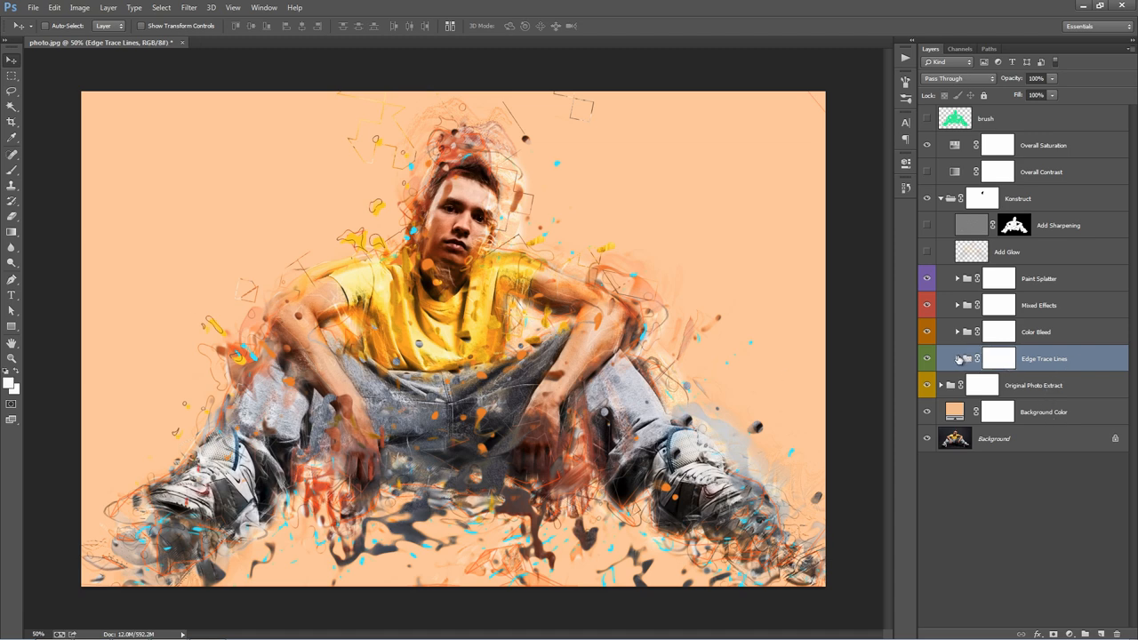
pyautogui.click(957, 358)
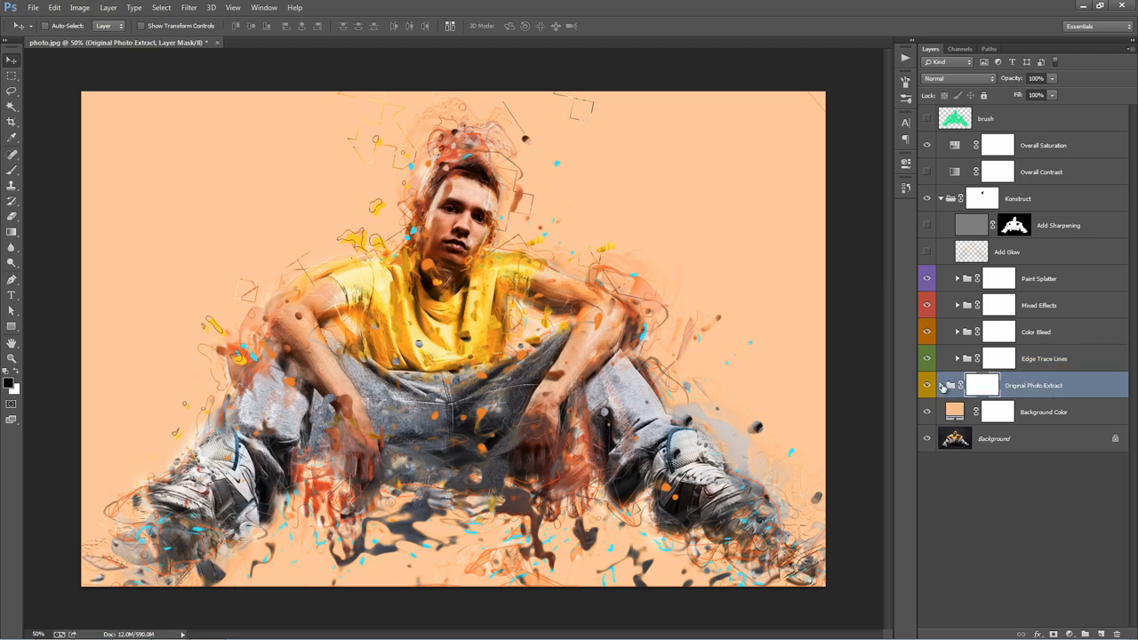
# - Expand Original Photo Extract, toggle brush and effect group visibility, and select its layers
pyautogui.click(956, 385)
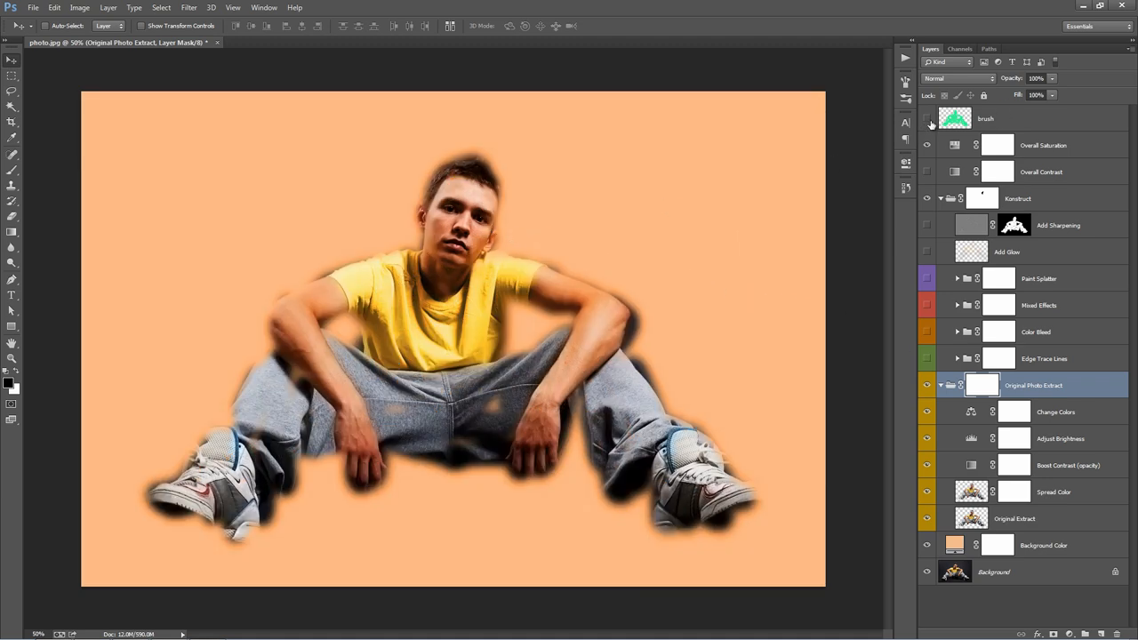
pyautogui.click(927, 119)
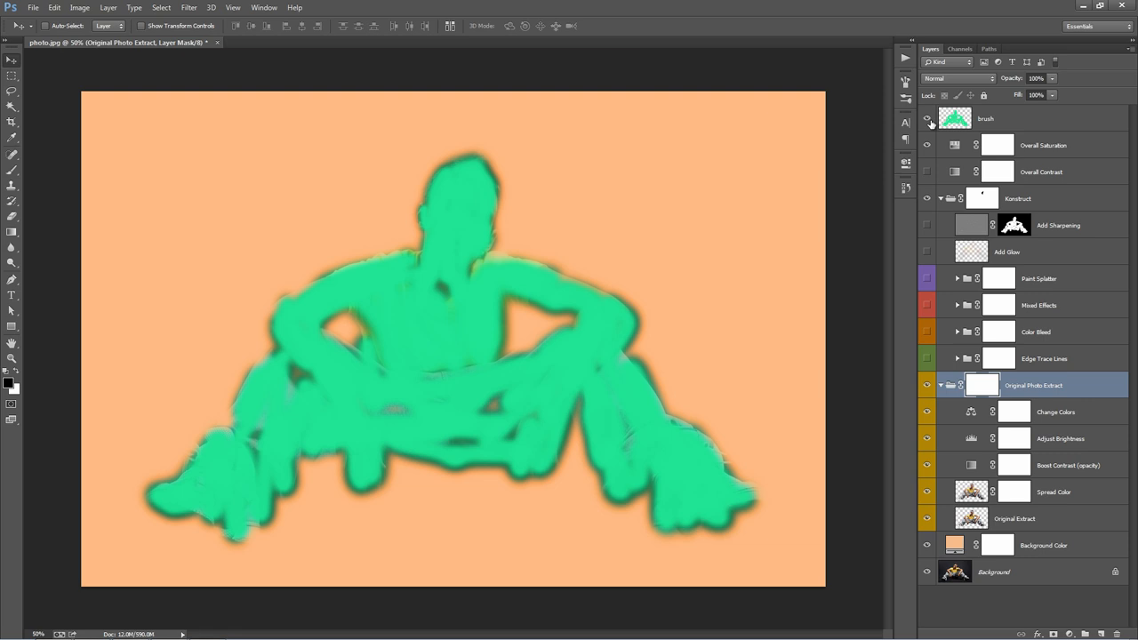
pyautogui.click(927, 118)
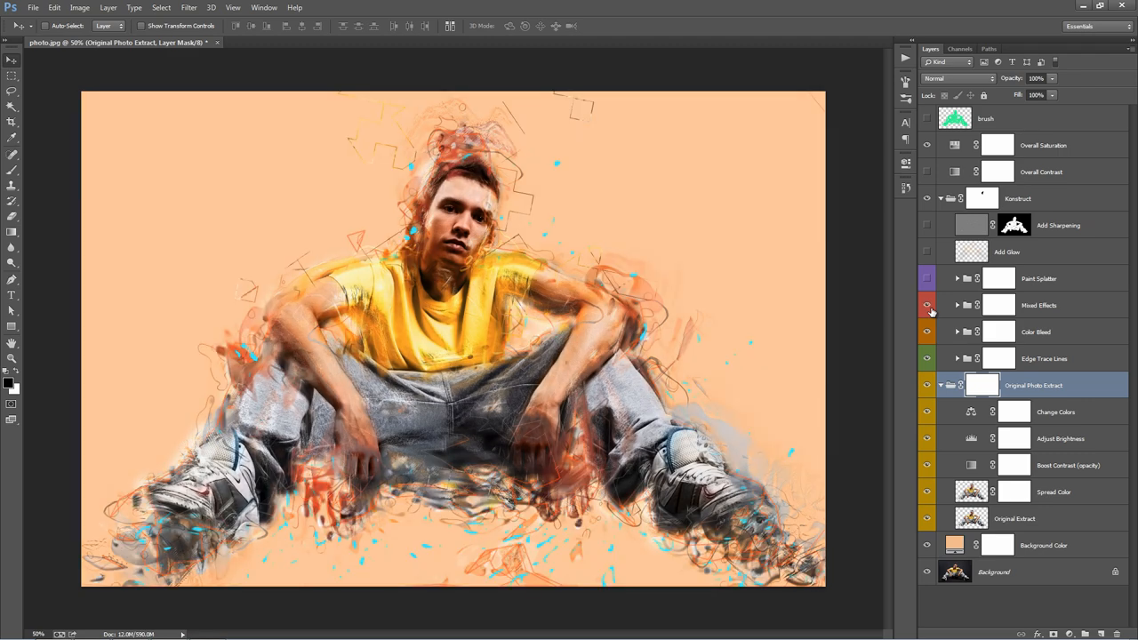
pyautogui.click(923, 305)
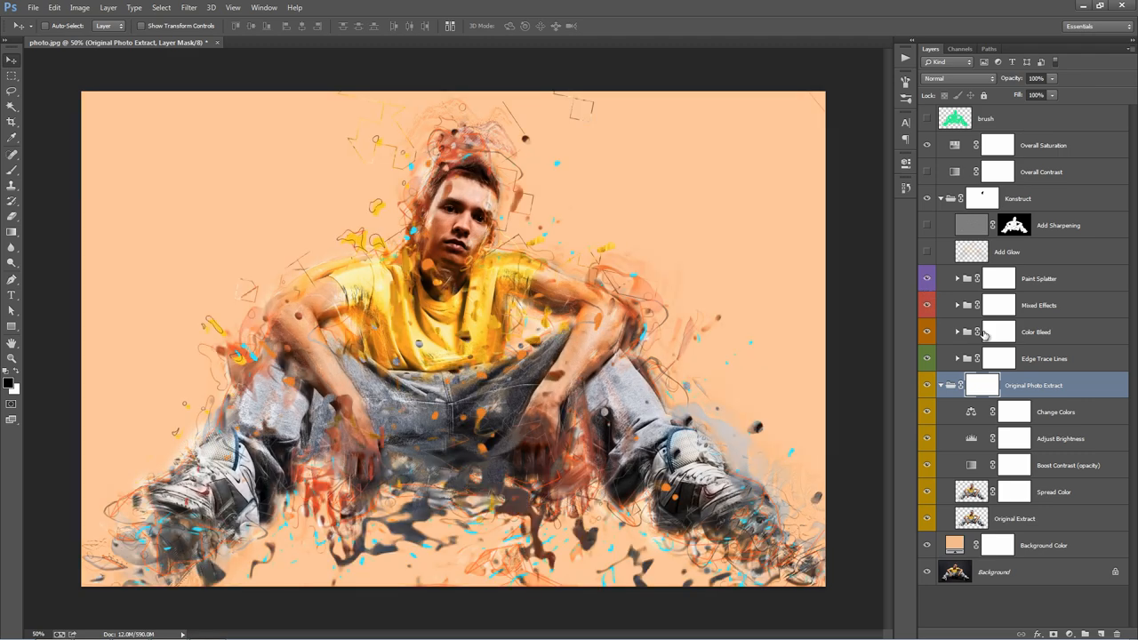
pyautogui.moveTo(1045, 413)
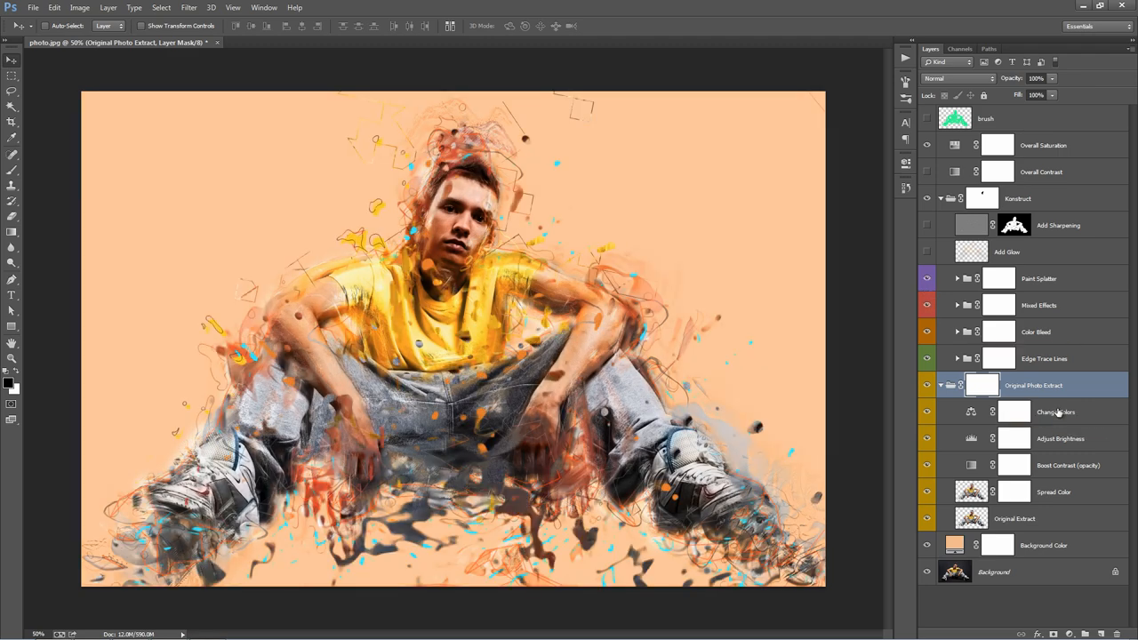
pyautogui.click(1056, 412)
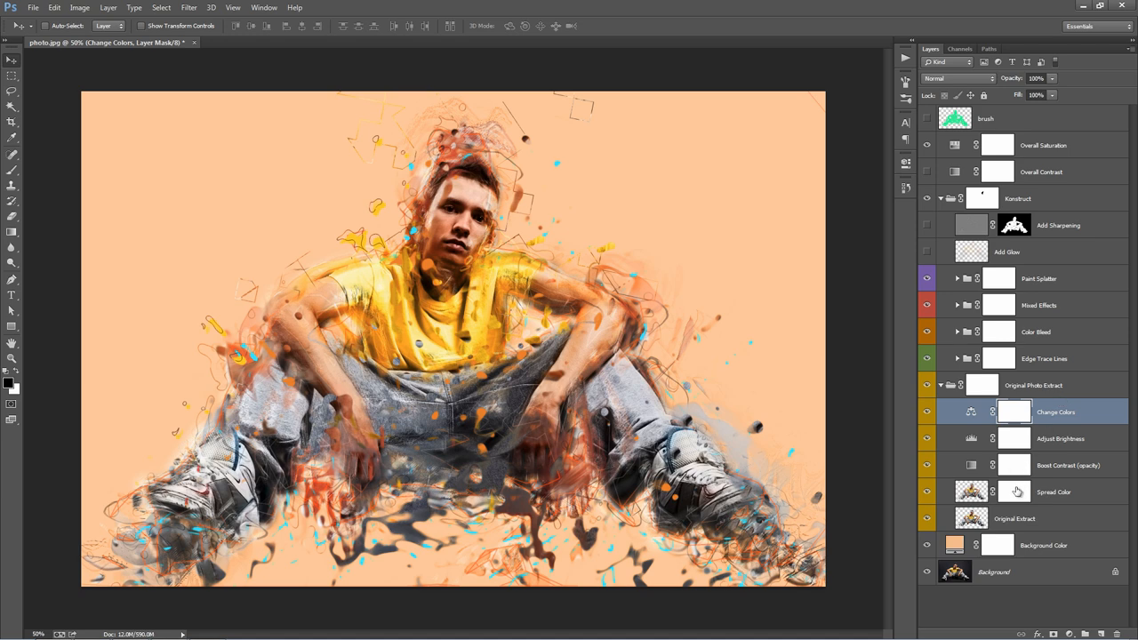
pyautogui.moveTo(454, 213)
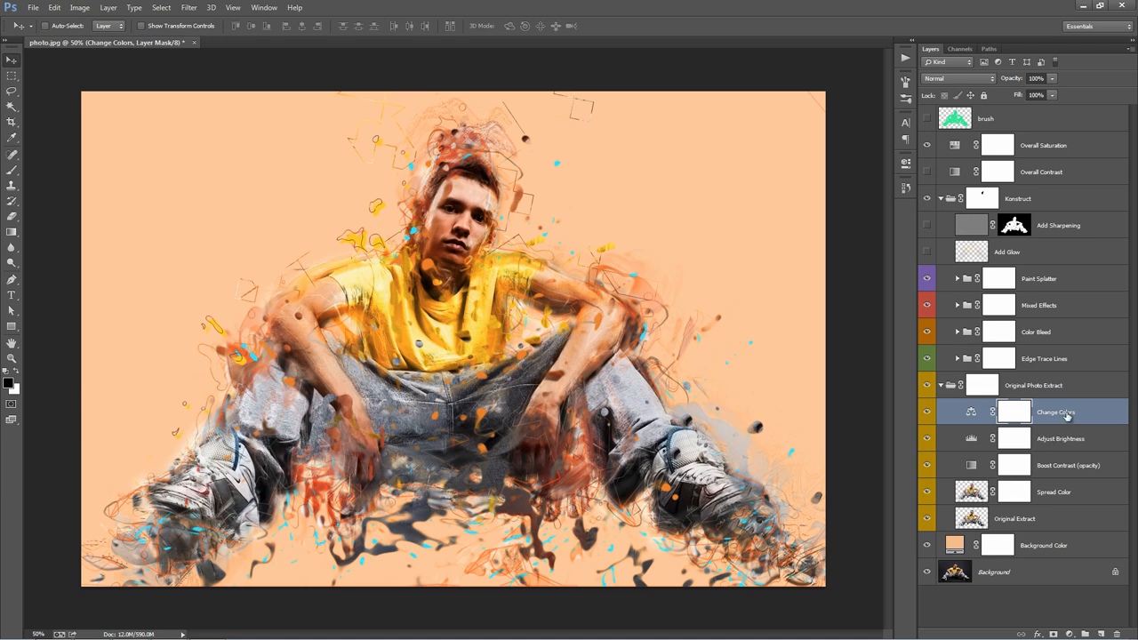
pyautogui.click(1064, 464)
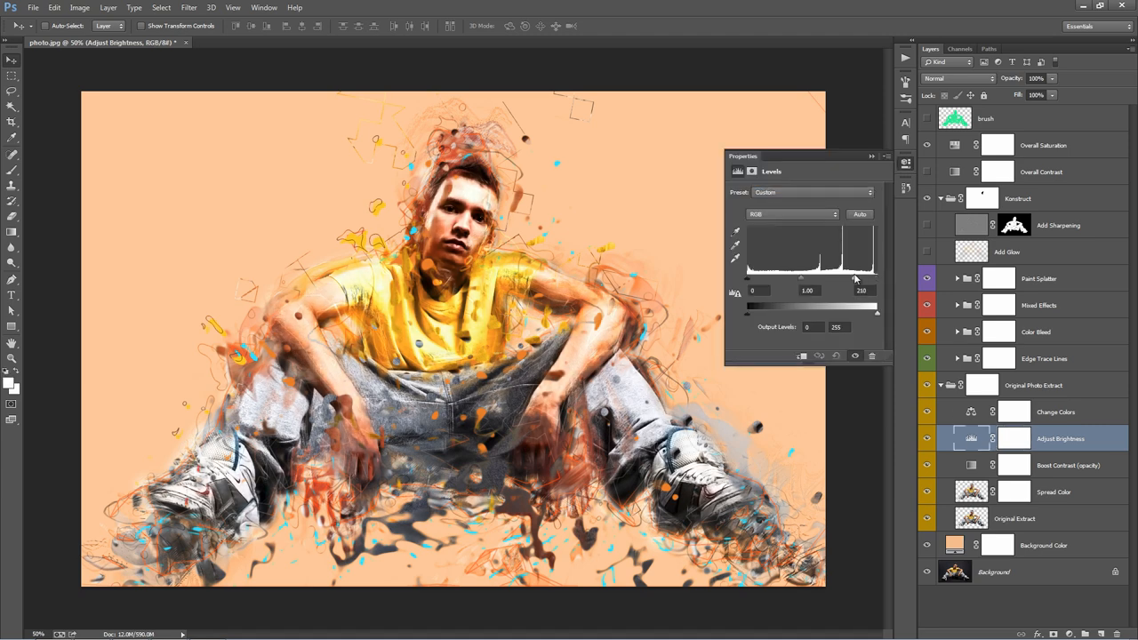
# - Set the Adjust Brightness Levels white input to 236 and close its properties
pyautogui.moveTo(859, 279); pyautogui.dragTo(852, 279)
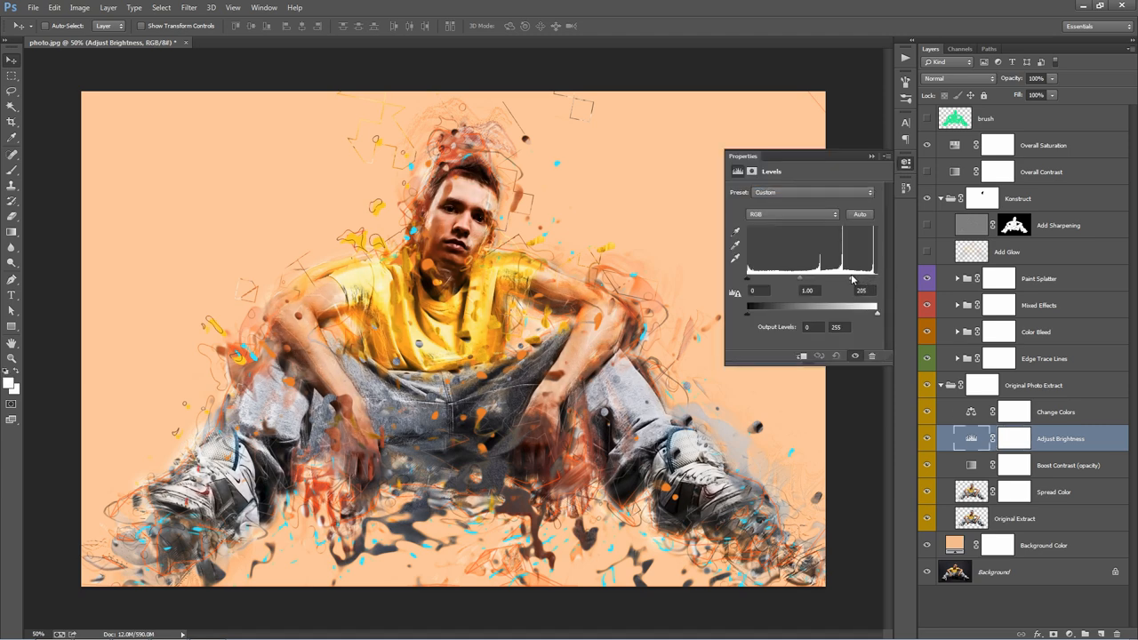
pyautogui.moveTo(867, 277); pyautogui.dragTo(858, 278)
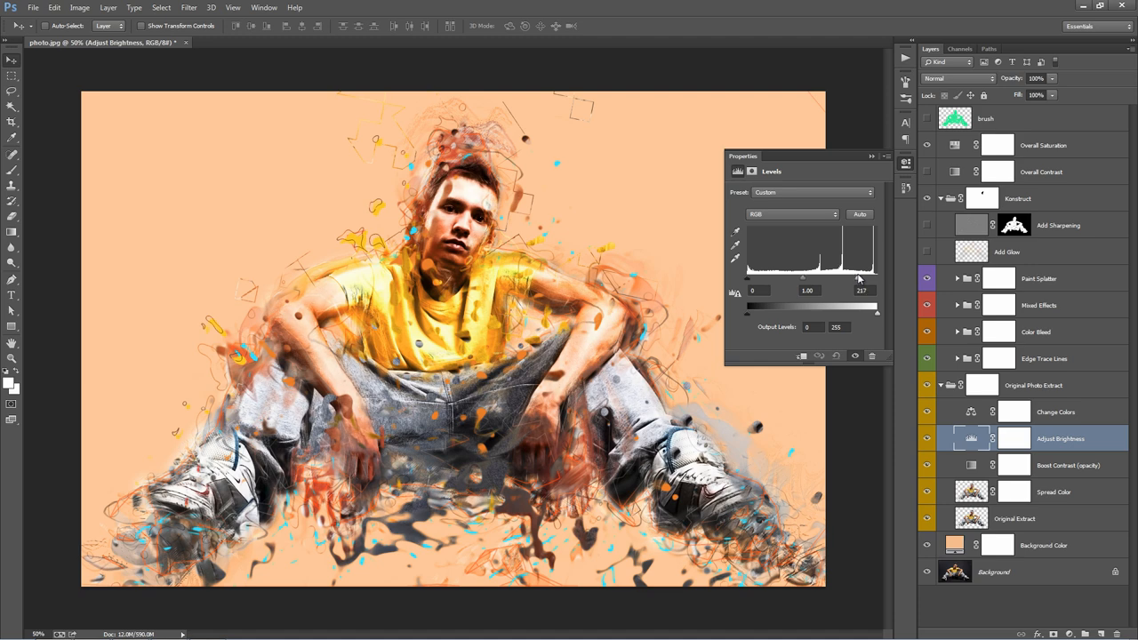
pyautogui.moveTo(874, 280); pyautogui.dragTo(862, 280)
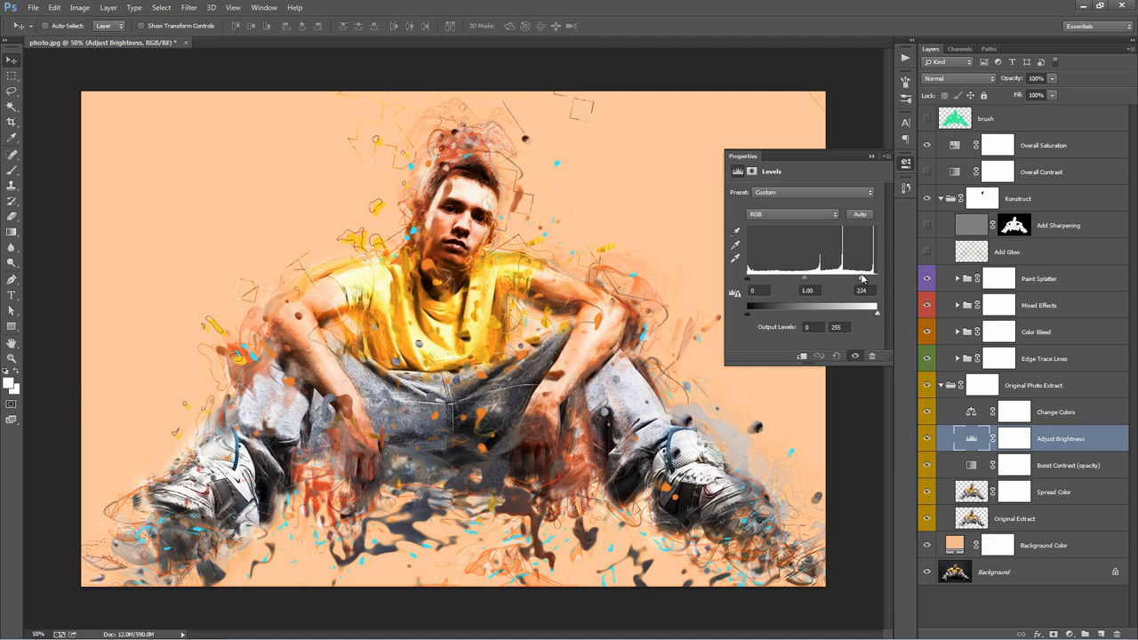
pyautogui.moveTo(861, 279); pyautogui.dragTo(863, 278)
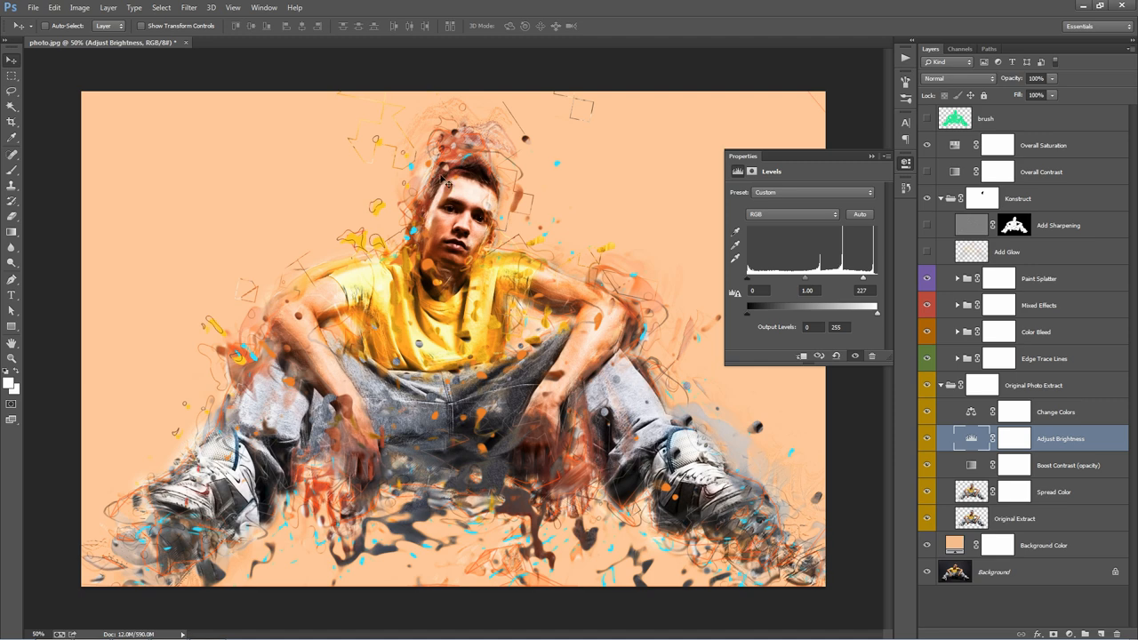
pyautogui.moveTo(877, 278); pyautogui.dragTo(861, 277)
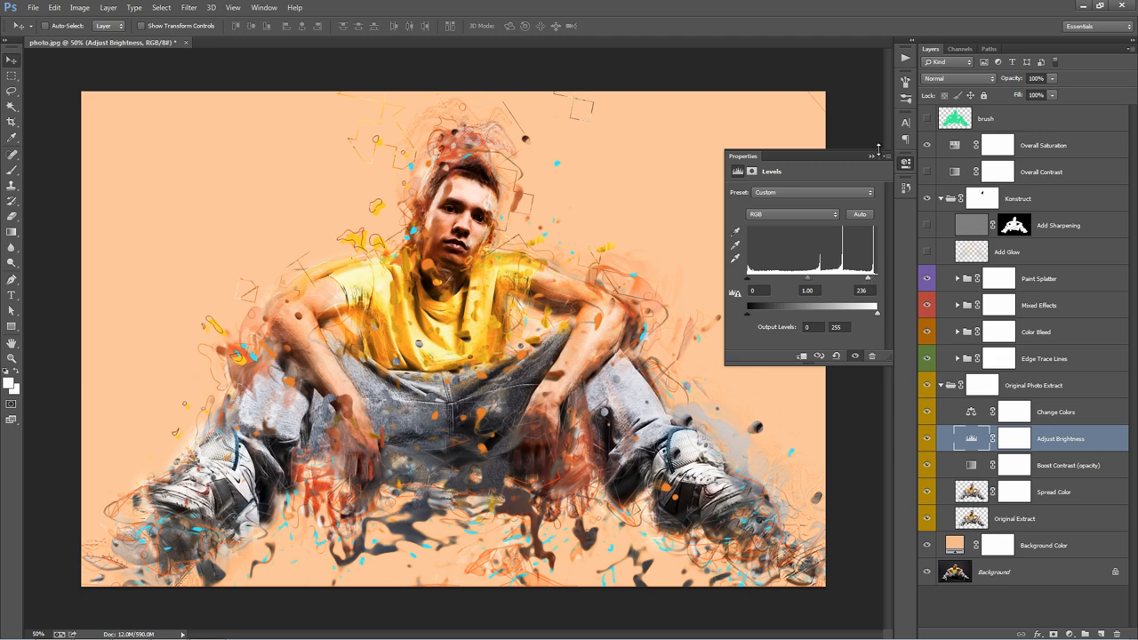
pyautogui.click(876, 155)
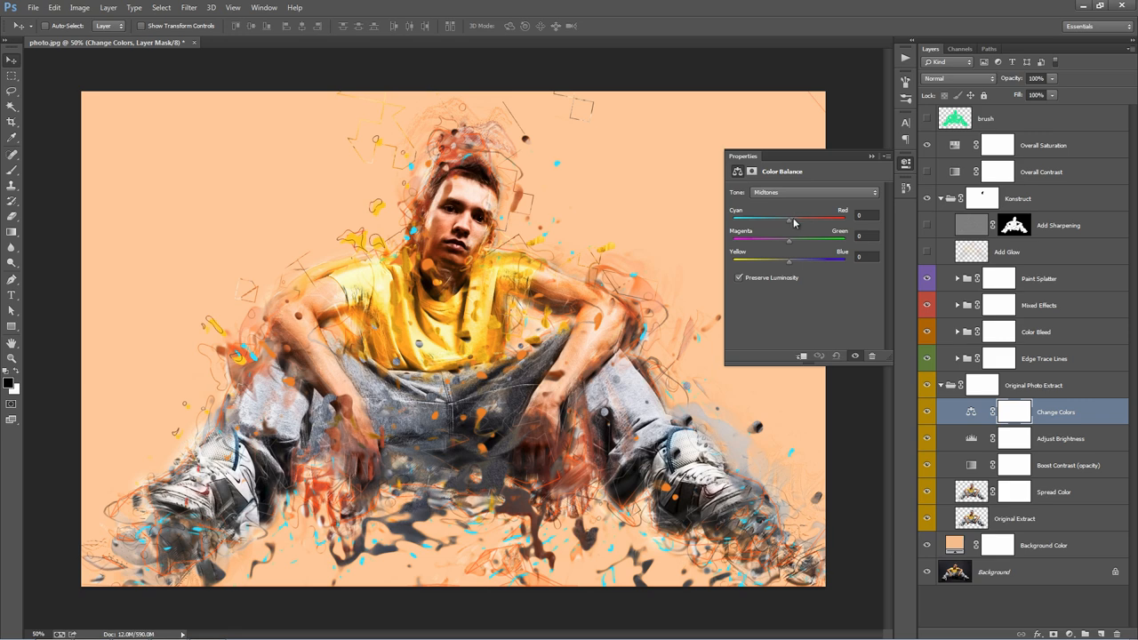
# - Shift Change Colors midtones toward cyan, highlights to Yellow/Blue -12 and Cyan/Red -3
pyautogui.moveTo(789, 219); pyautogui.dragTo(780, 219)
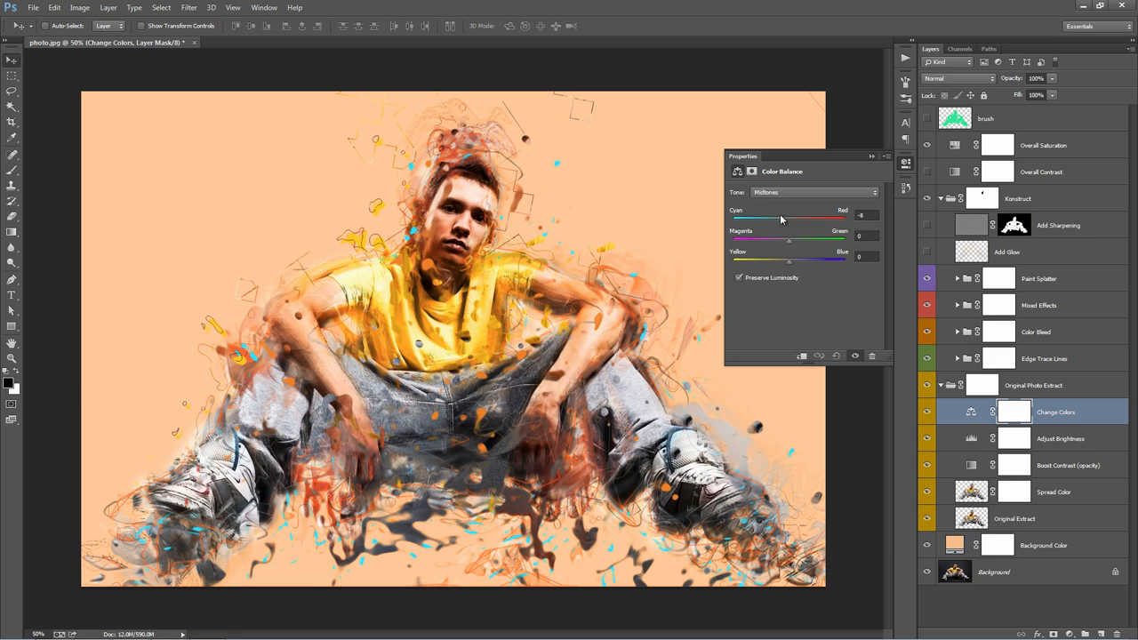
pyautogui.moveTo(782, 220); pyautogui.dragTo(775, 219)
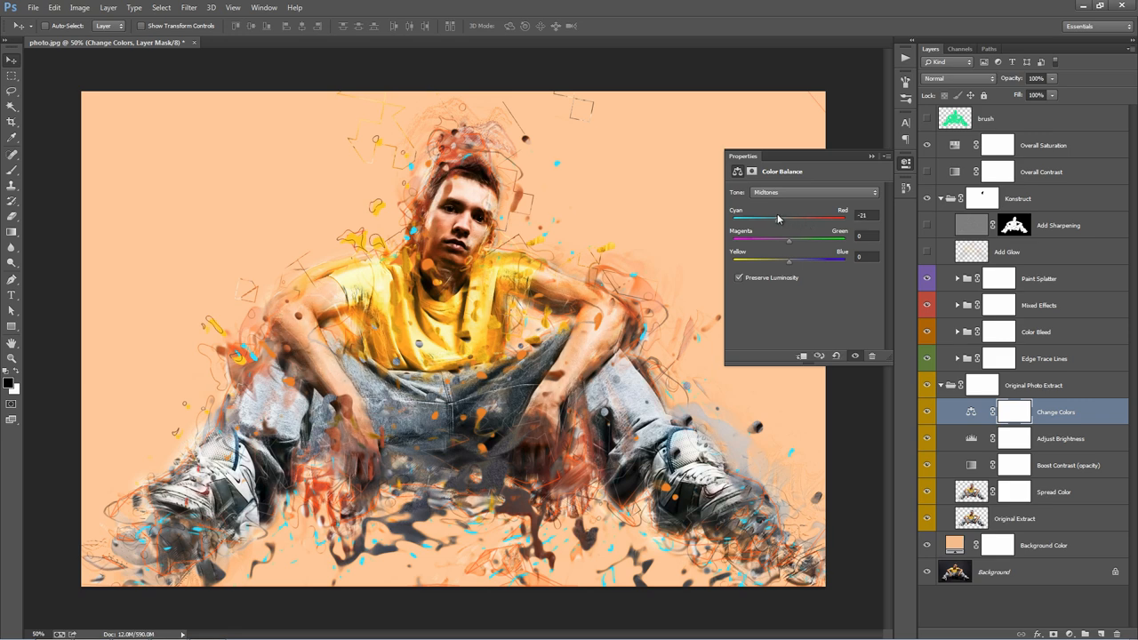
pyautogui.click(813, 192)
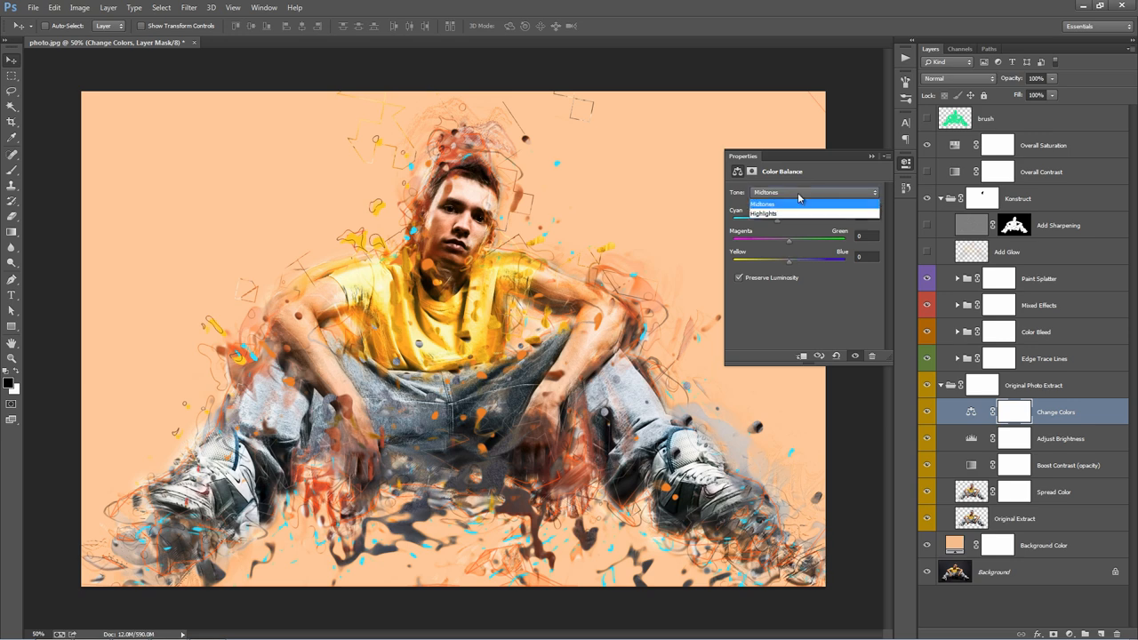
pyautogui.click(762, 212)
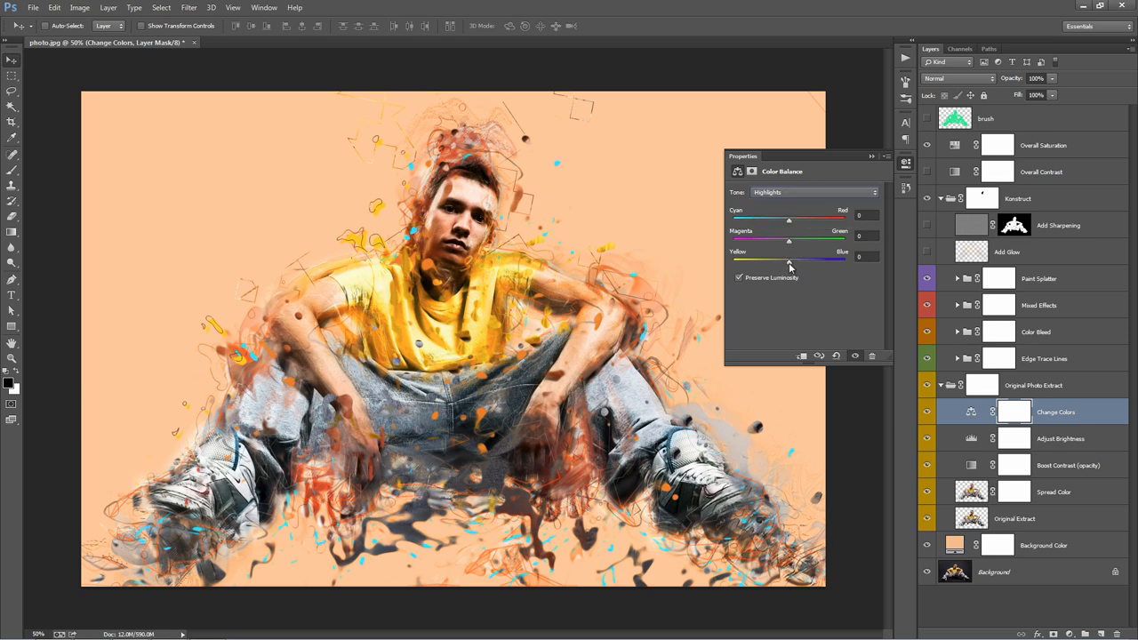
pyautogui.moveTo(788, 257); pyautogui.dragTo(795, 257)
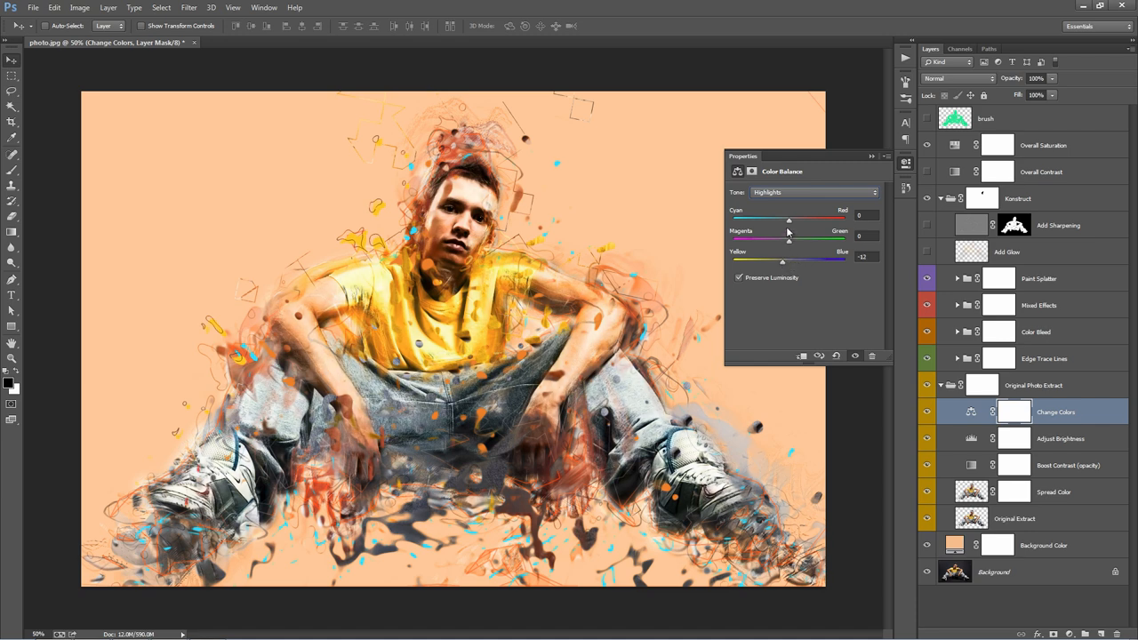
pyautogui.moveTo(789, 220); pyautogui.dragTo(786, 219)
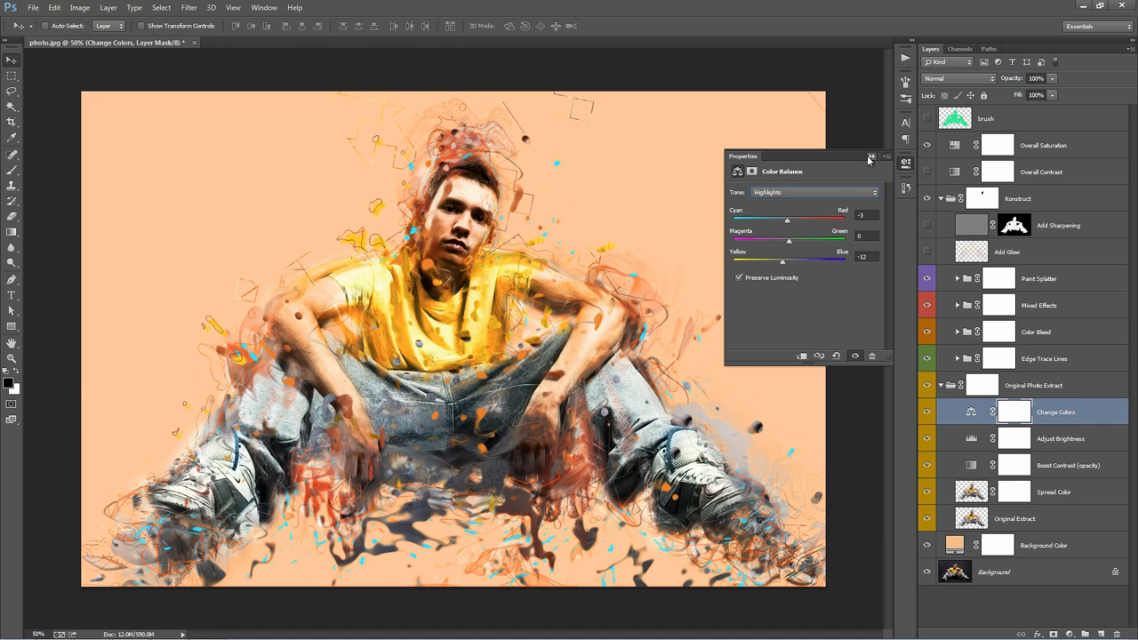
pyautogui.click(870, 156)
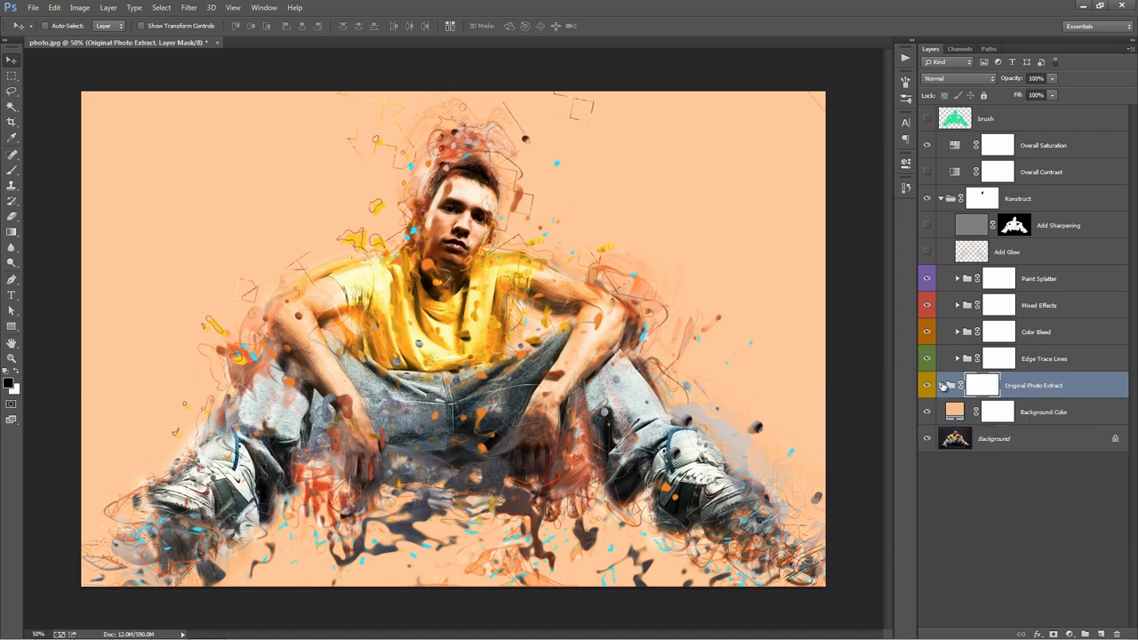
pyautogui.moveTo(960, 383)
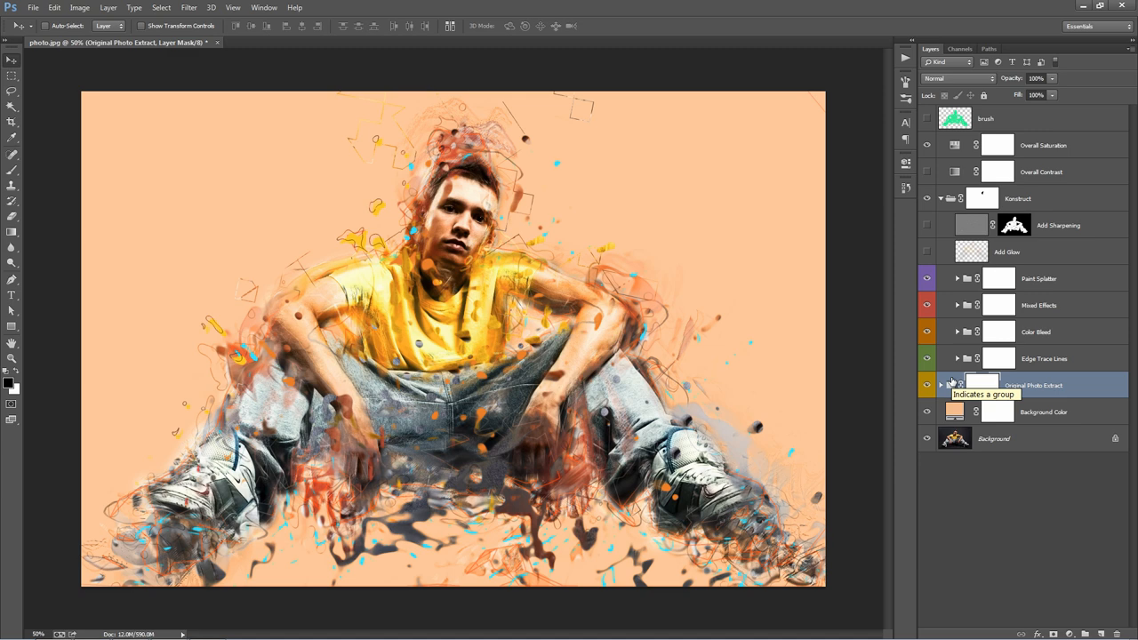
# - Select the Paint Splatter group and collapse the Konstruct group
pyautogui.click(1038, 278)
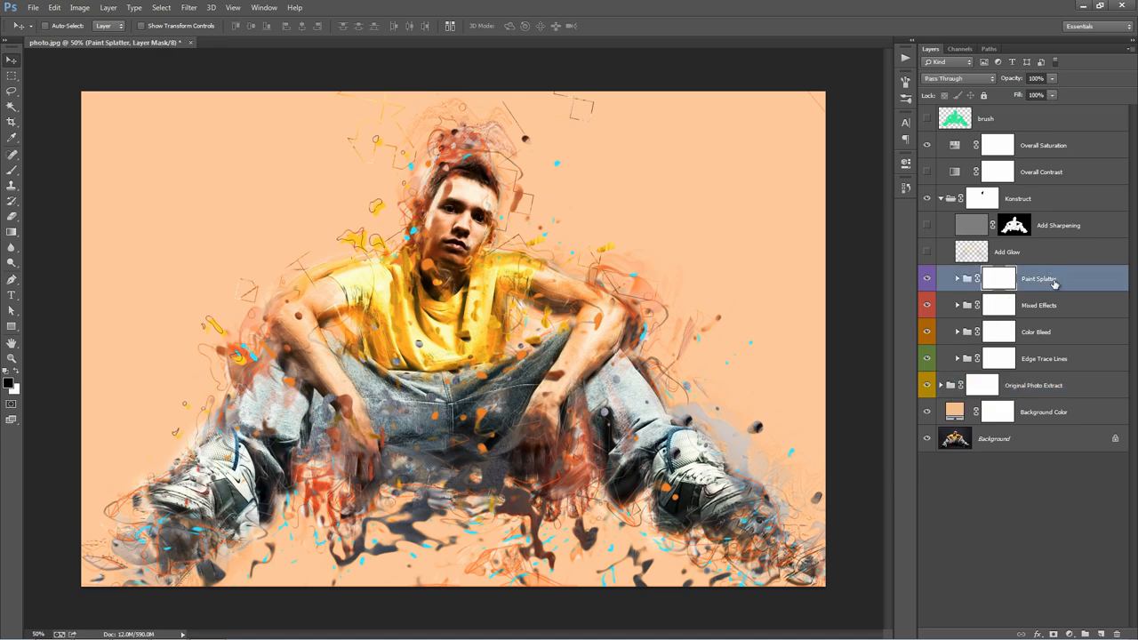
pyautogui.moveTo(1055, 282)
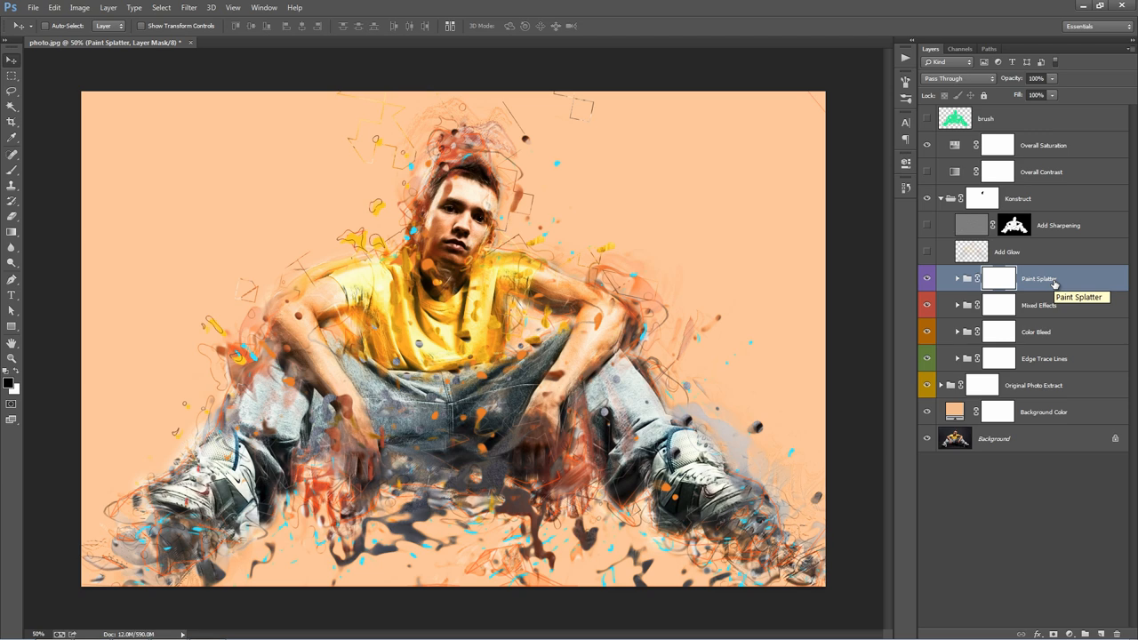
pyautogui.moveTo(1054, 282)
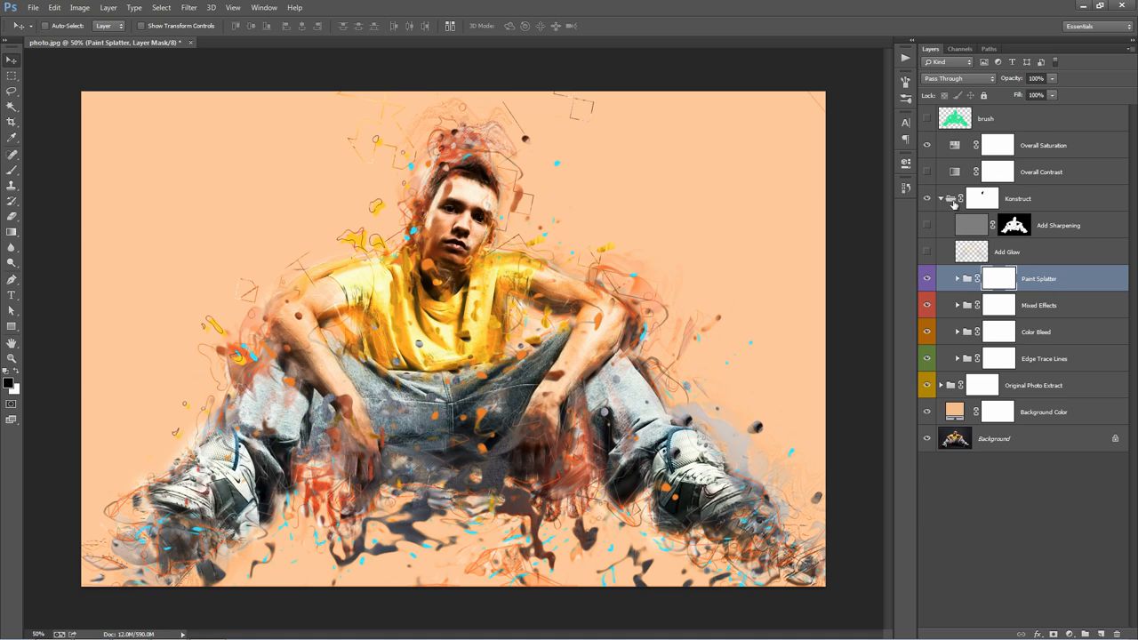
pyautogui.click(942, 198)
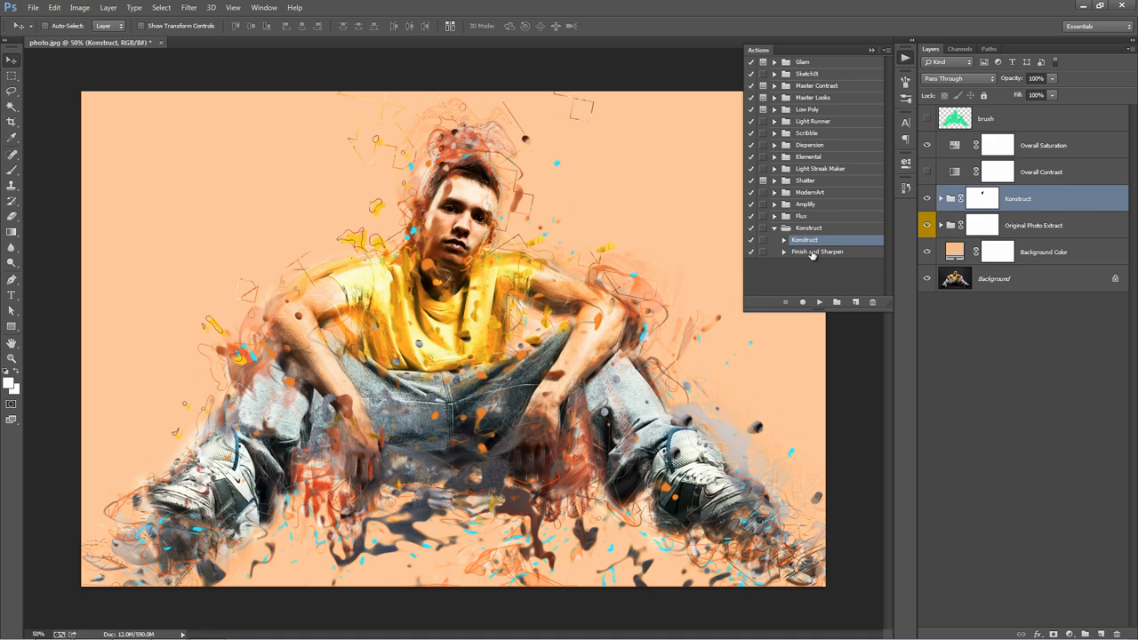
# - Play the Konstruct Finish and Sharpen action
pyautogui.click(816, 251)
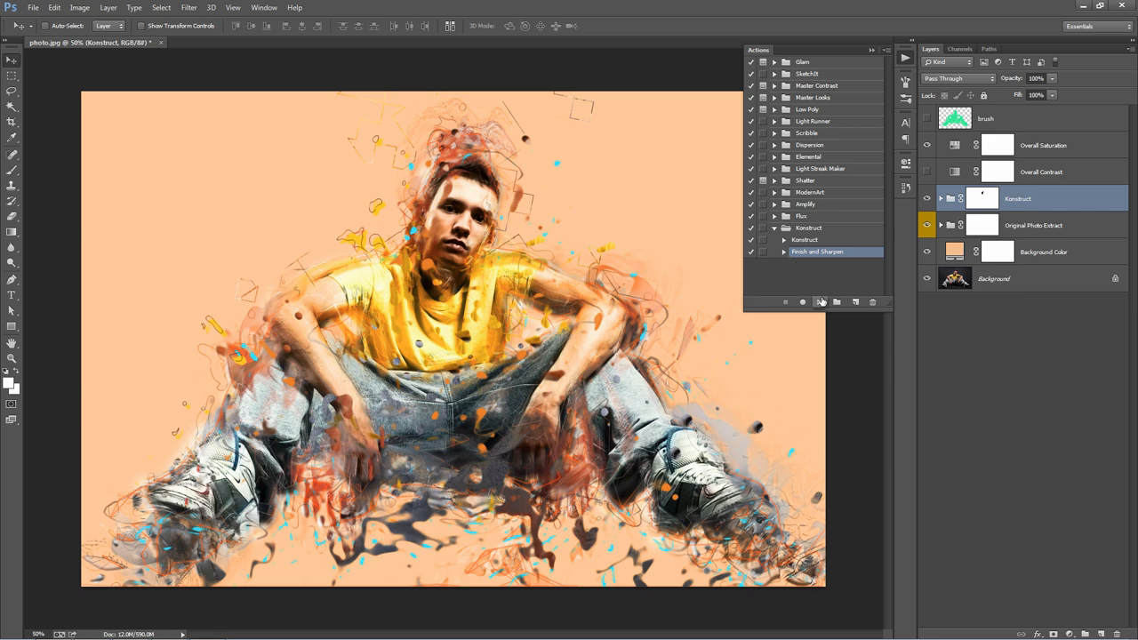
pyautogui.click(994, 278)
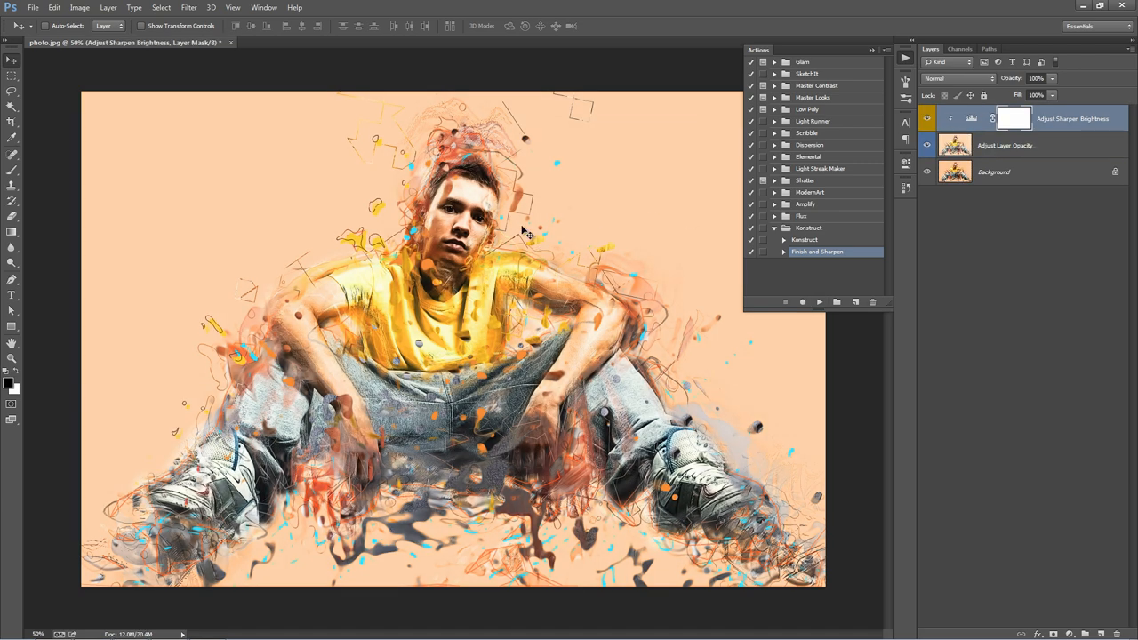
pyautogui.moveTo(514, 210)
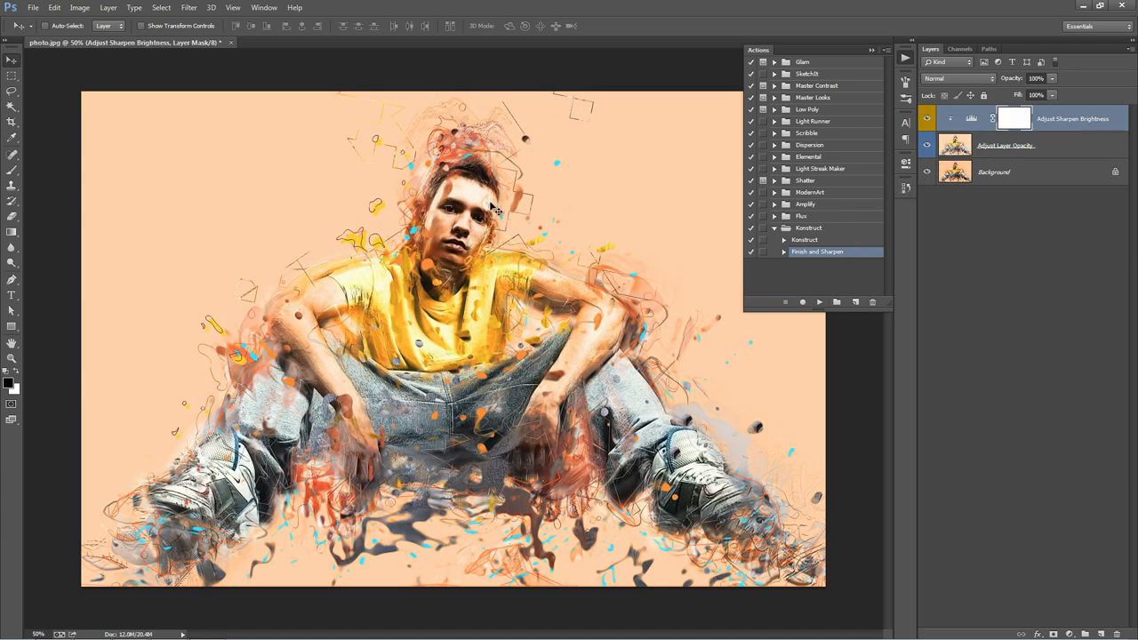
# - Check the Adjust Layer Opacity layer, close the actions list, and open Adjust Sharpen Brightness levels
pyautogui.click(1005, 145)
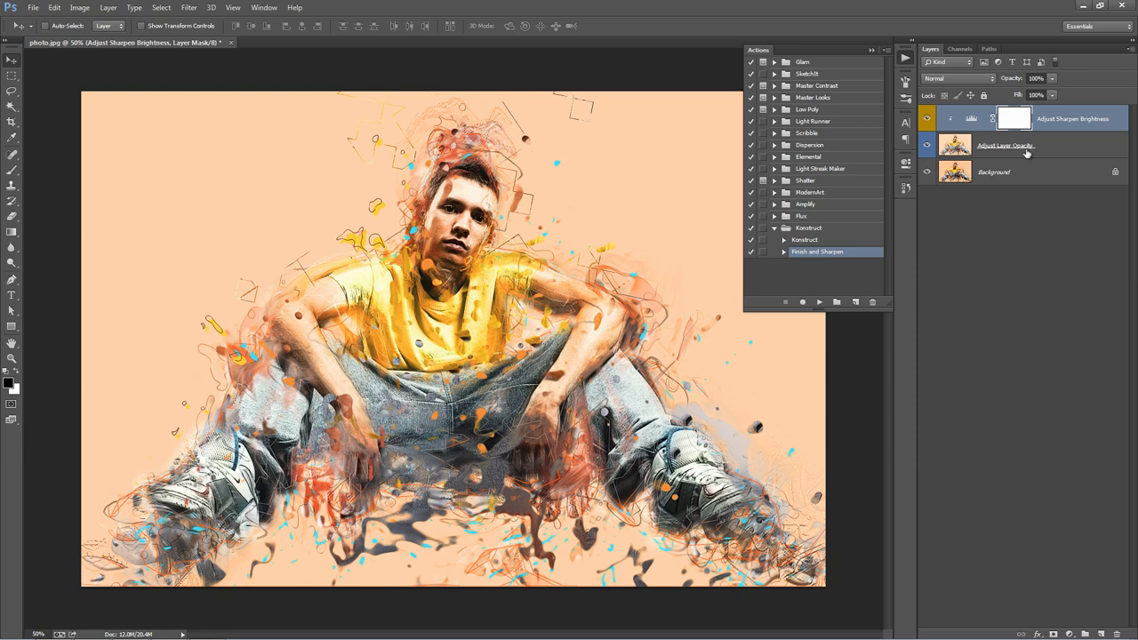
pyautogui.click(1004, 145)
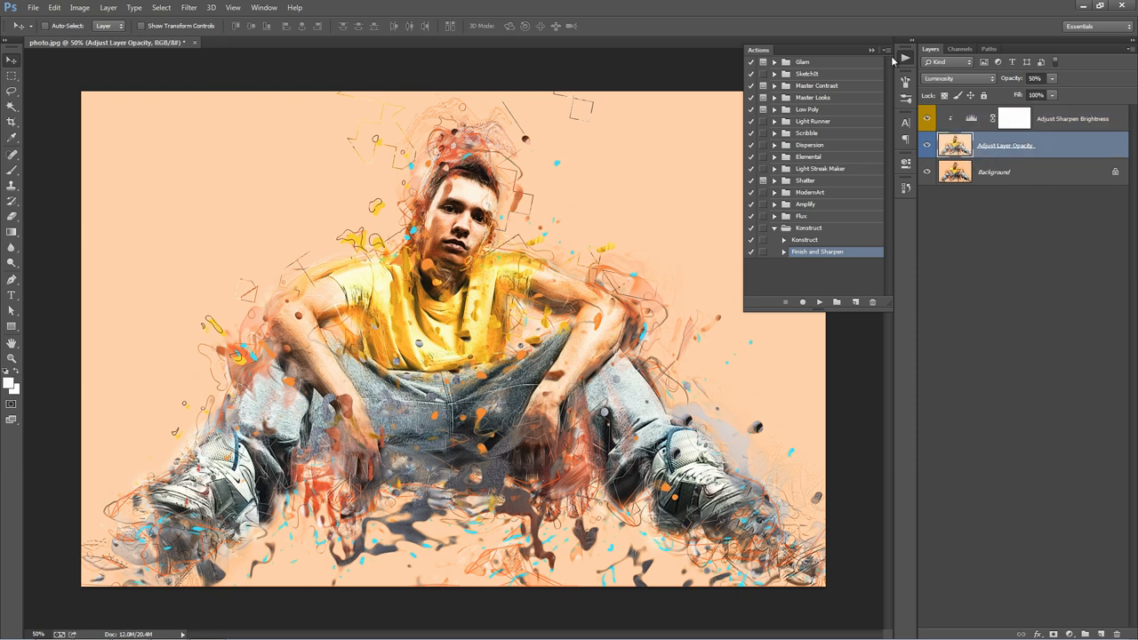
pyautogui.click(896, 57)
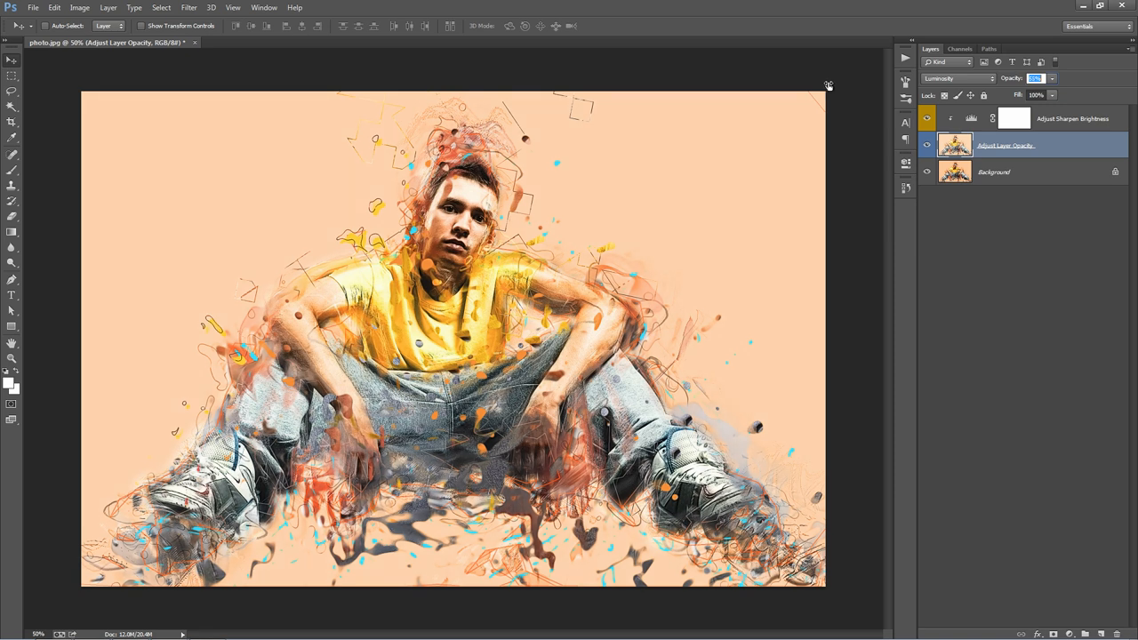
pyautogui.click(1072, 117)
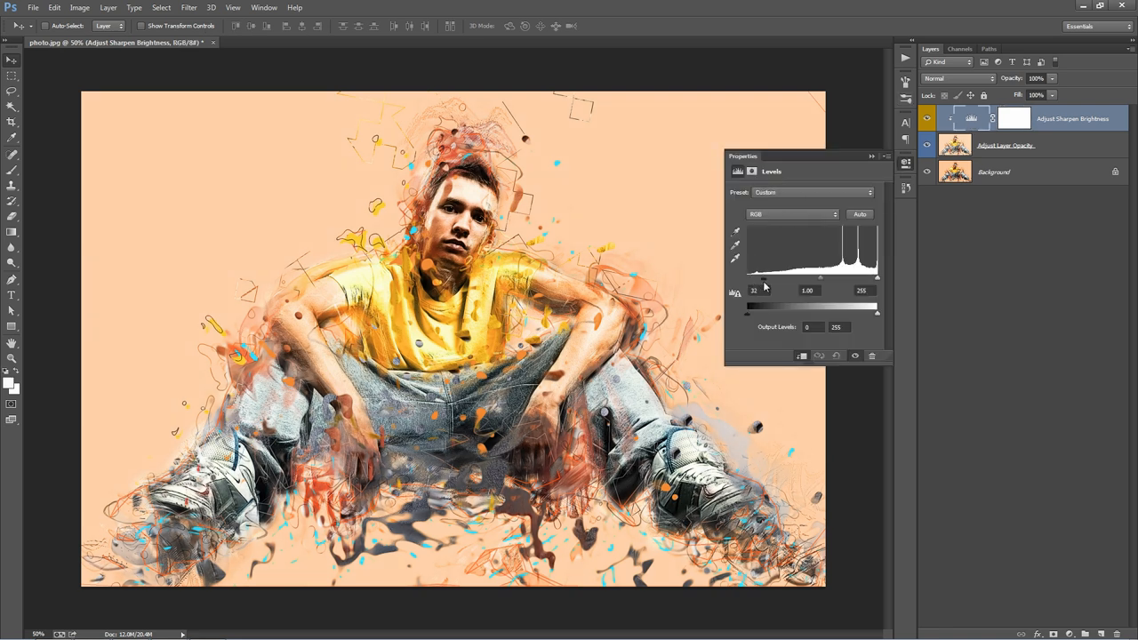
# - Lower the Adjust Sharpen Brightness Levels black input from 32 to 20 and collapse Properties
pyautogui.moveTo(754, 304); pyautogui.dragTo(750, 304)
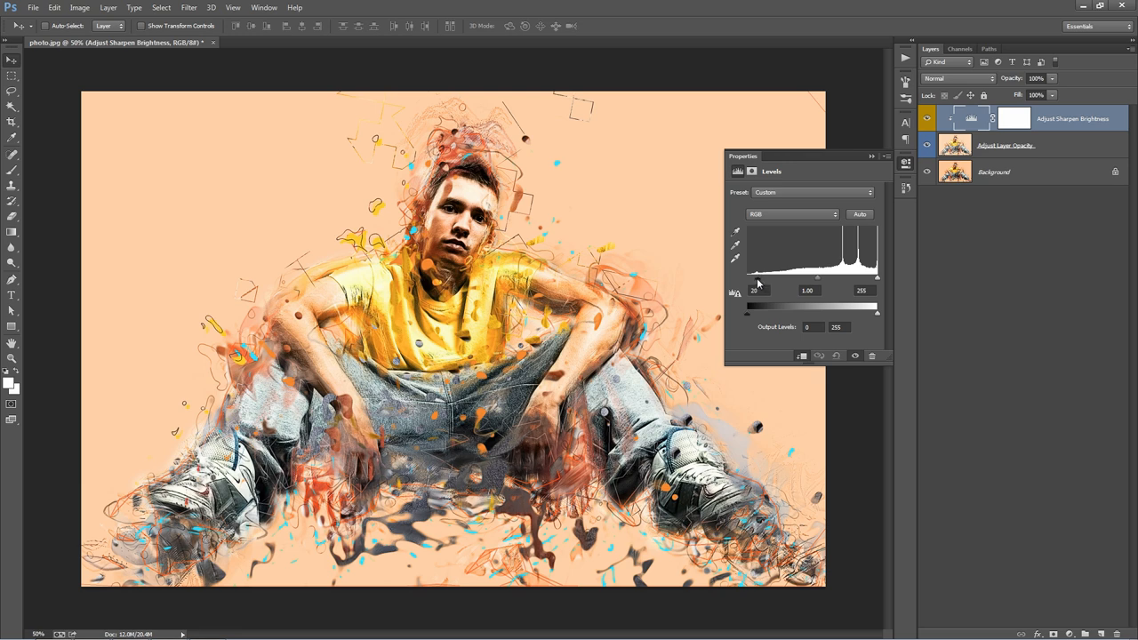
pyautogui.moveTo(874, 158)
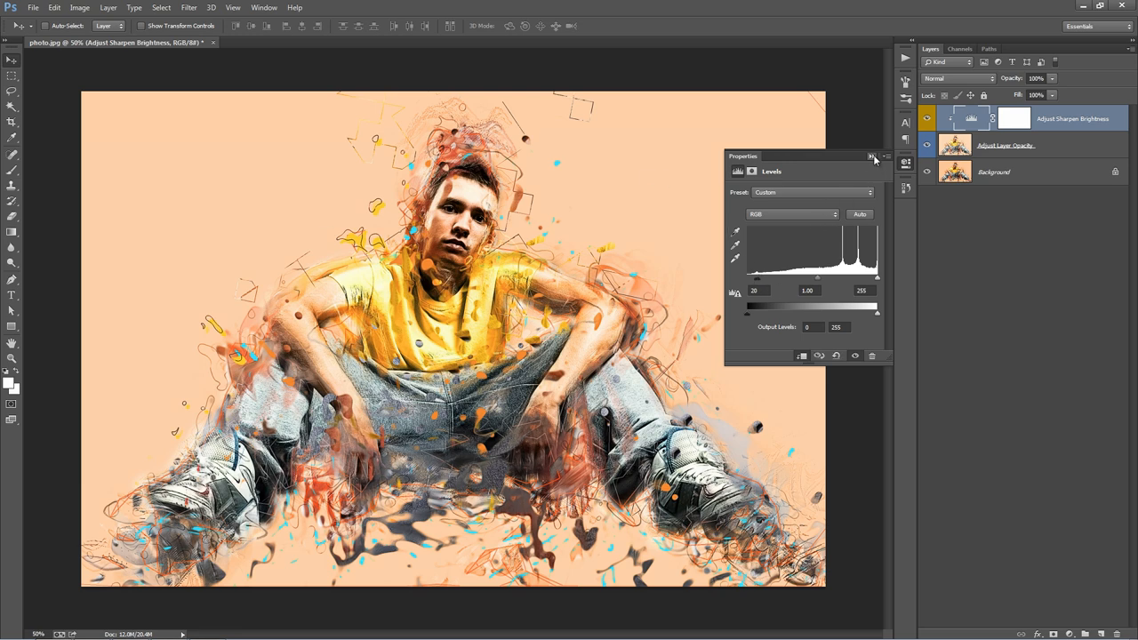
pyautogui.click(869, 156)
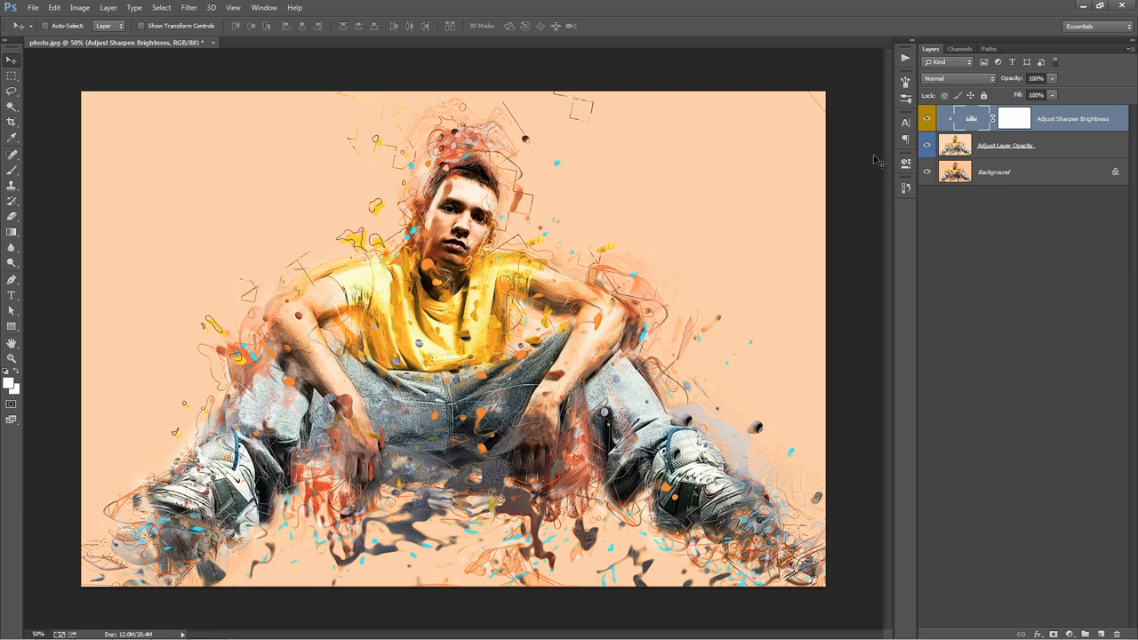
pyautogui.moveTo(840, 173)
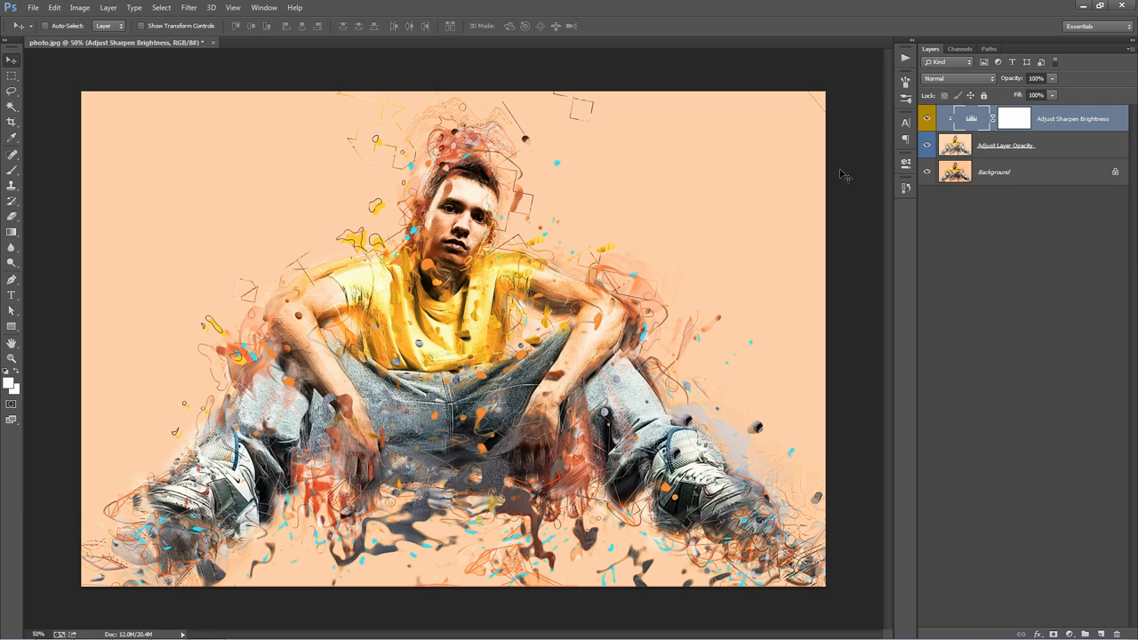